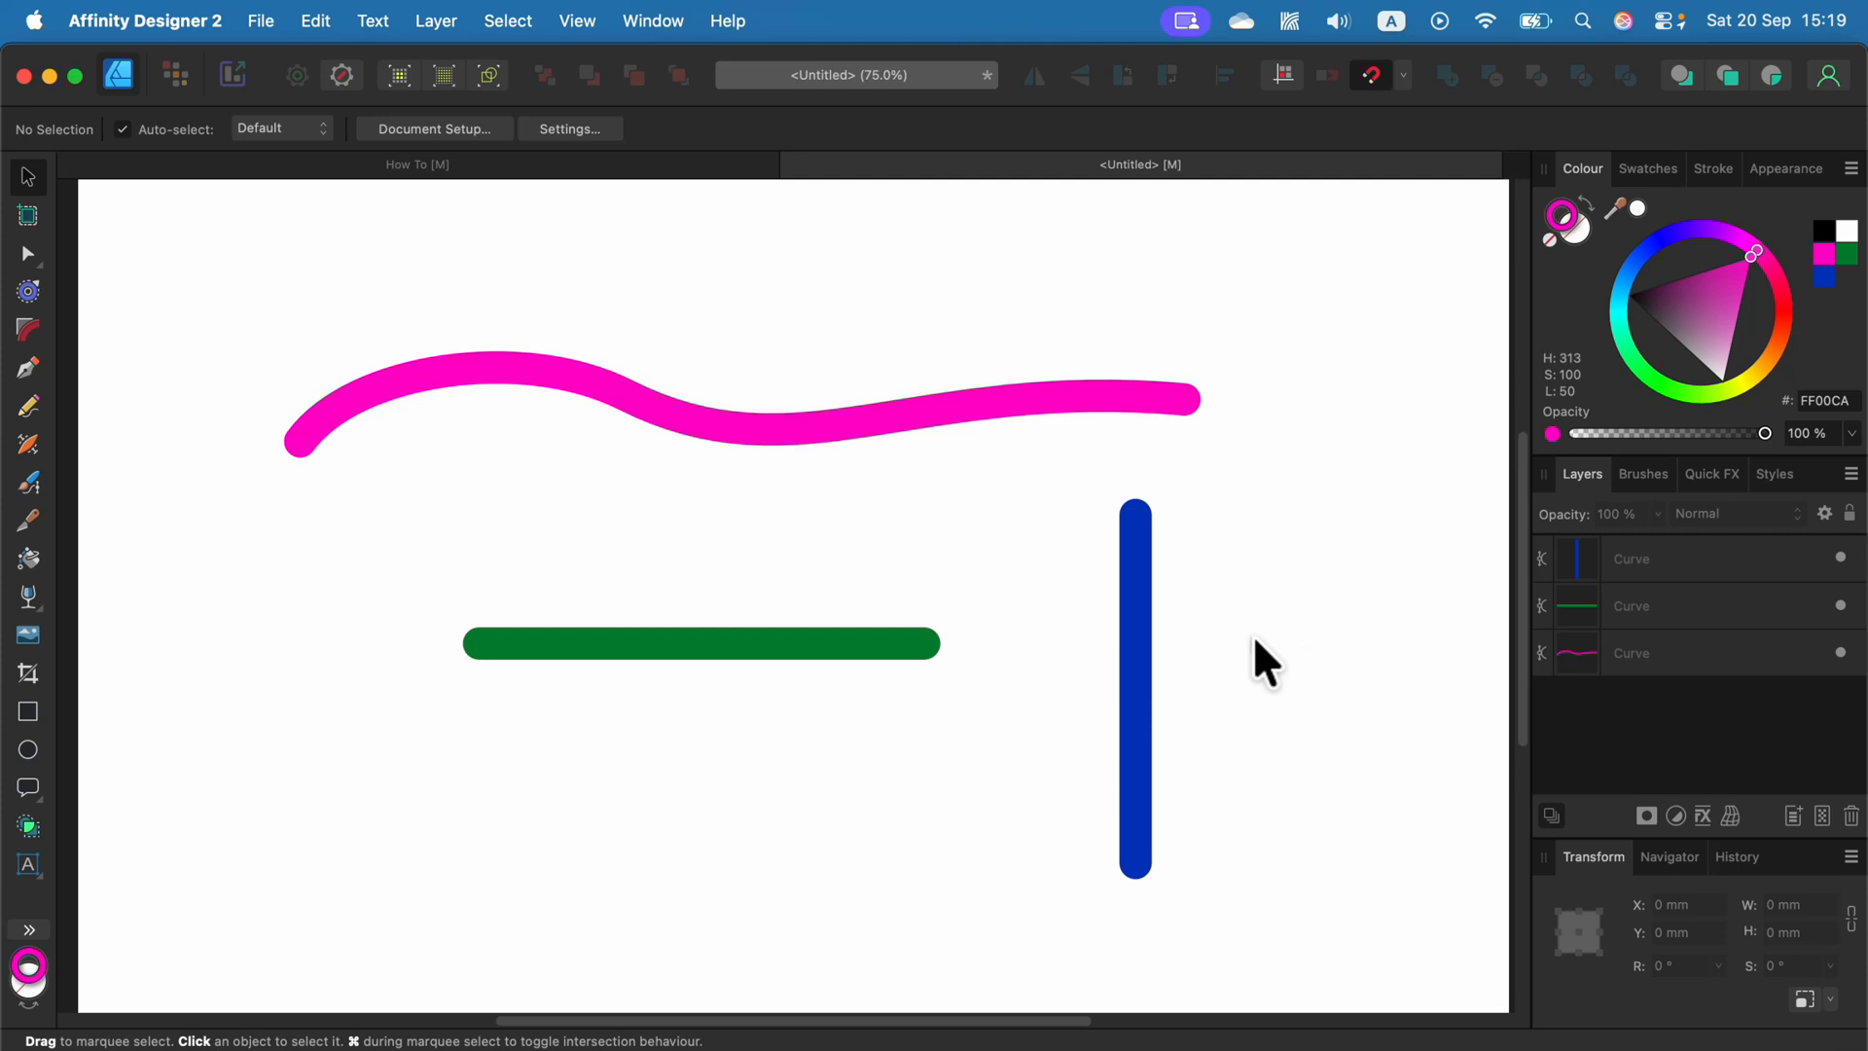
{"action": "mouse_move", "coordinate": [786, 595]}
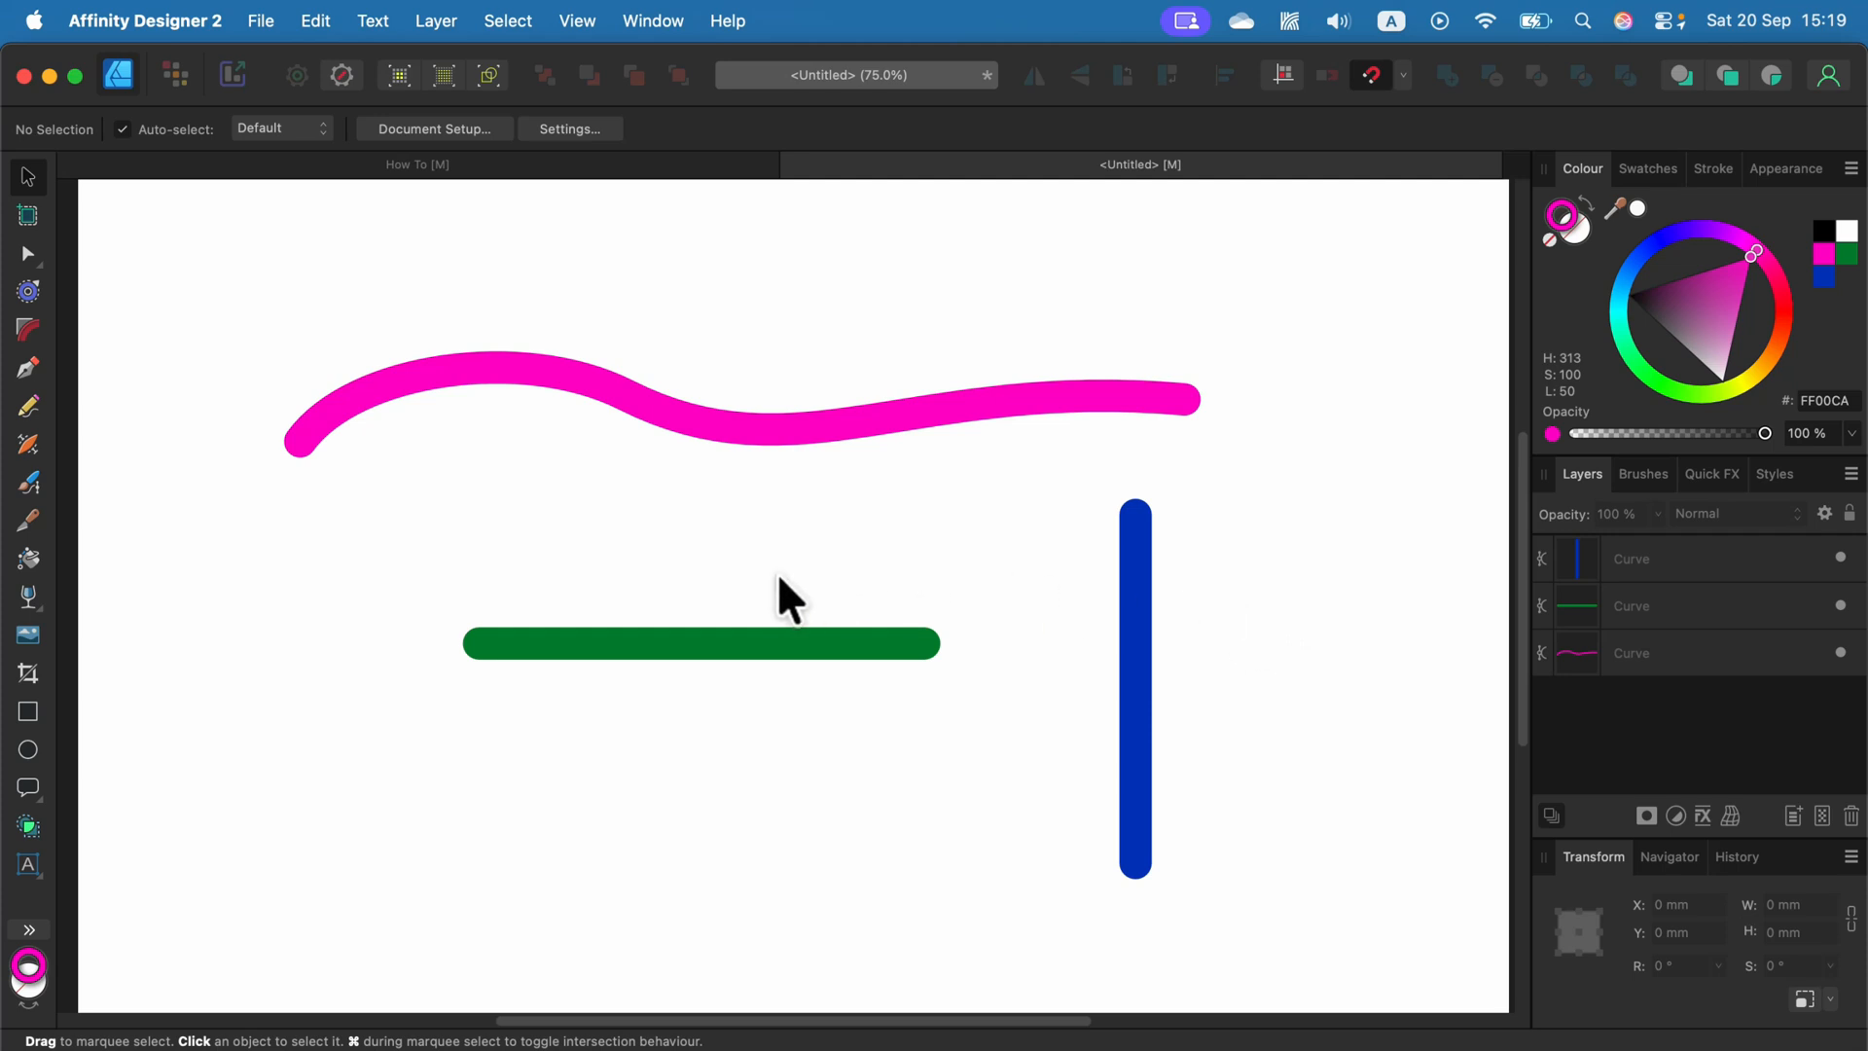
{"action": "mouse_move", "coordinate": [745, 673]}
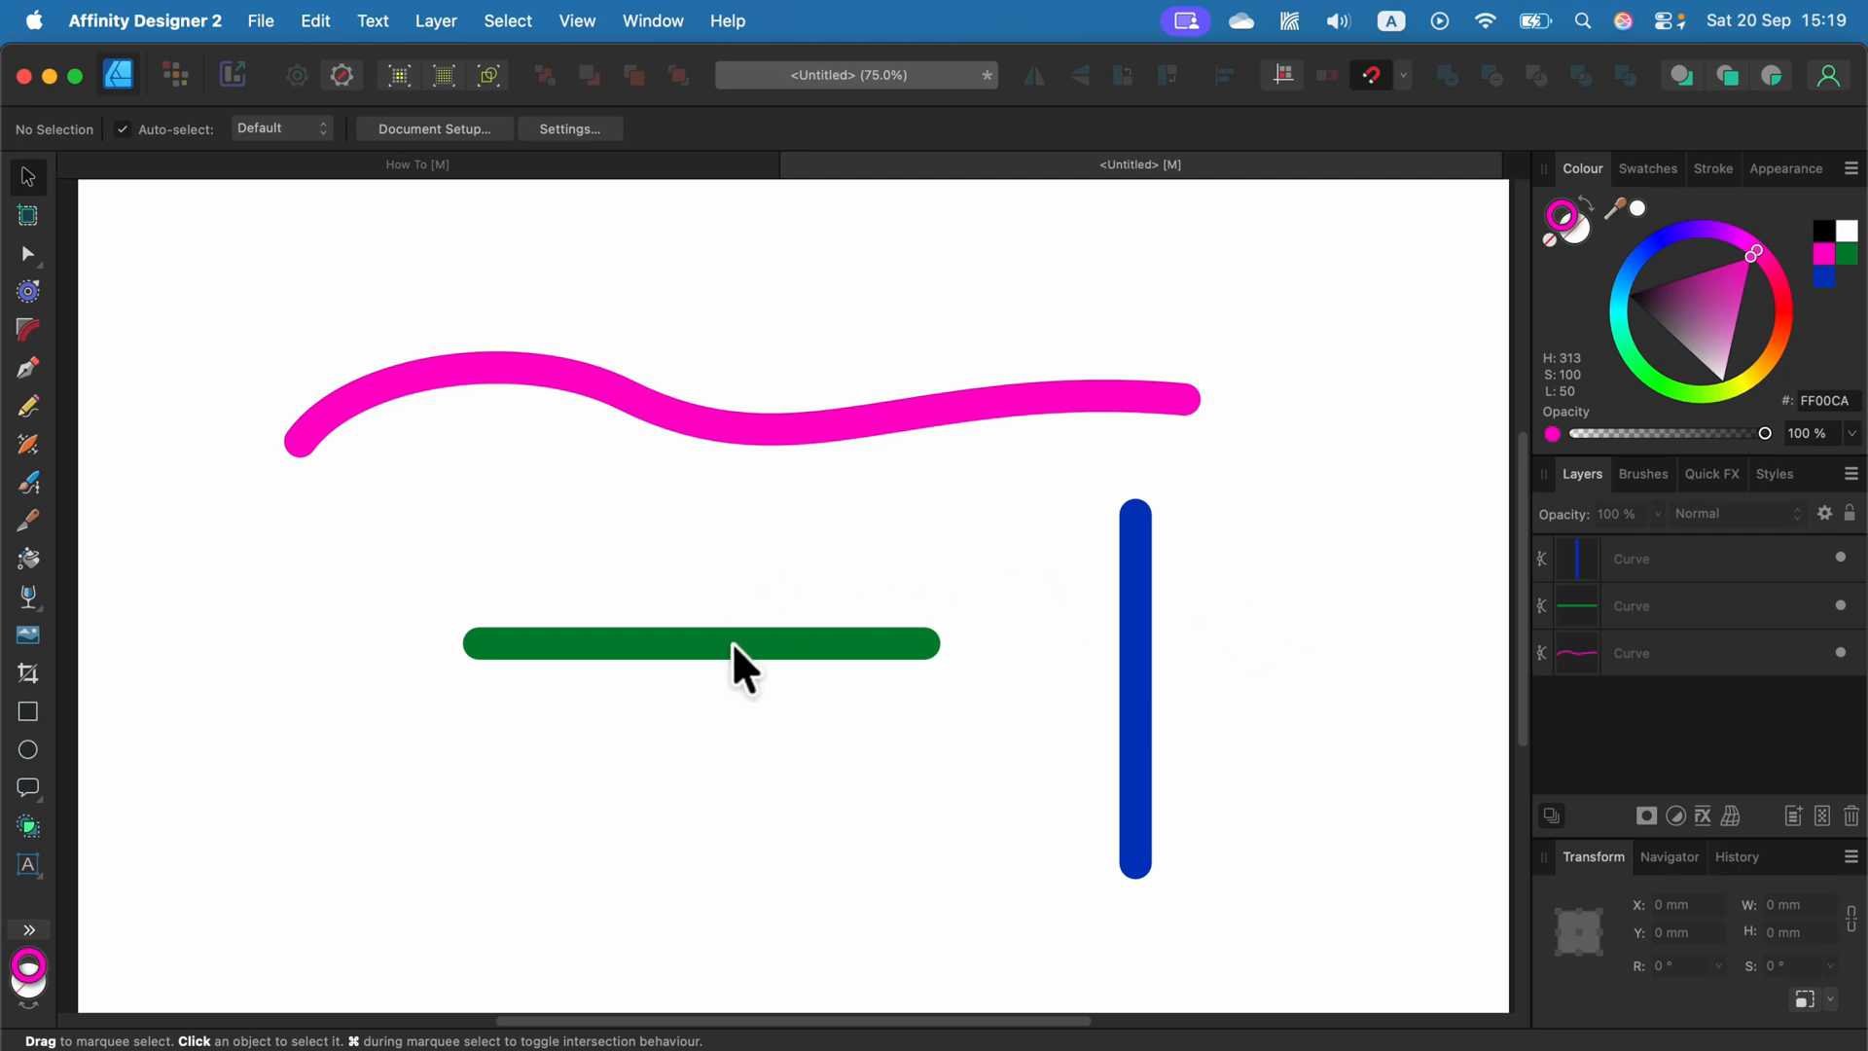
{"action": "mouse_move", "coordinate": [629, 671]}
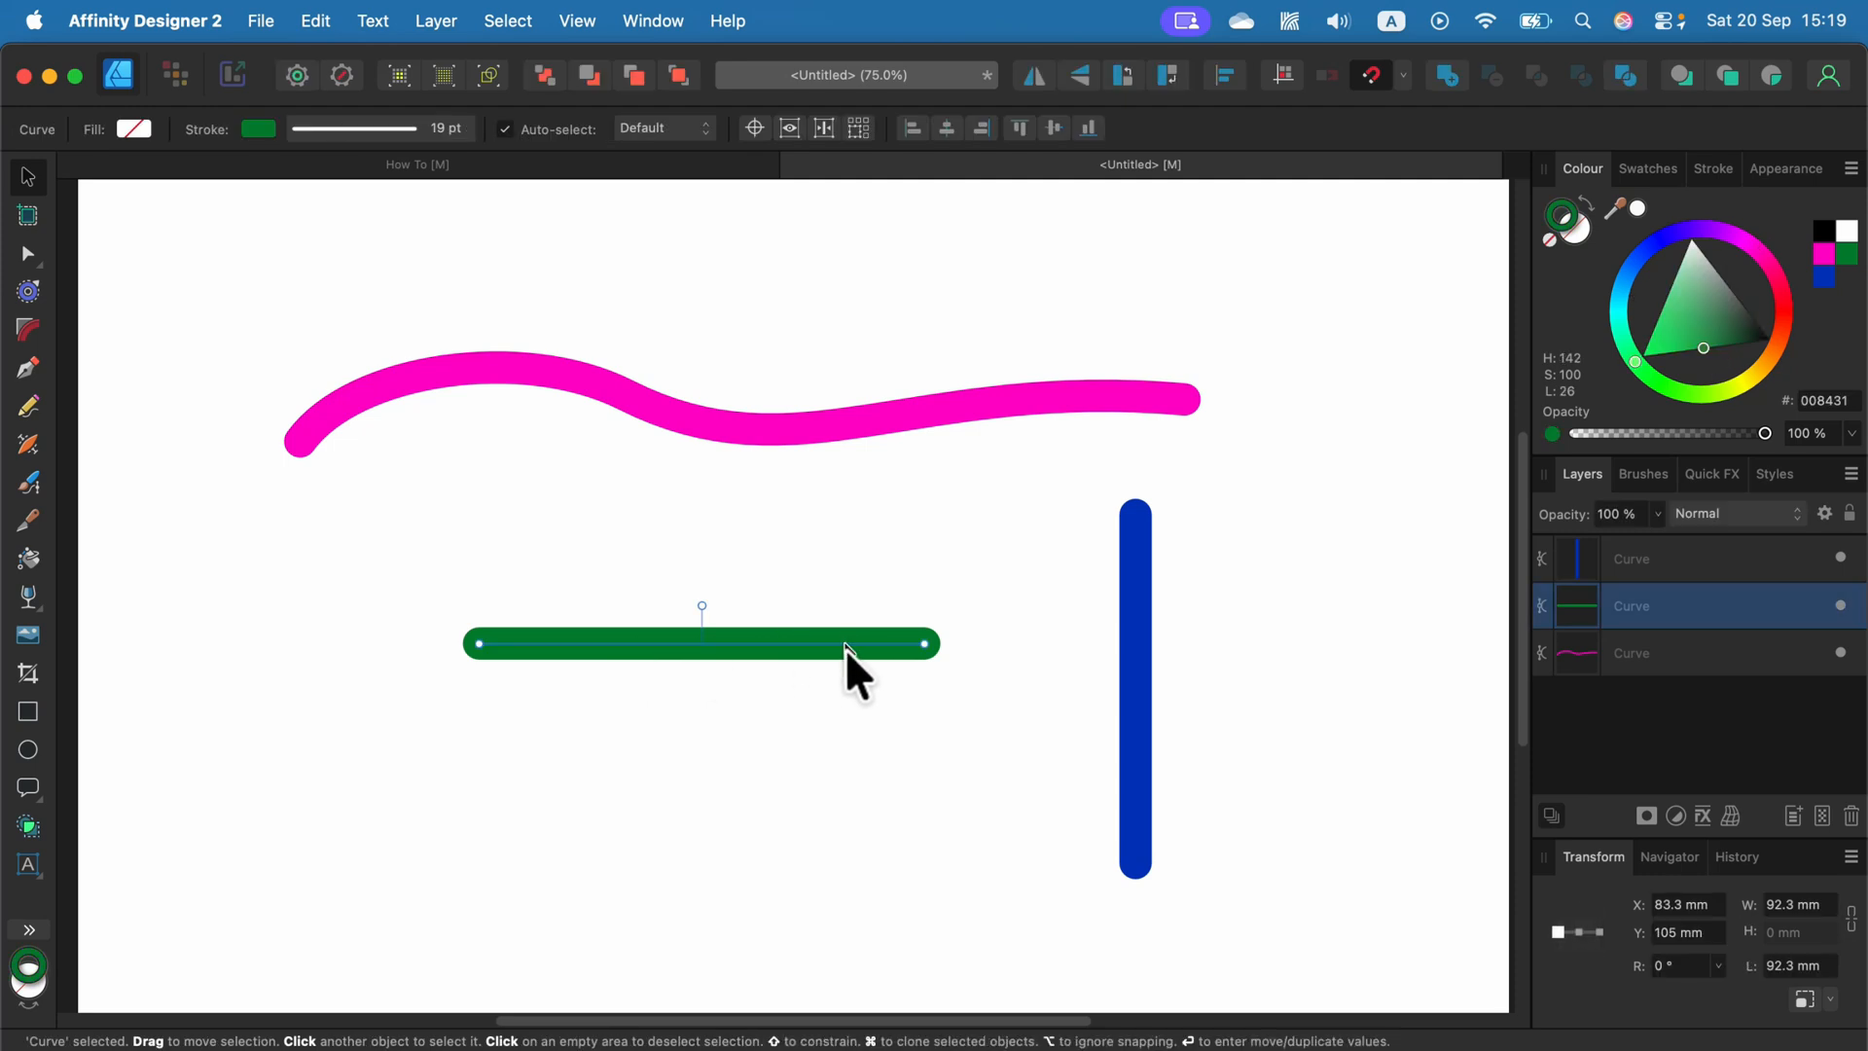
{"action": "mouse_move", "coordinate": [41, 274]}
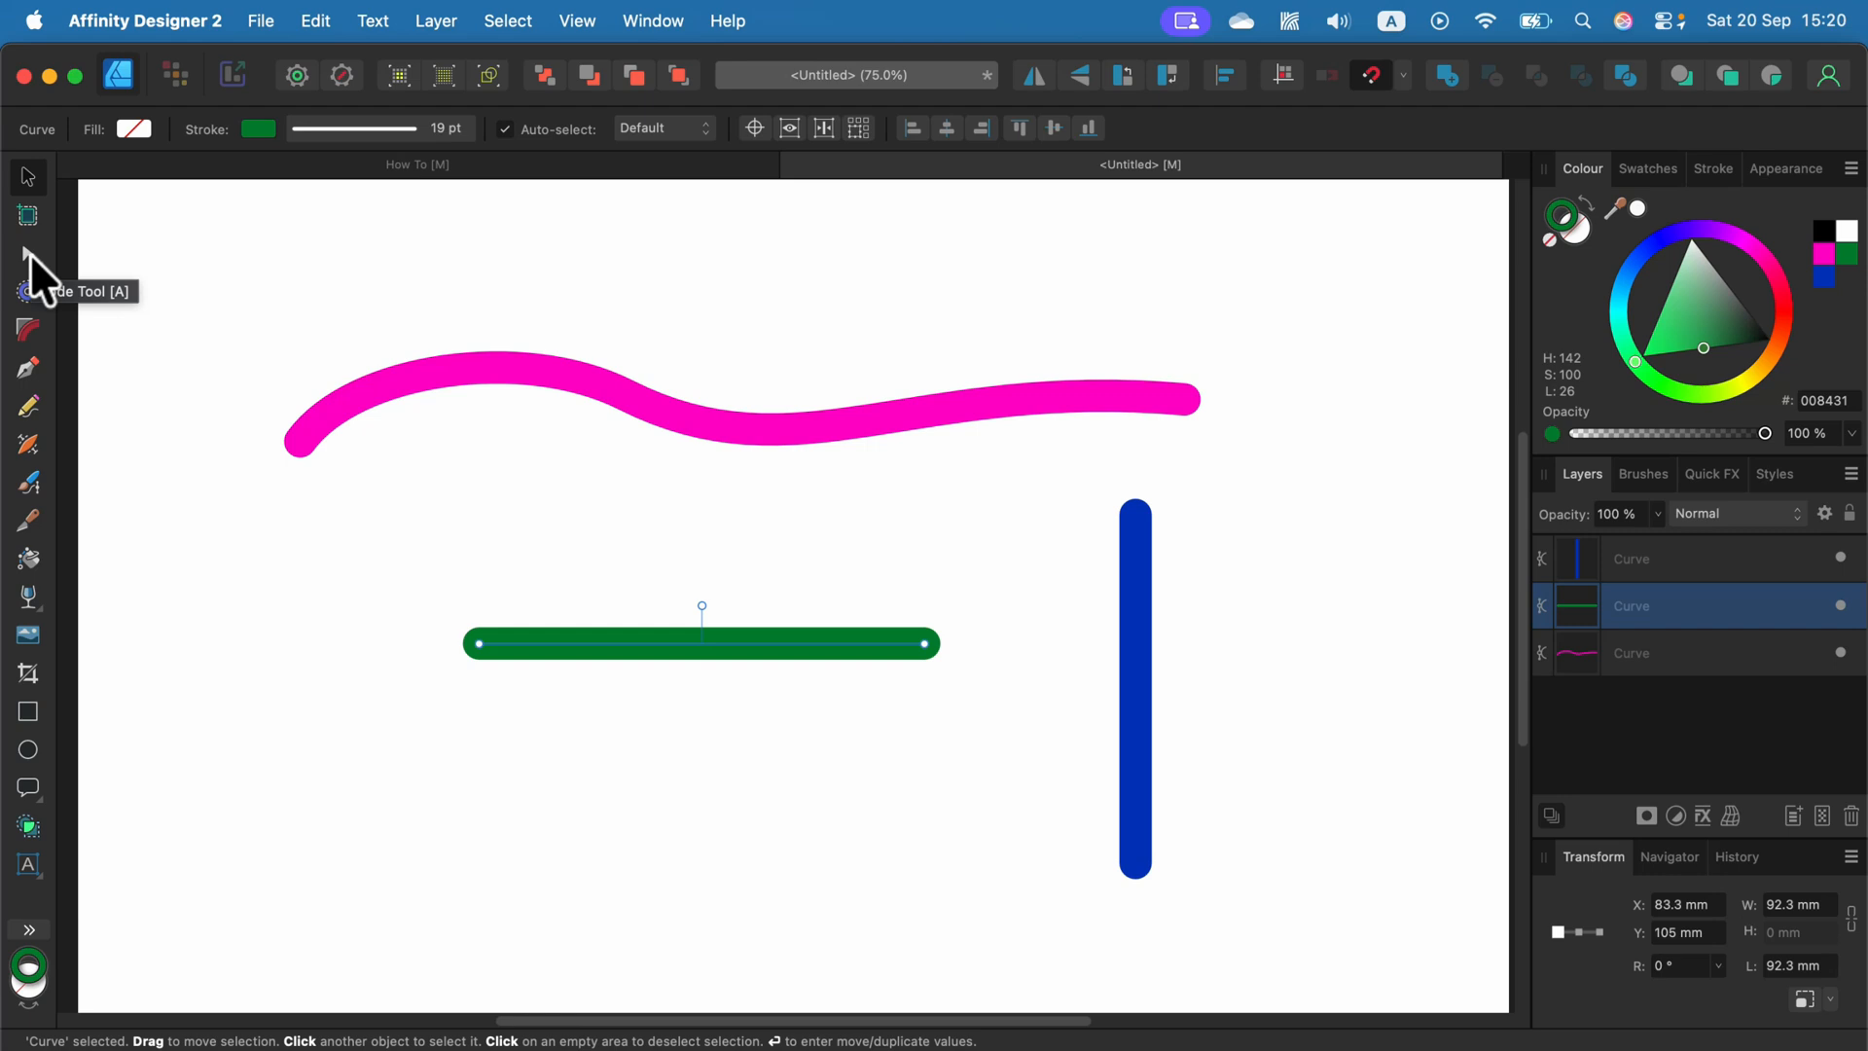
- Switch to the Node Tool to expose the green line's nodes for editing
{"action": "left_click", "coordinate": [26, 253]}
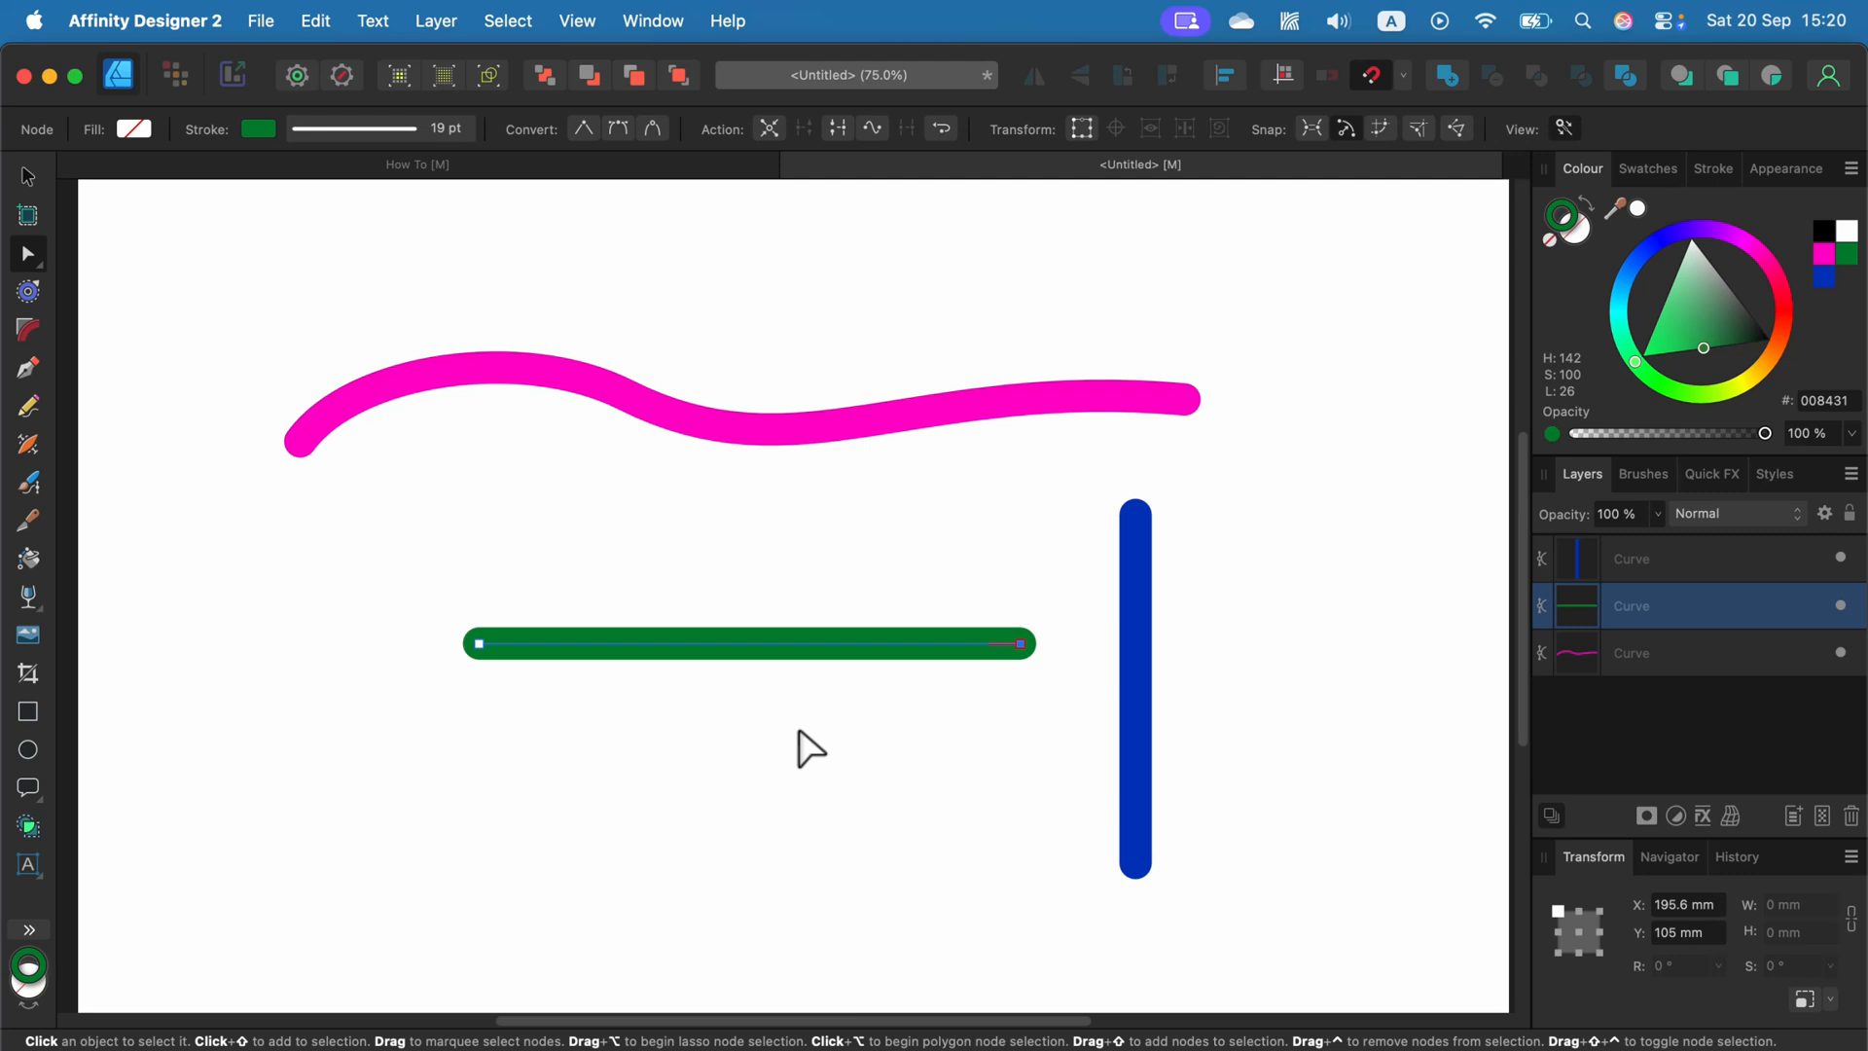
{"action": "mouse_move", "coordinate": [780, 656]}
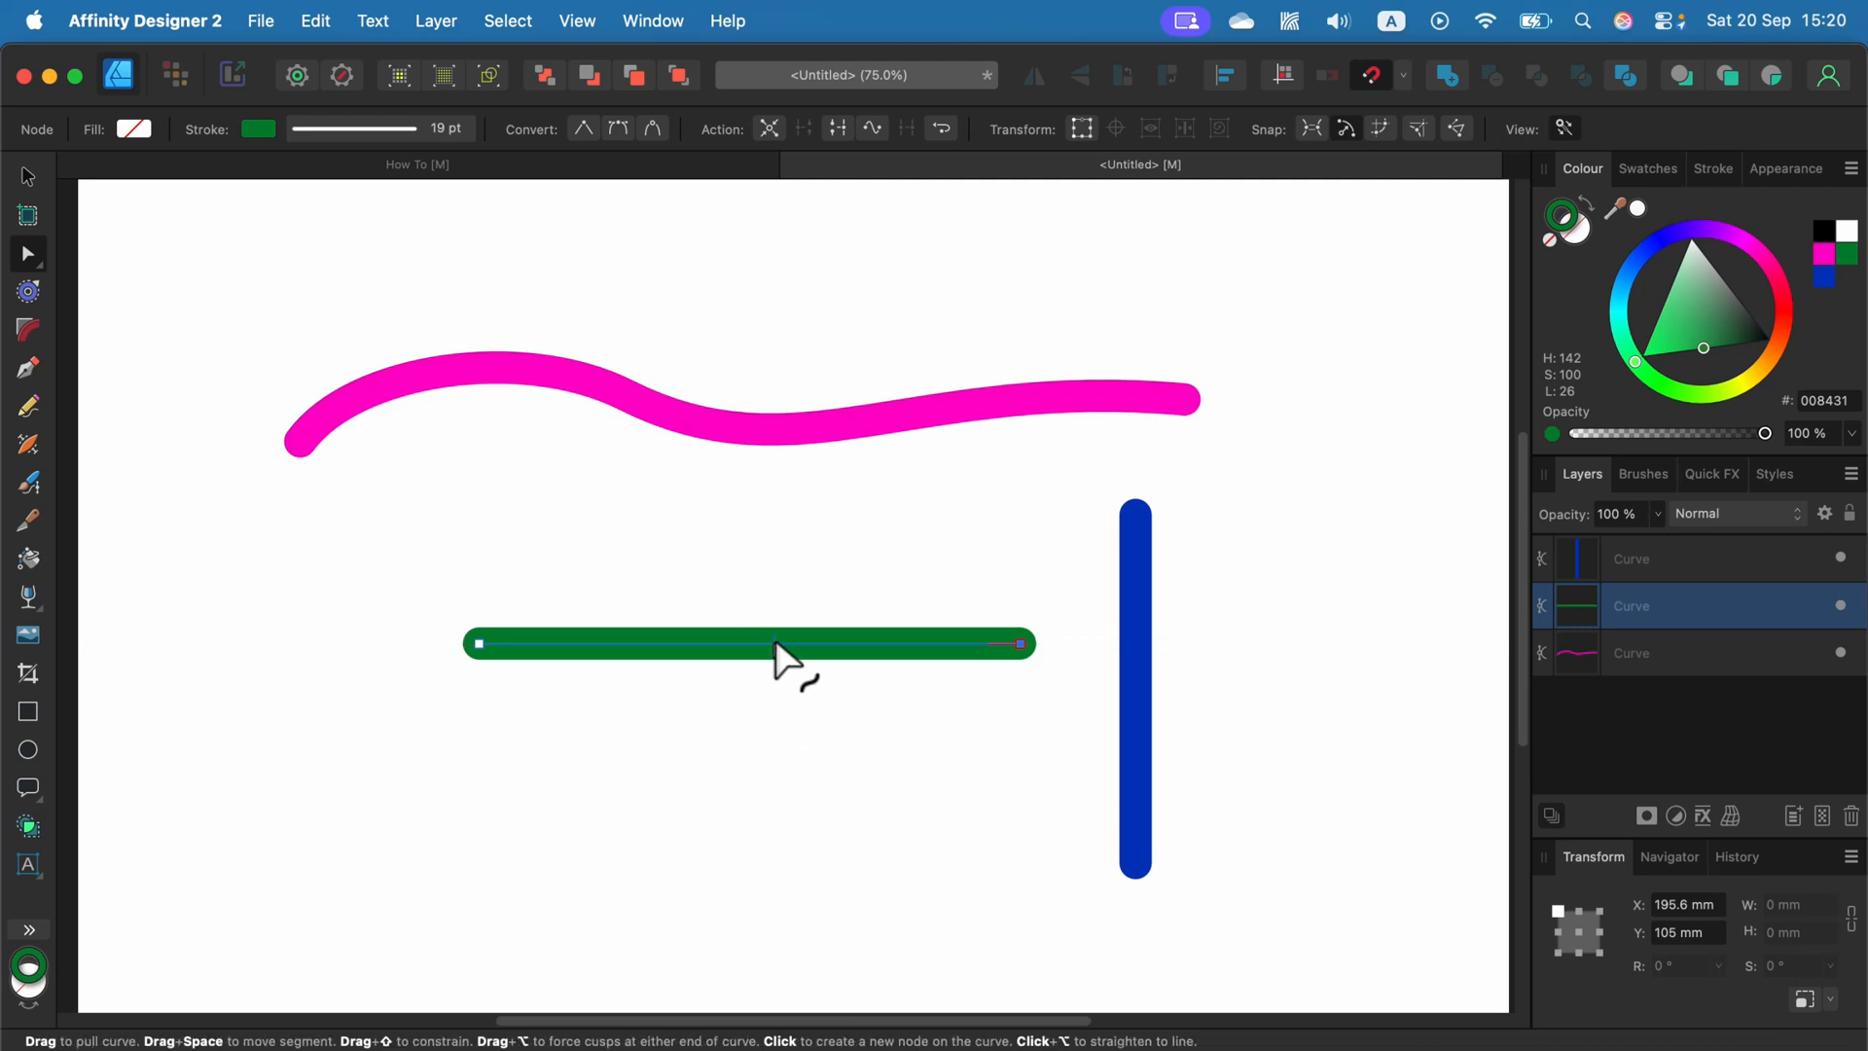
{"action": "mouse_move", "coordinate": [655, 656]}
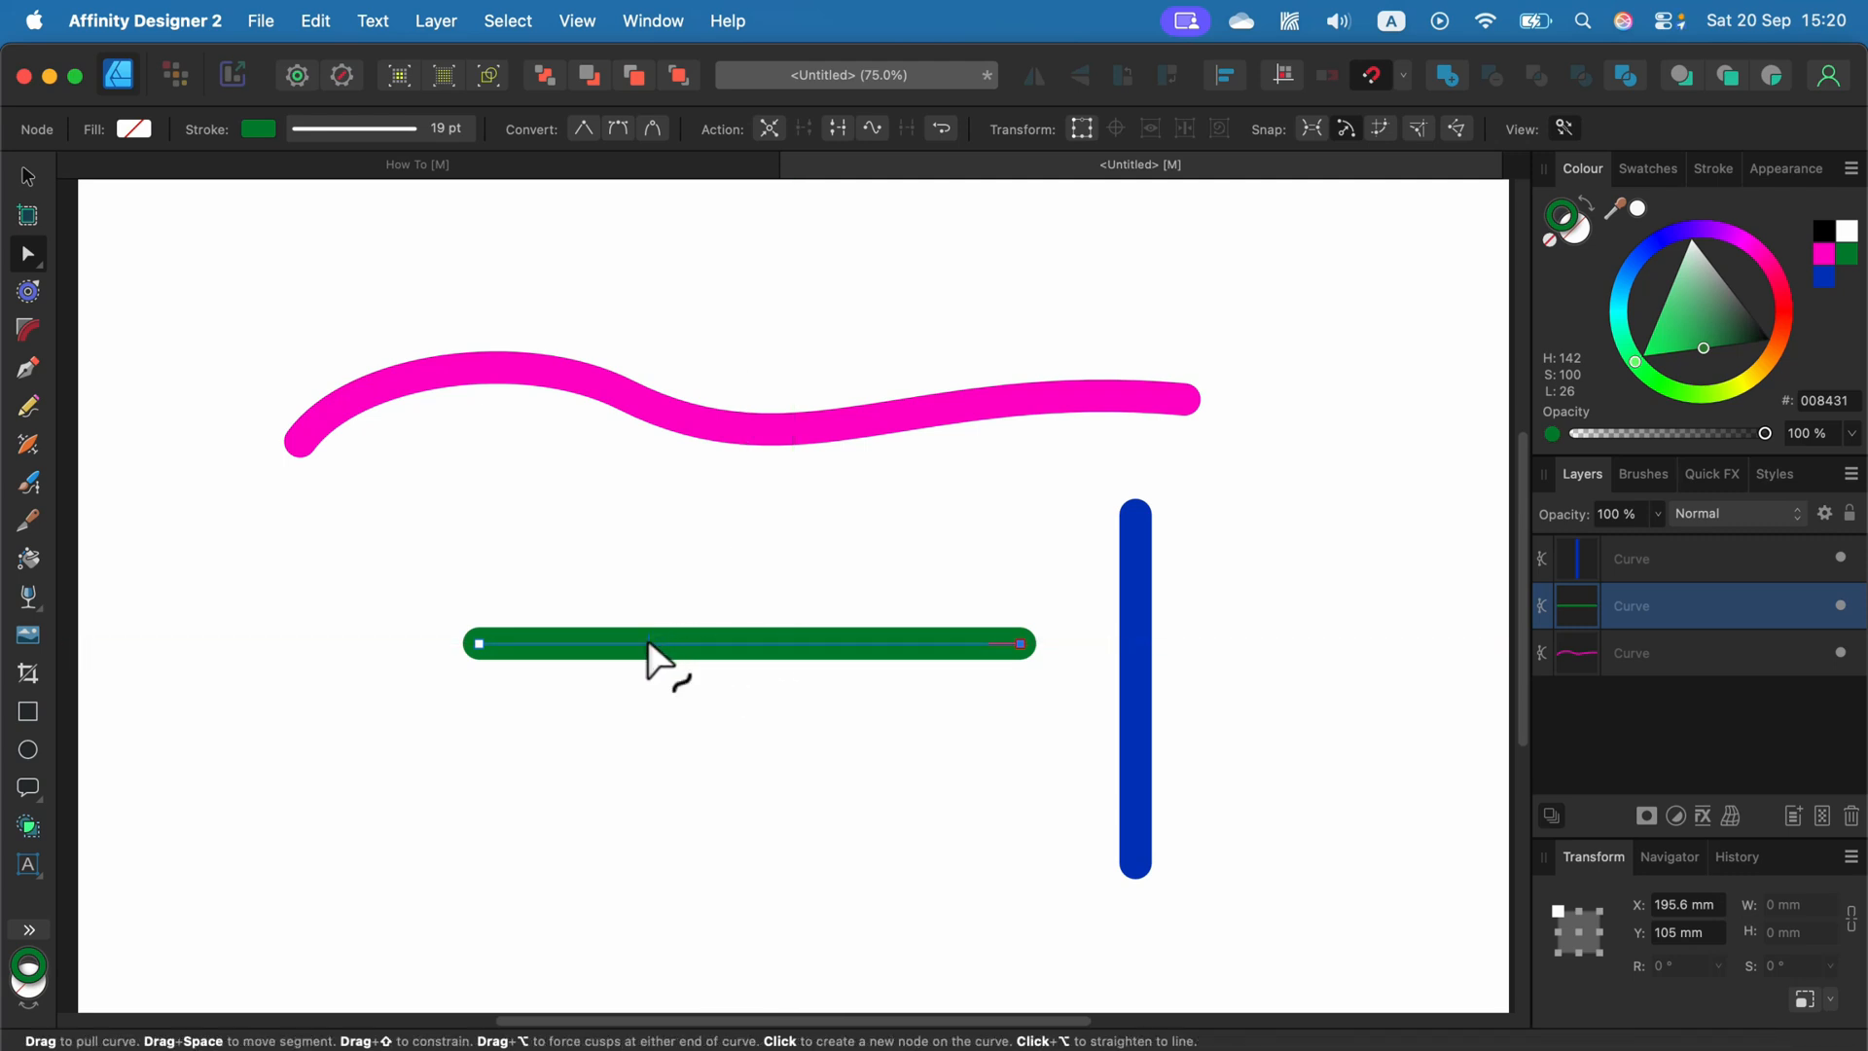
{"action": "mouse_move", "coordinate": [726, 662]}
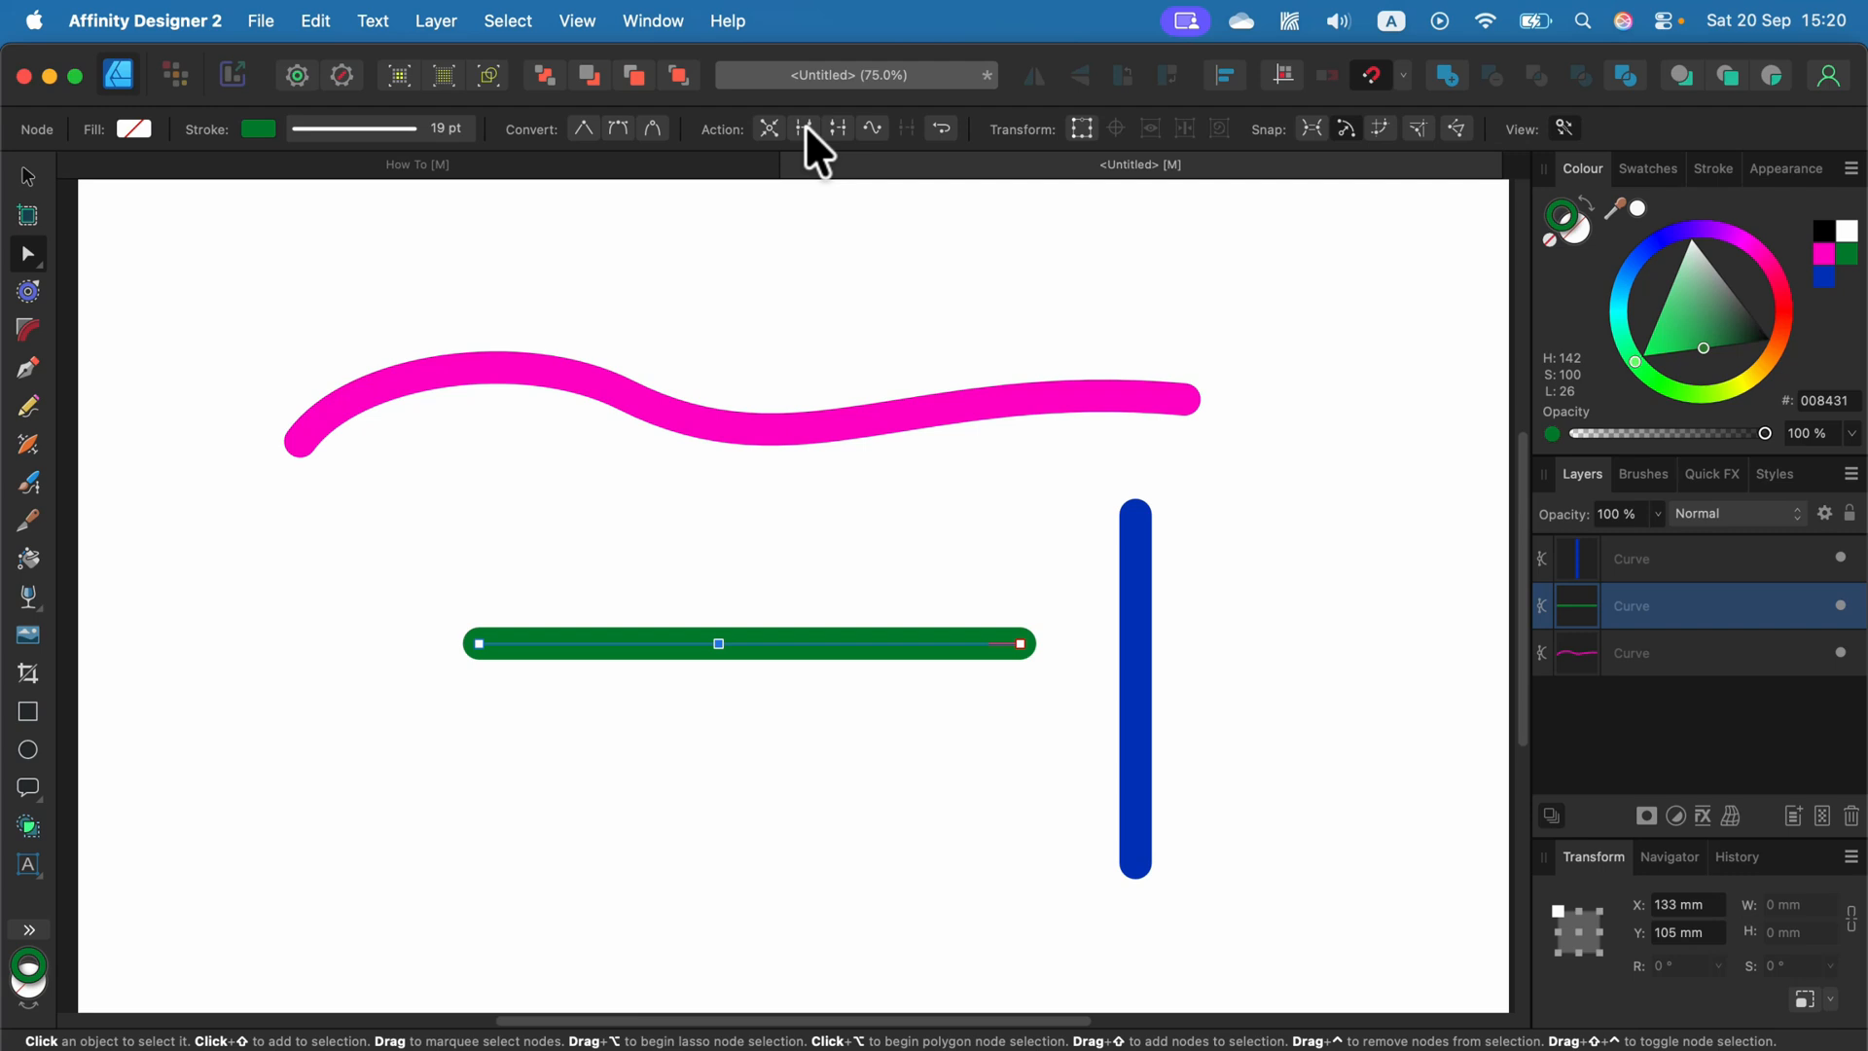
{"action": "mouse_move", "coordinate": [803, 129]}
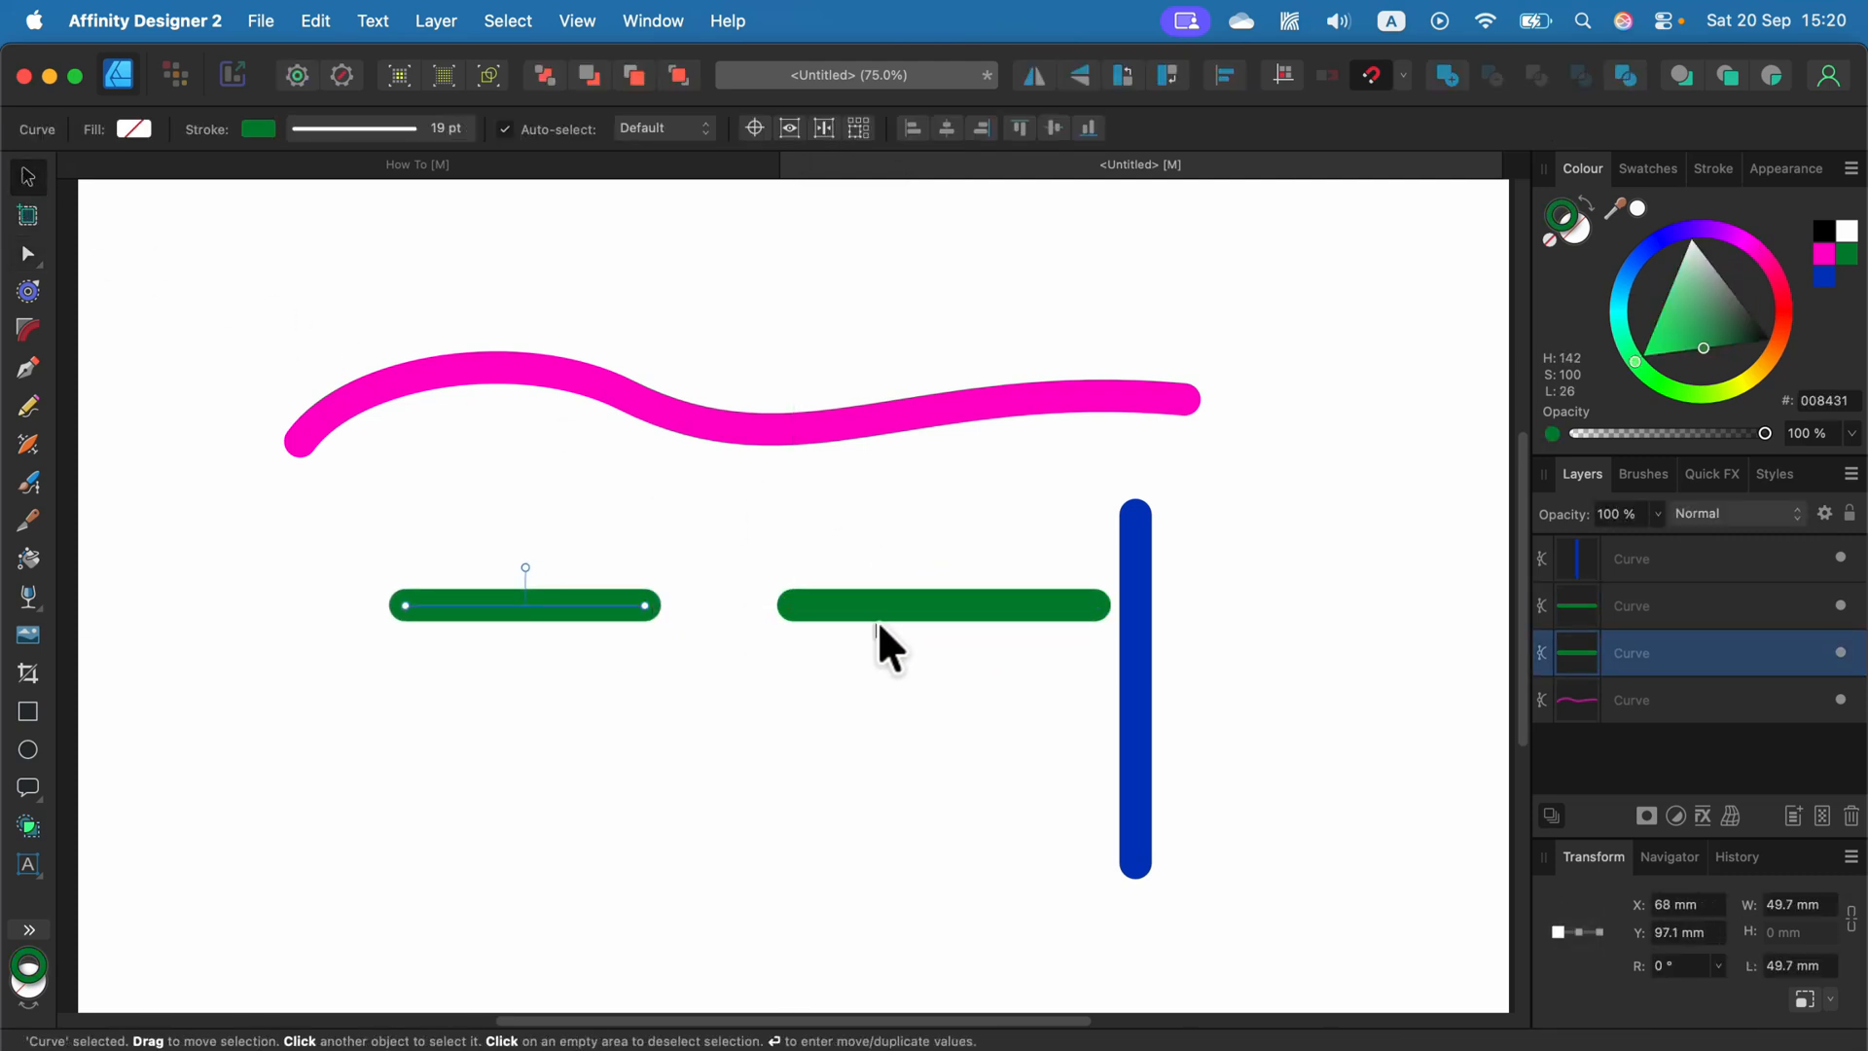
- Break the right green piece at a new node, leaving three separate green segments
{"action": "left_click", "coordinate": [941, 605]}
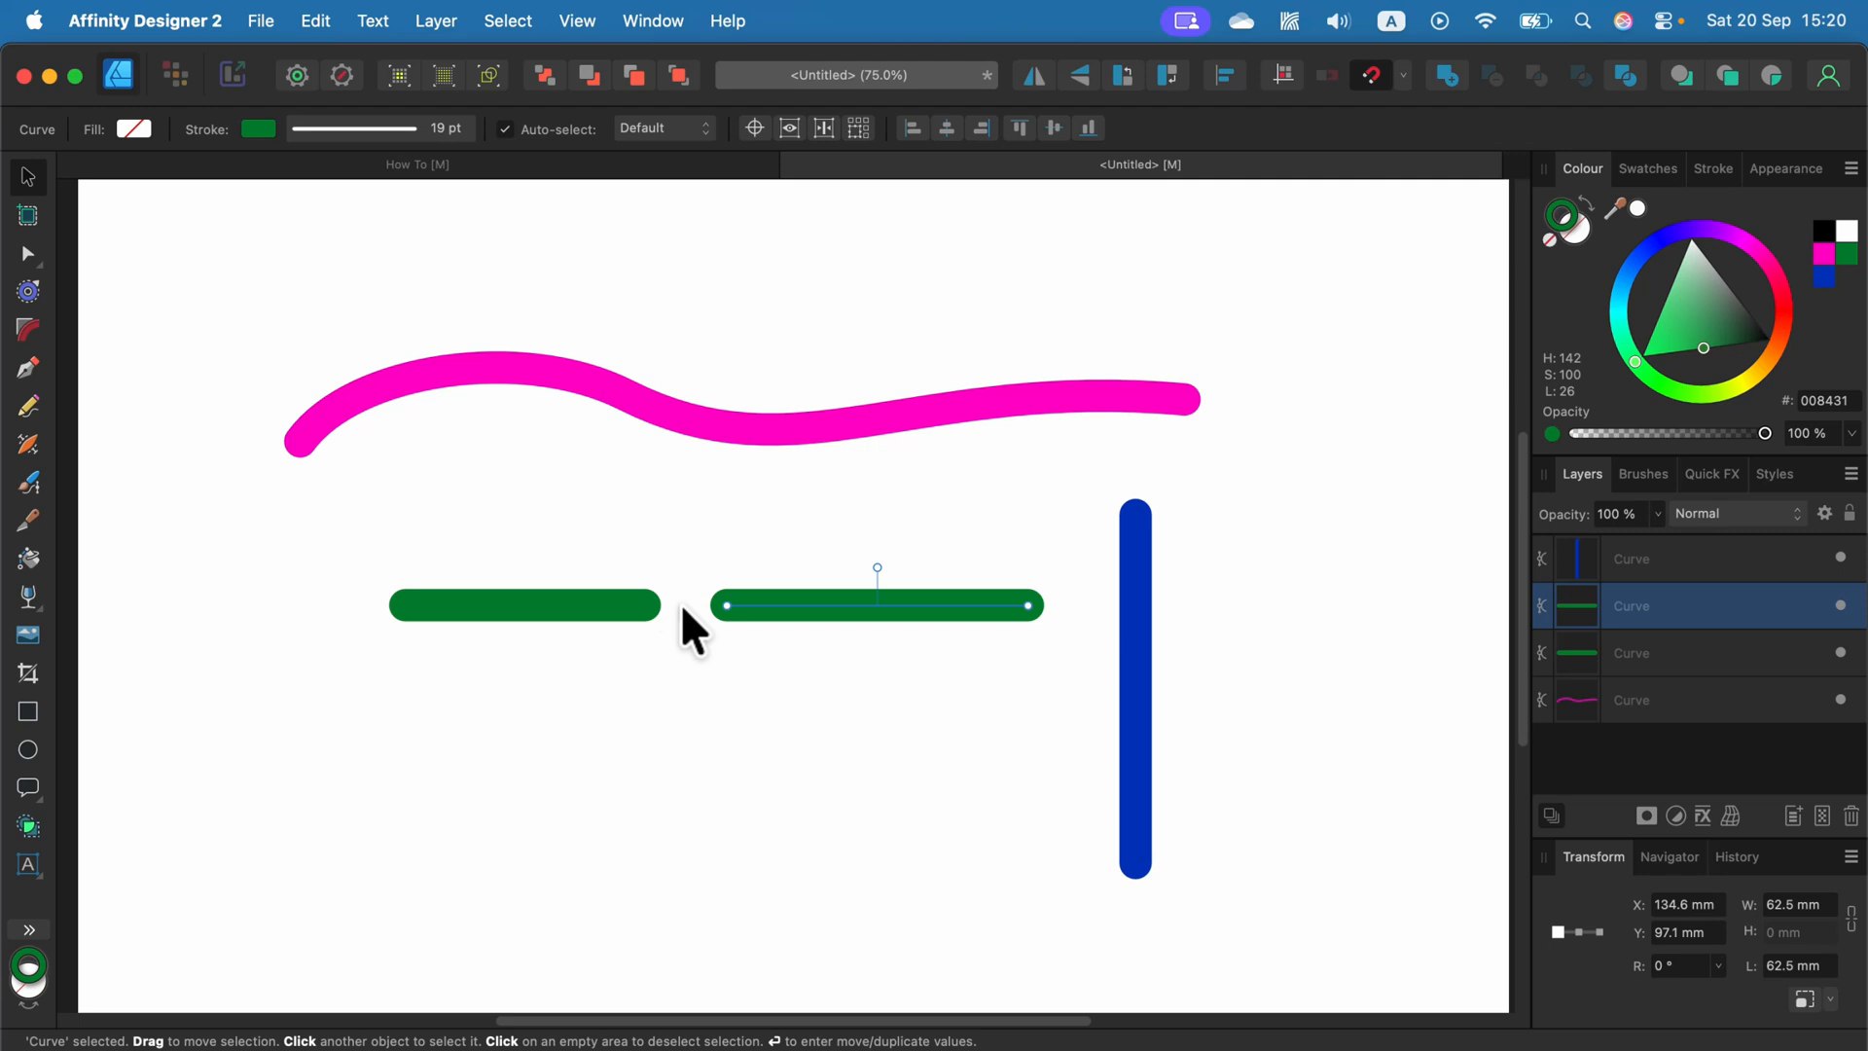
{"action": "mouse_move", "coordinate": [821, 136]}
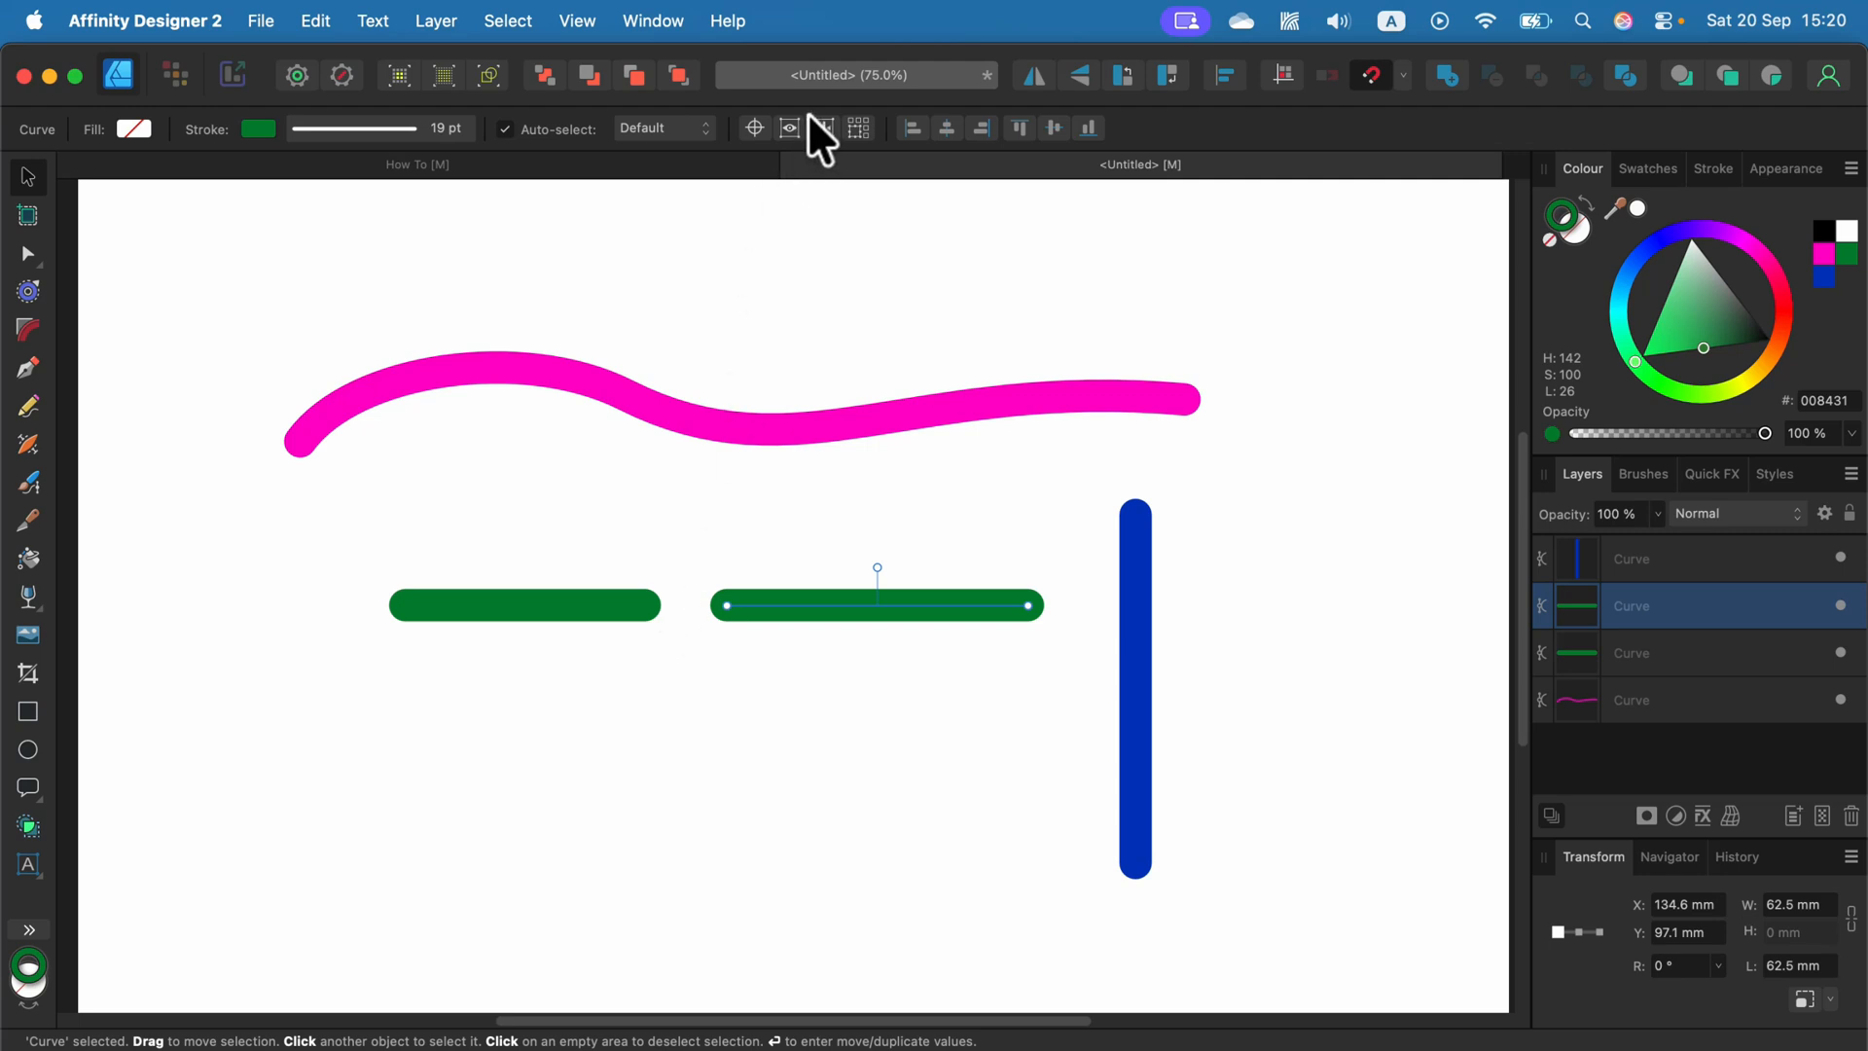
{"action": "mouse_move", "coordinate": [617, 506]}
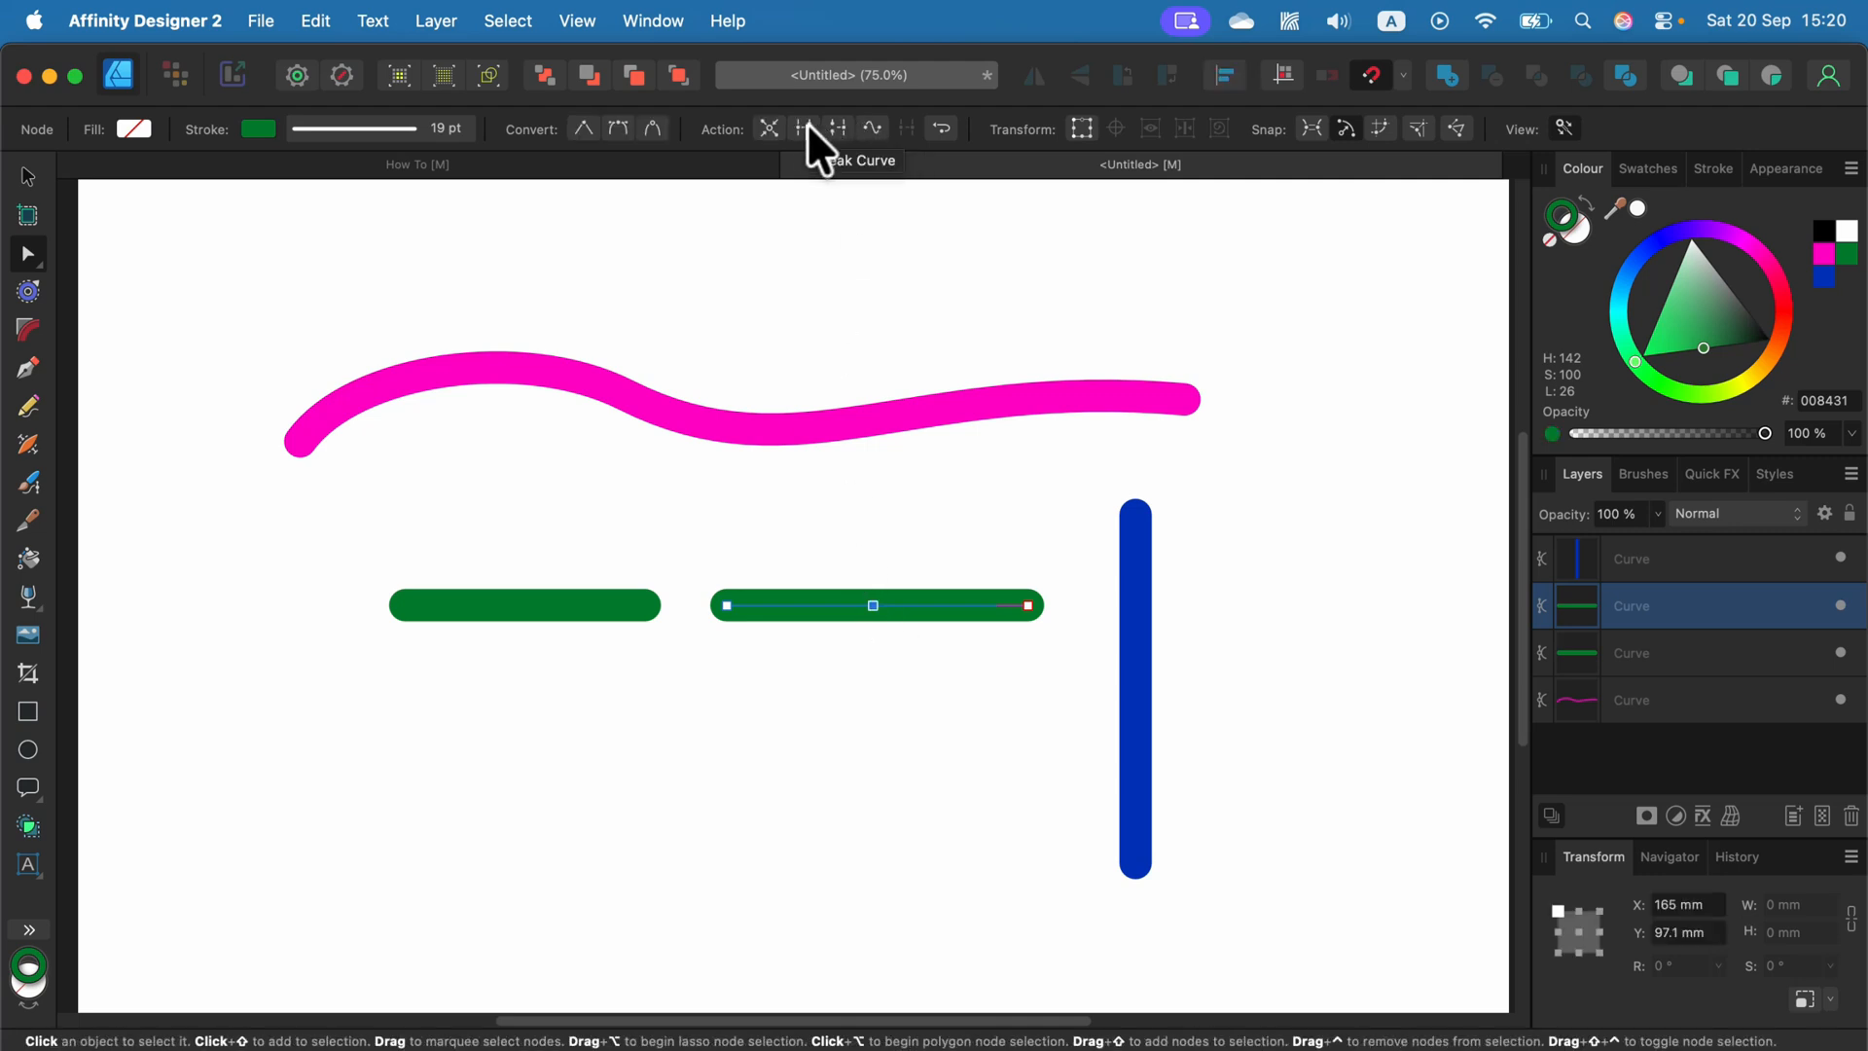
{"action": "left_click", "coordinate": [803, 129]}
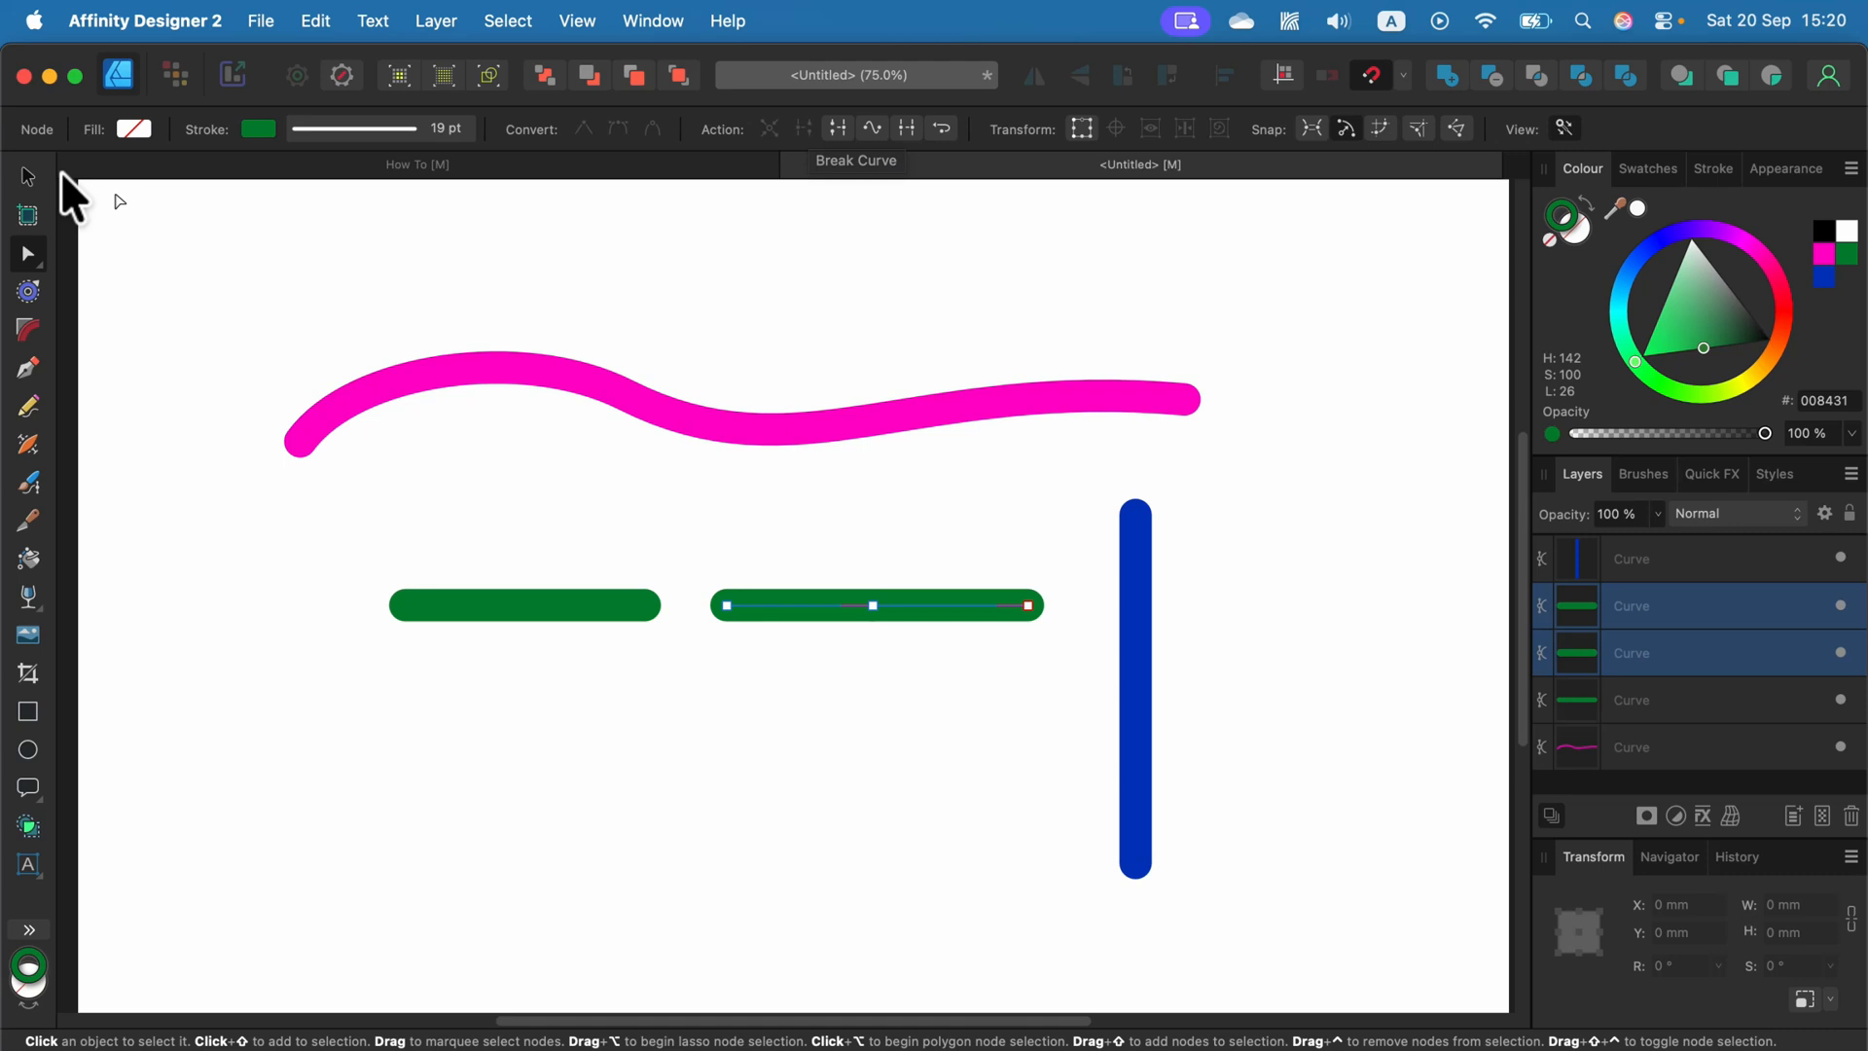
{"action": "left_click", "coordinate": [25, 177]}
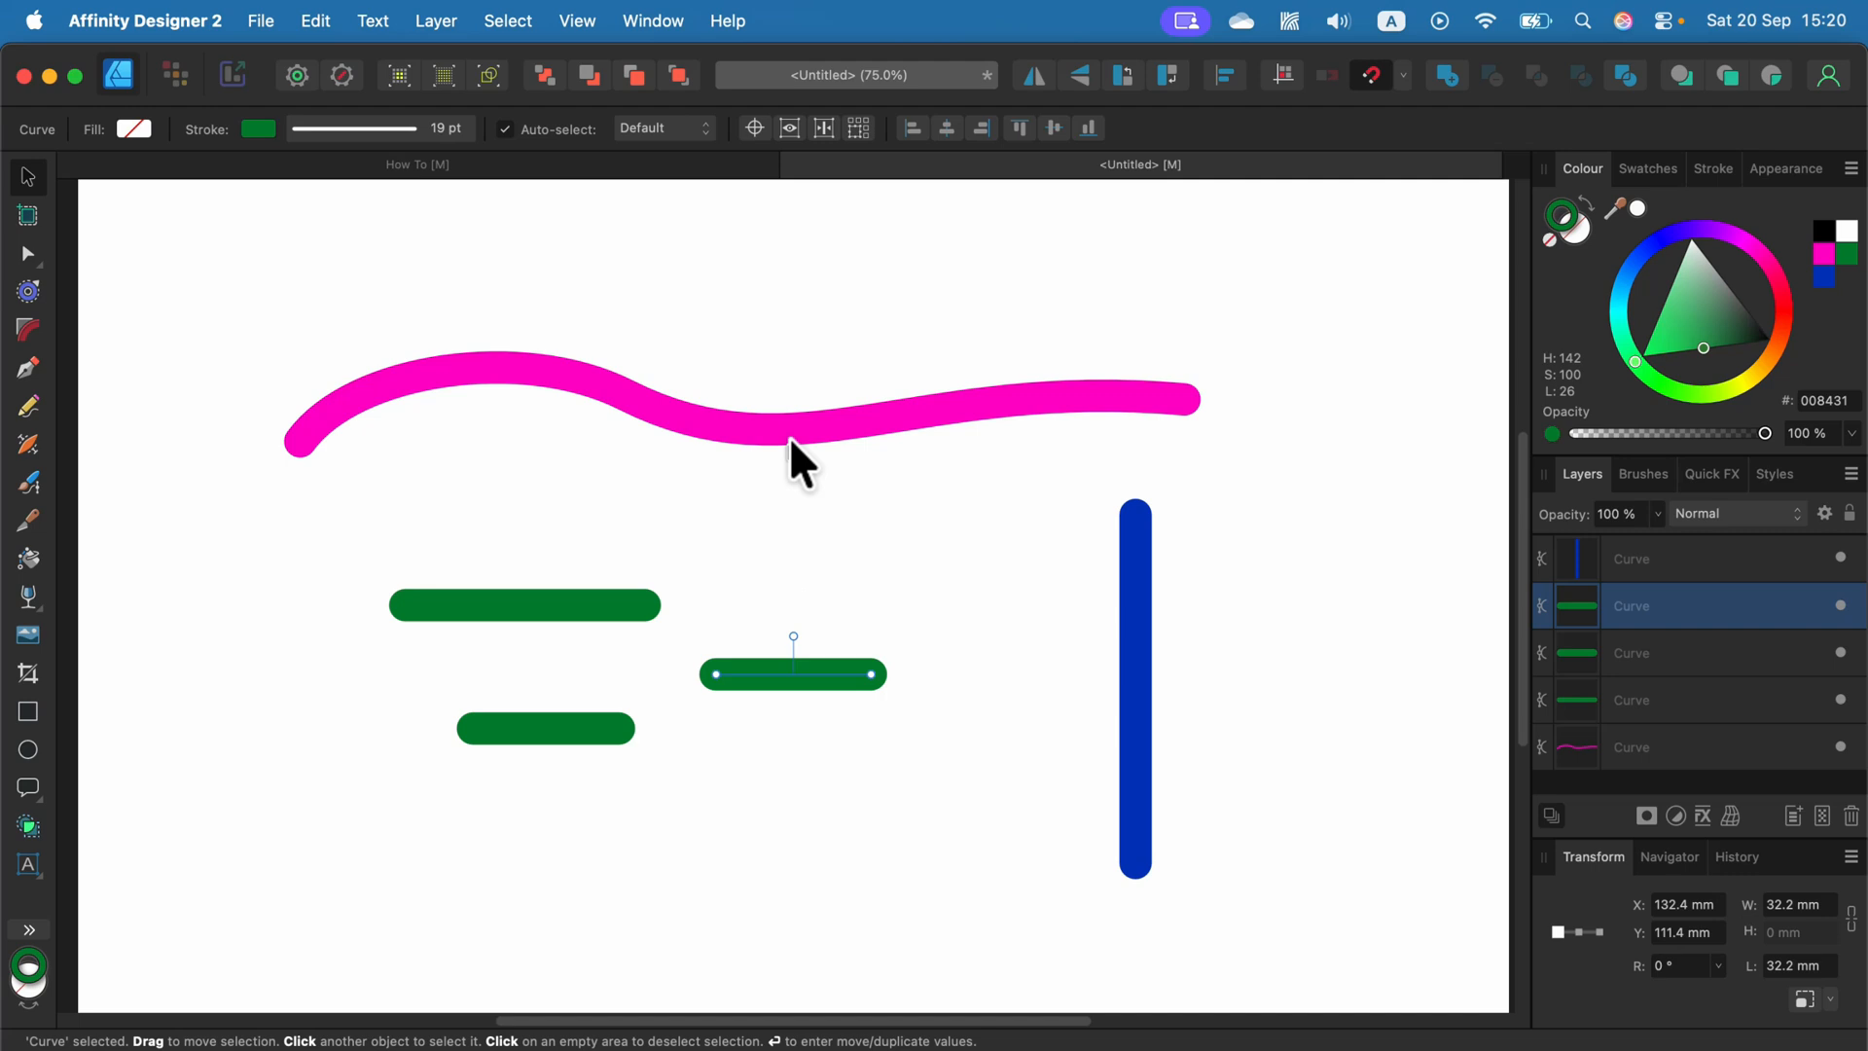
{"action": "mouse_move", "coordinate": [794, 463]}
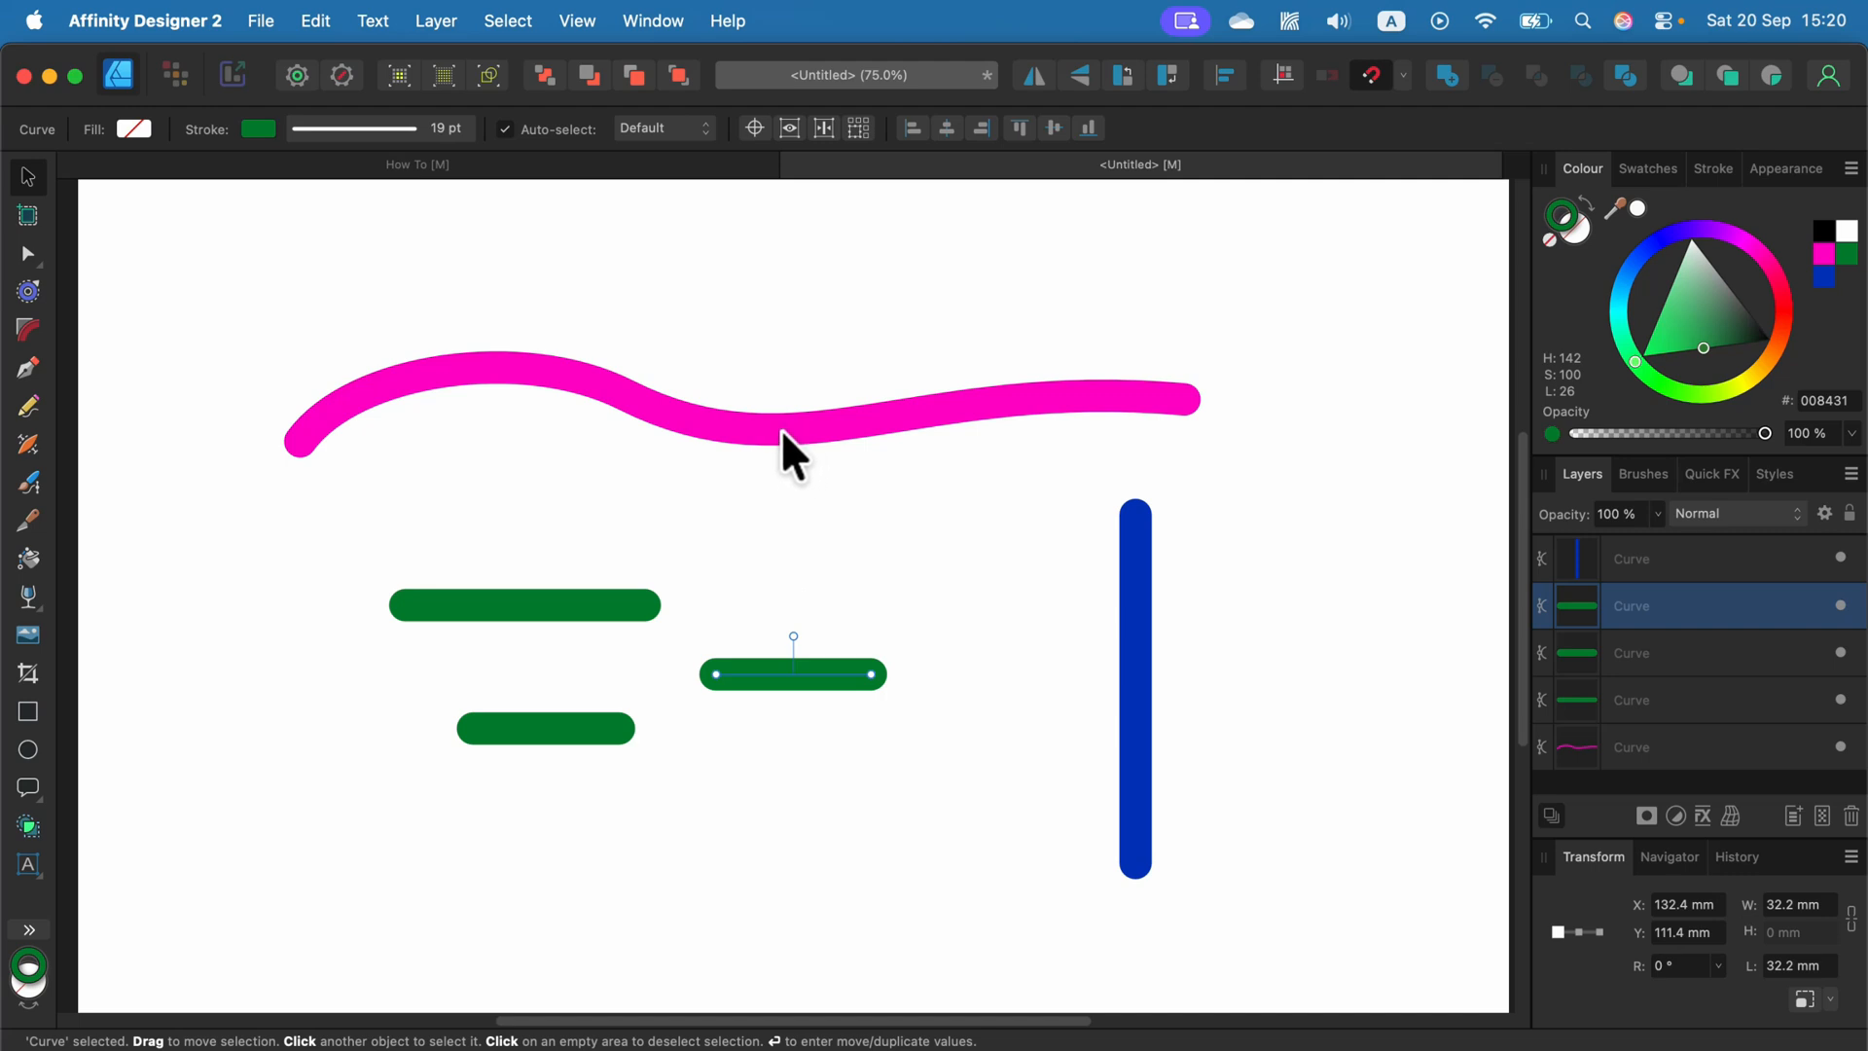
- Select the pink wavy line and ready the Knife tool for a first cut
{"action": "left_click", "coordinate": [739, 410]}
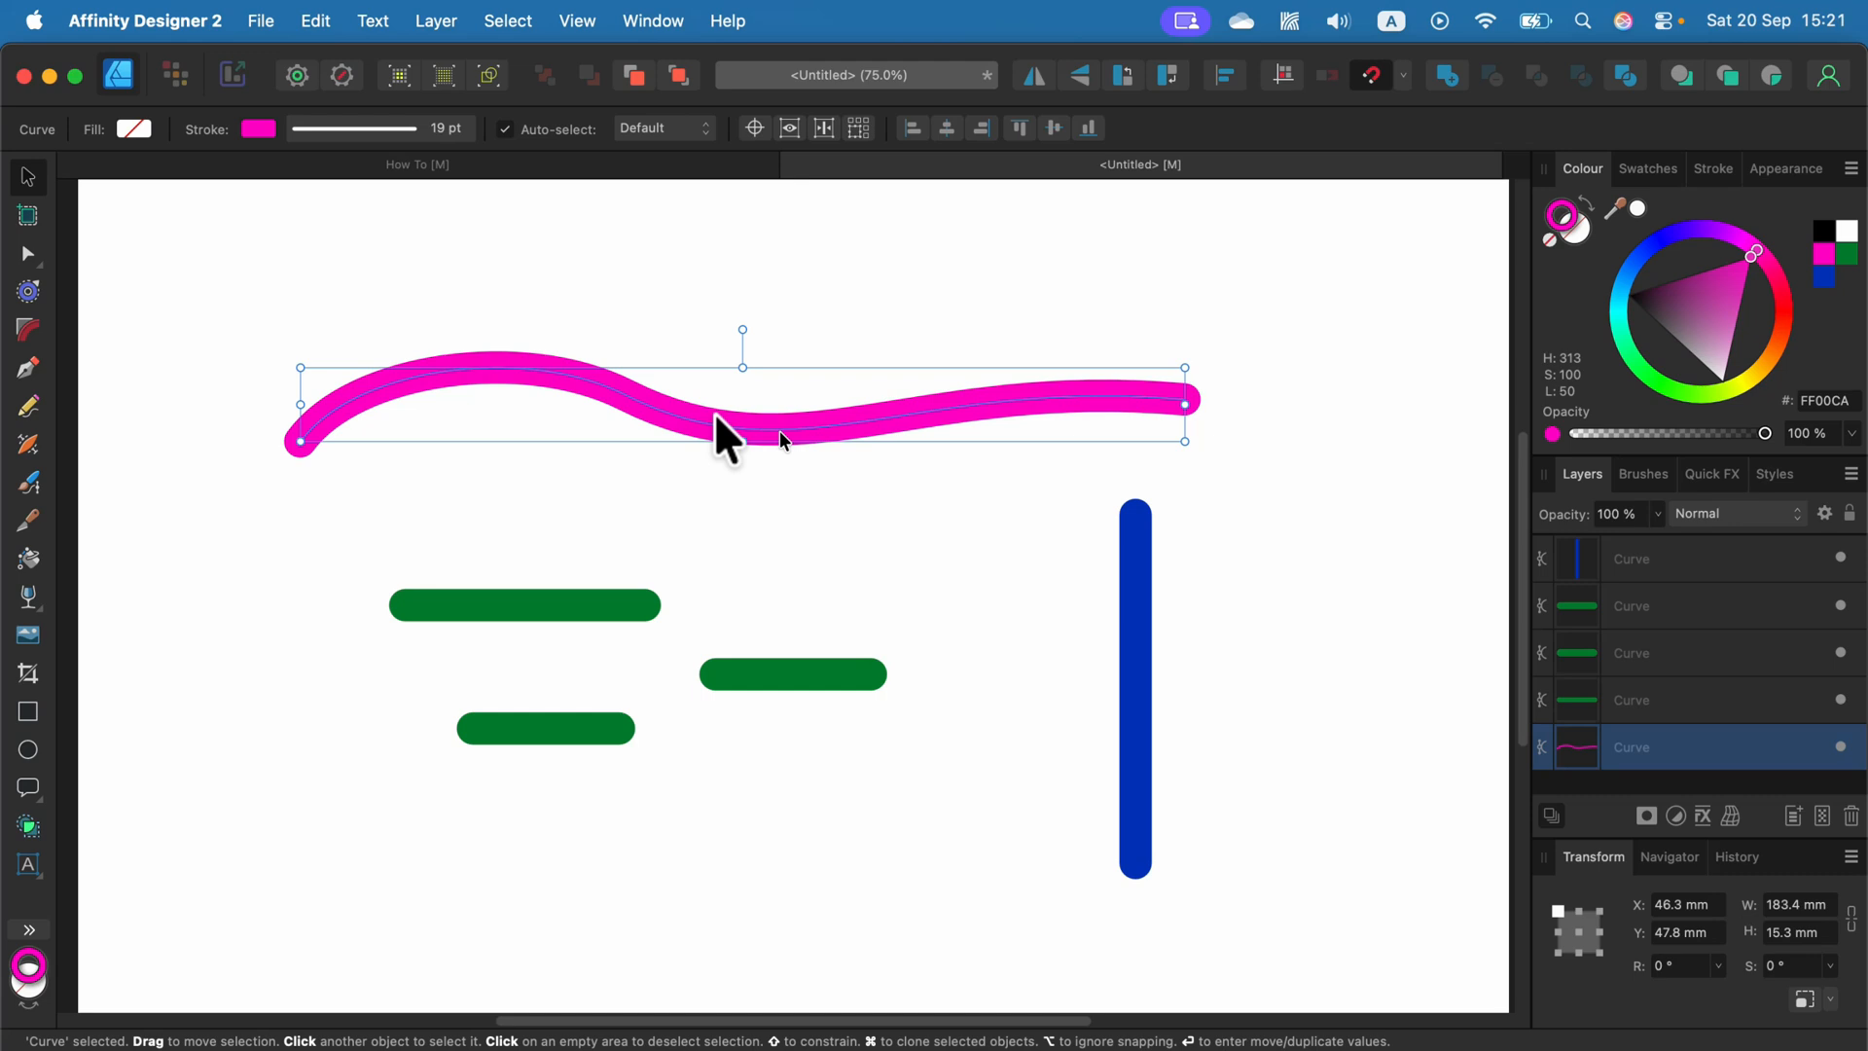
{"action": "mouse_move", "coordinate": [35, 543]}
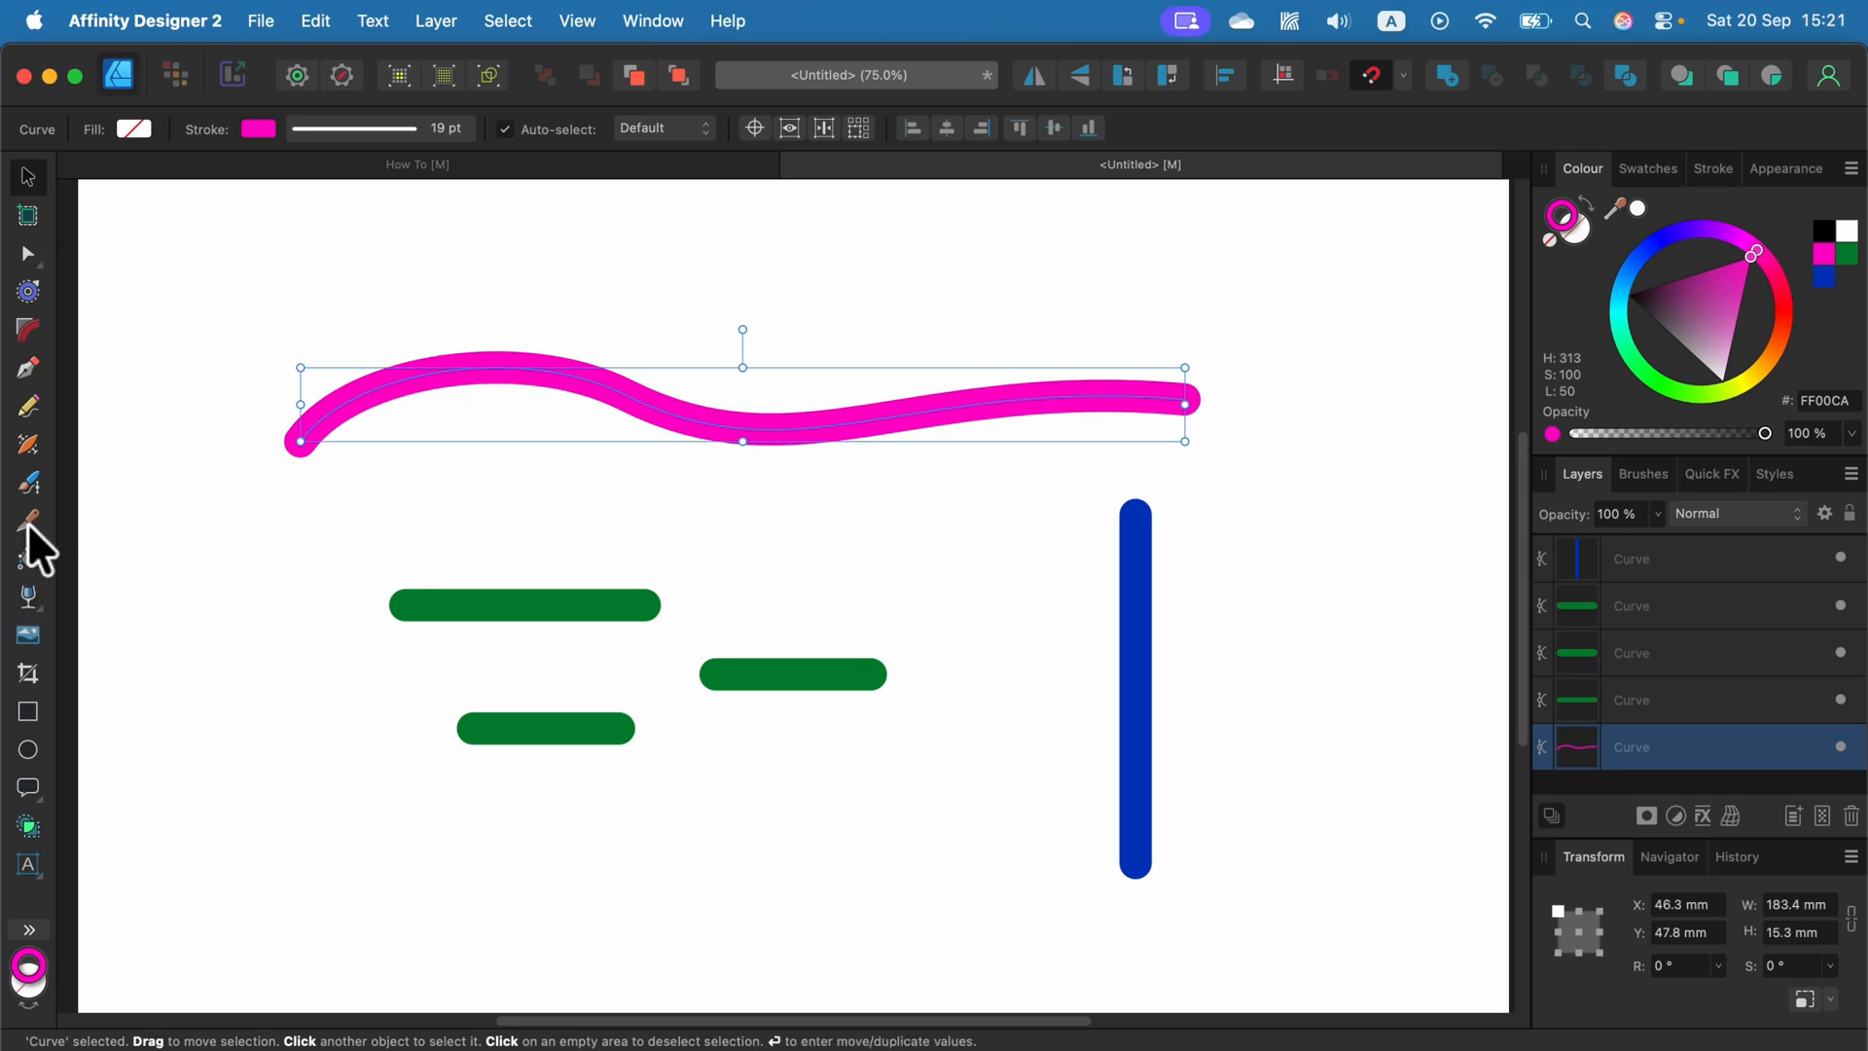
{"action": "left_click", "coordinate": [25, 518]}
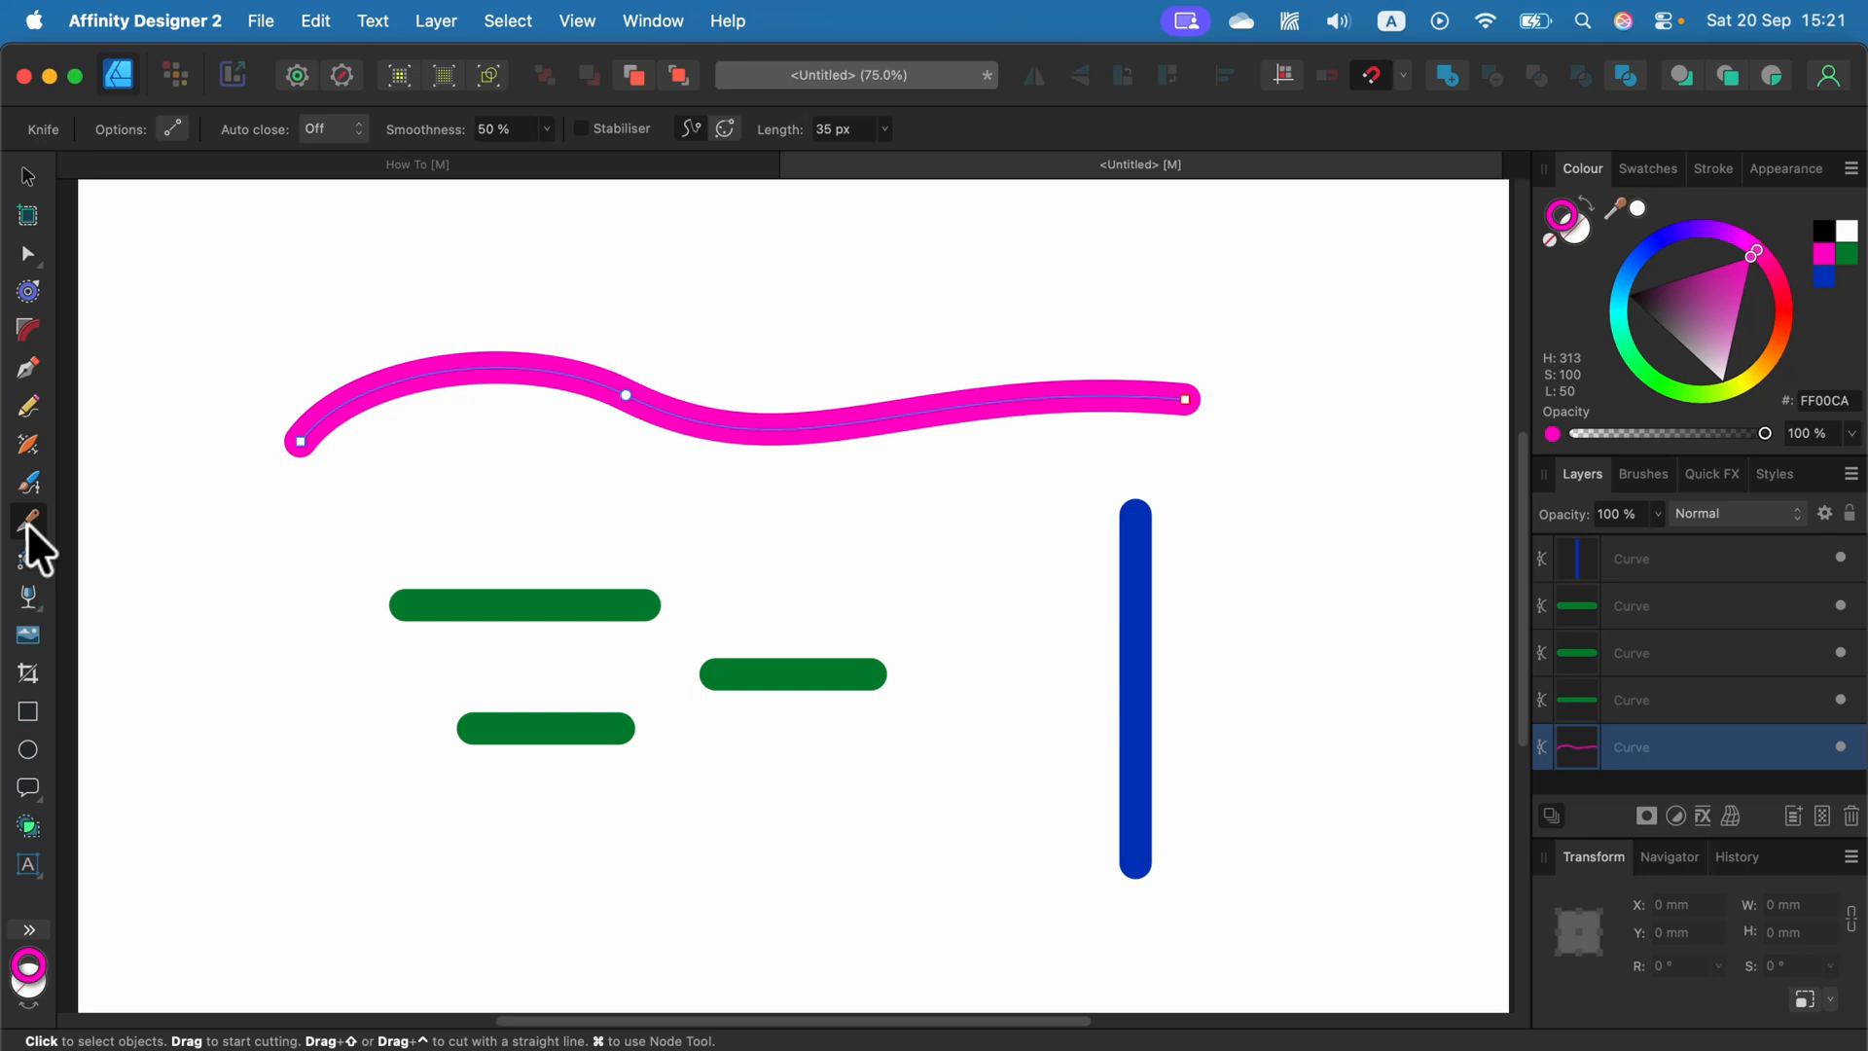
{"action": "mouse_move", "coordinate": [794, 492]}
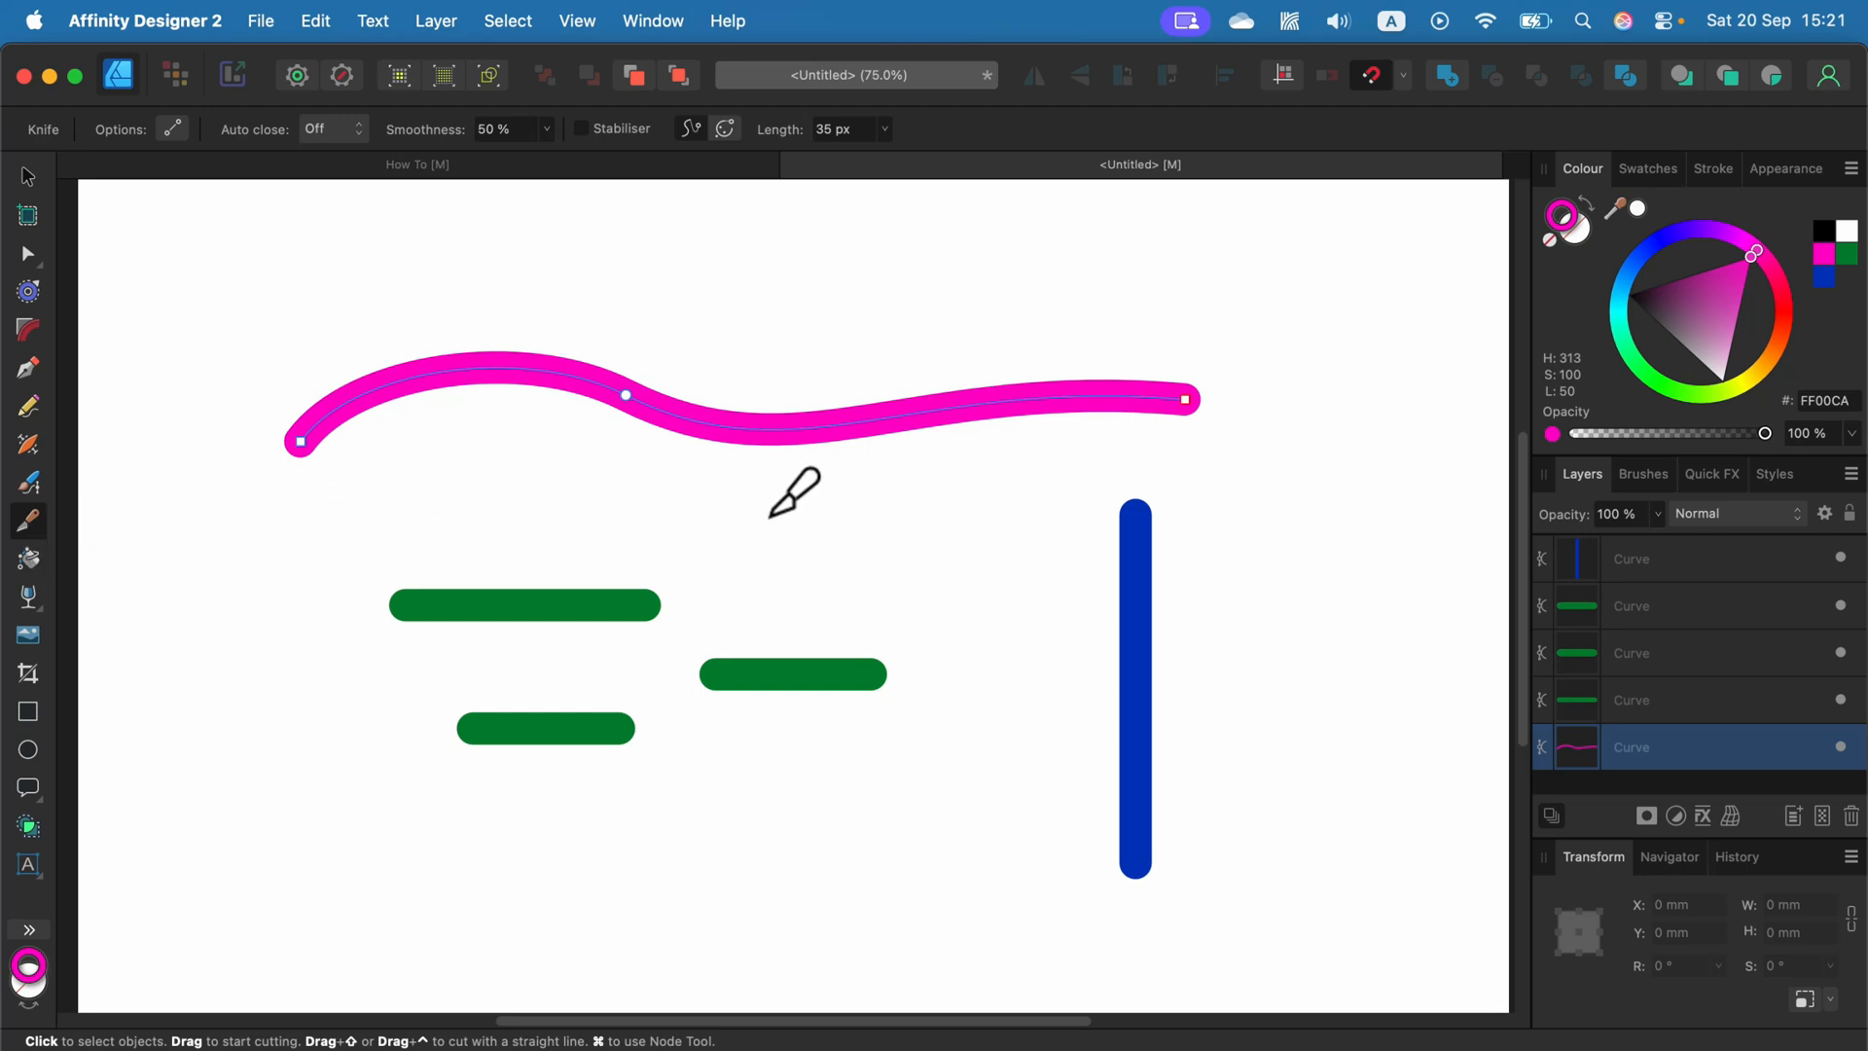
{"action": "mouse_move", "coordinate": [774, 416]}
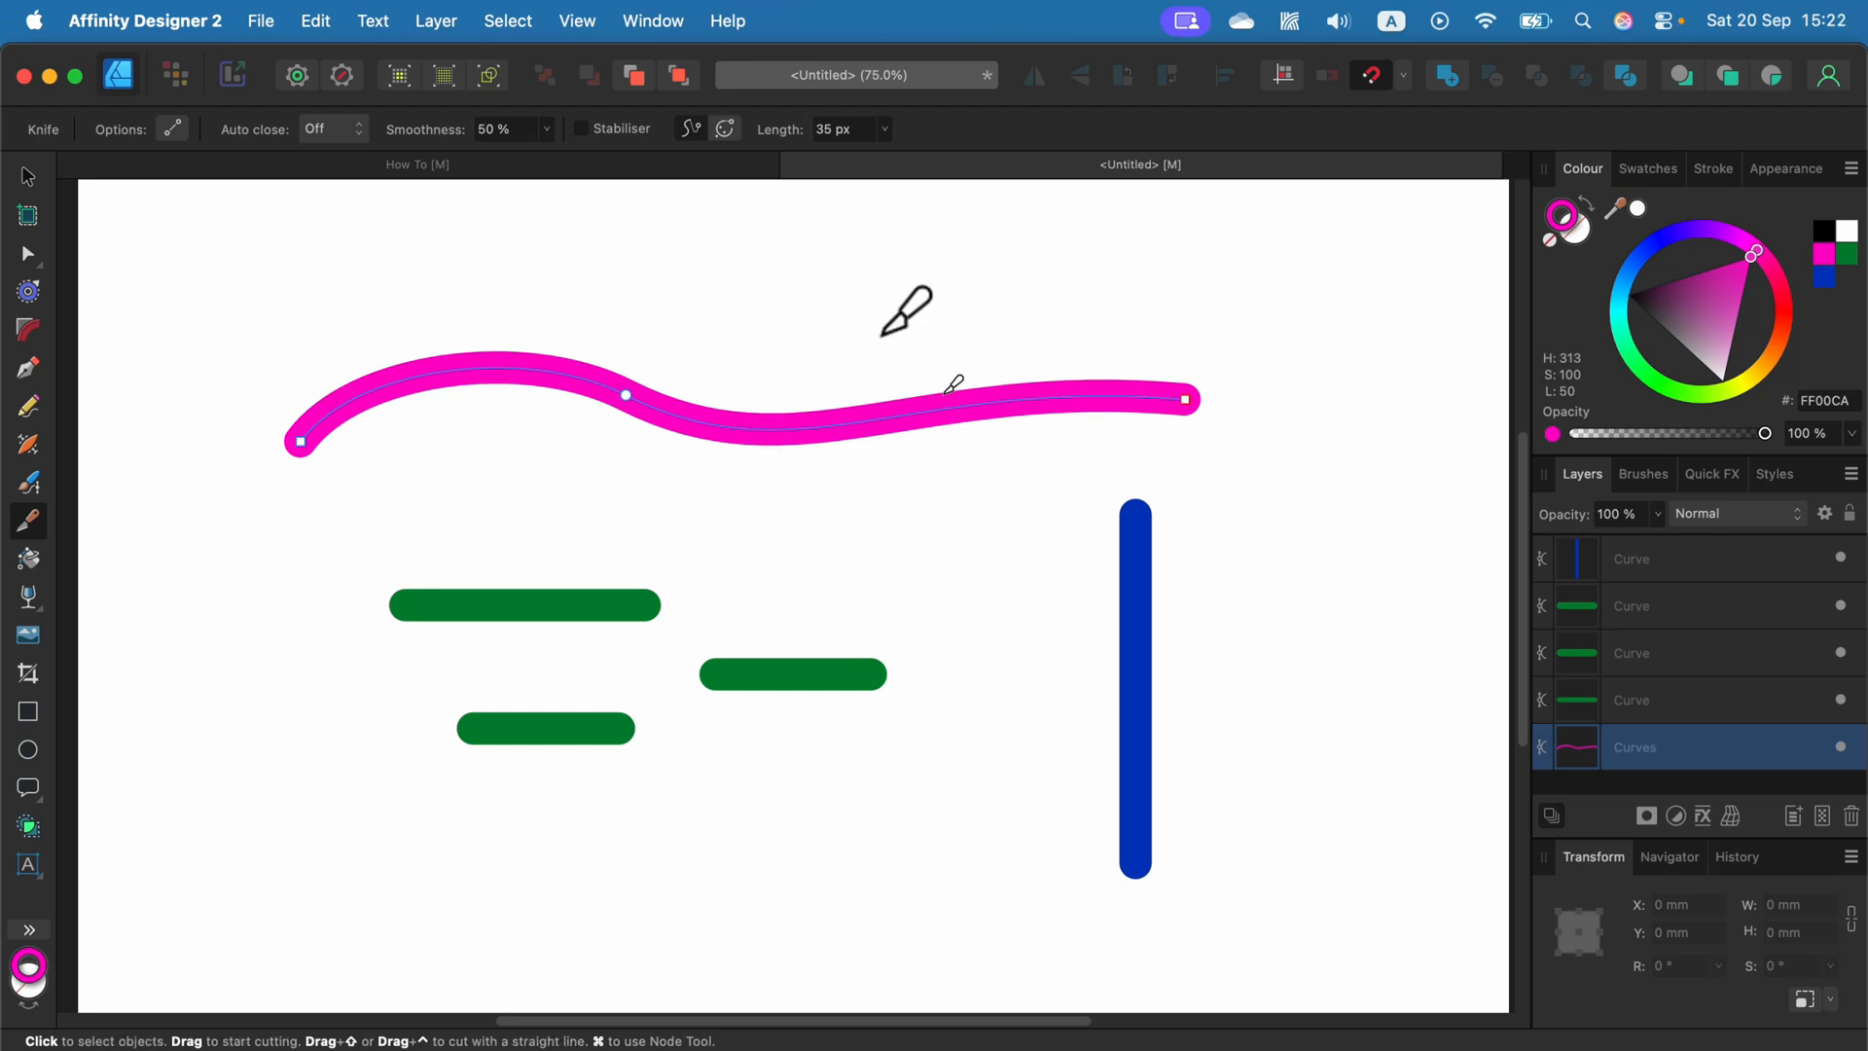
{"action": "mouse_move", "coordinate": [828, 448]}
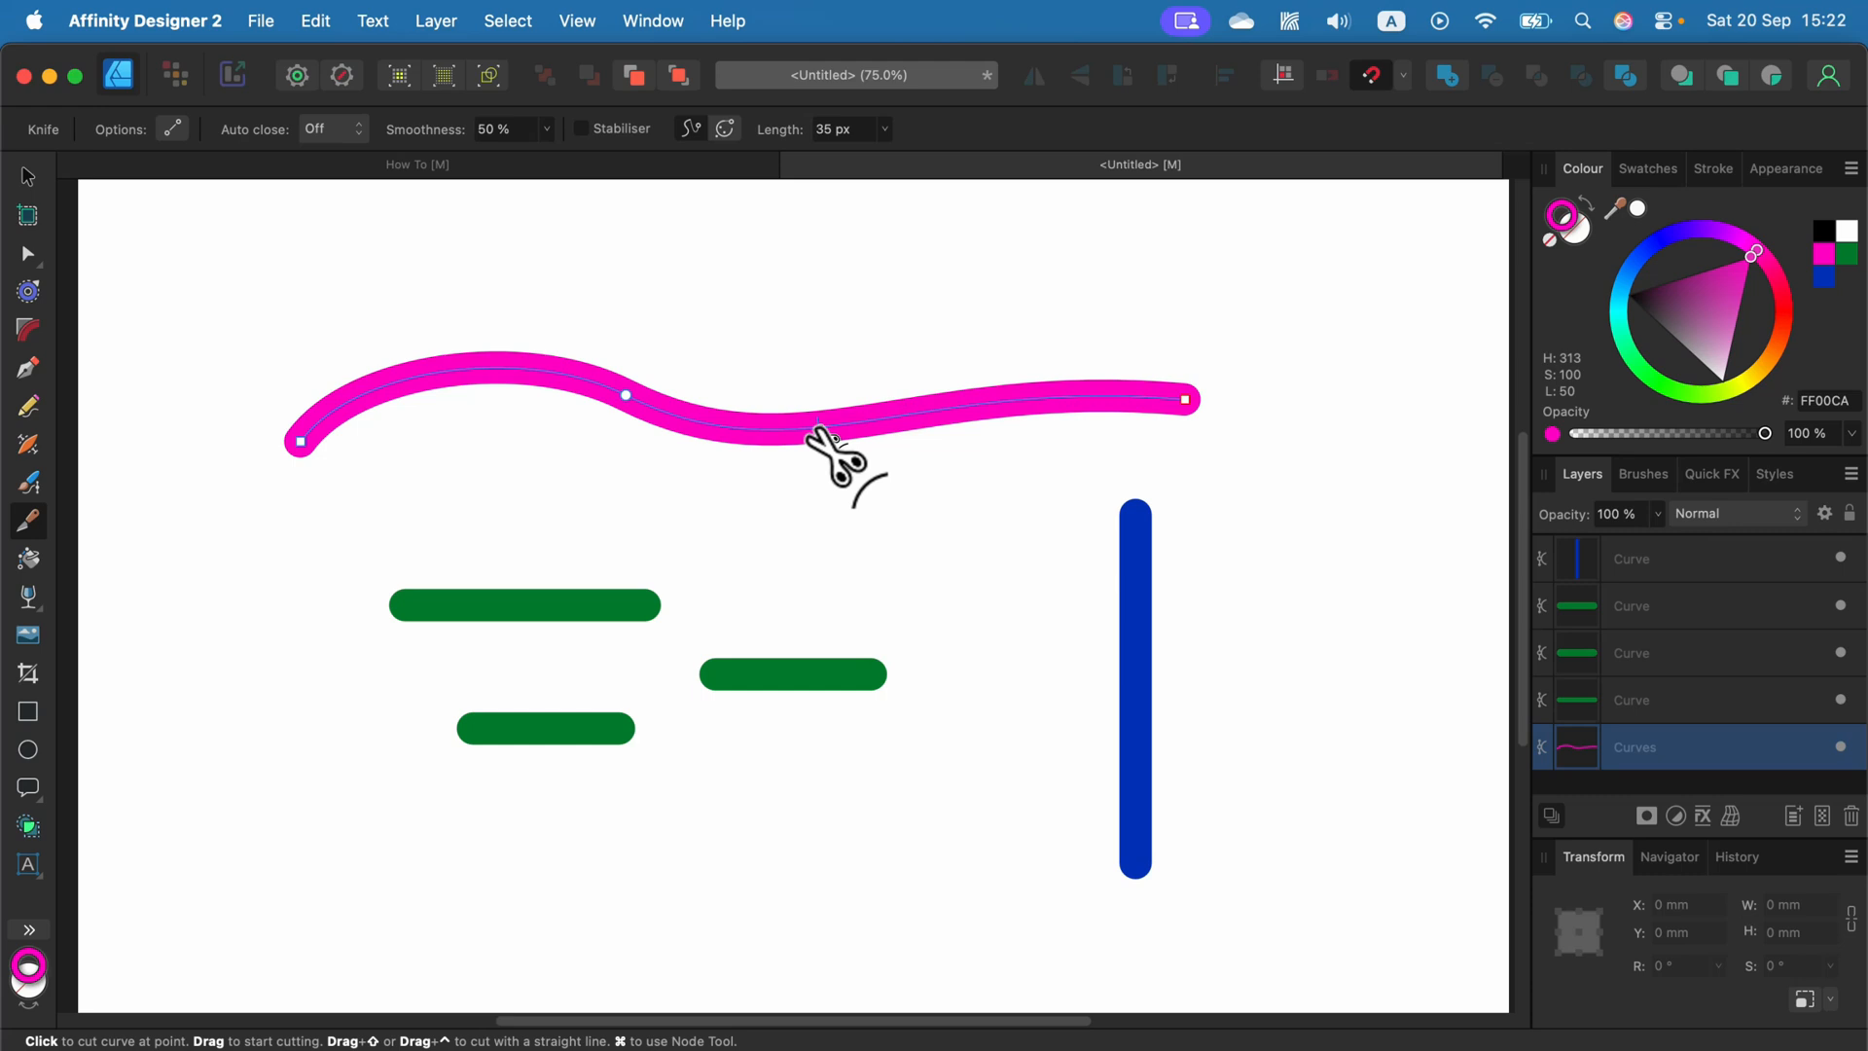
{"action": "mouse_move", "coordinate": [936, 422]}
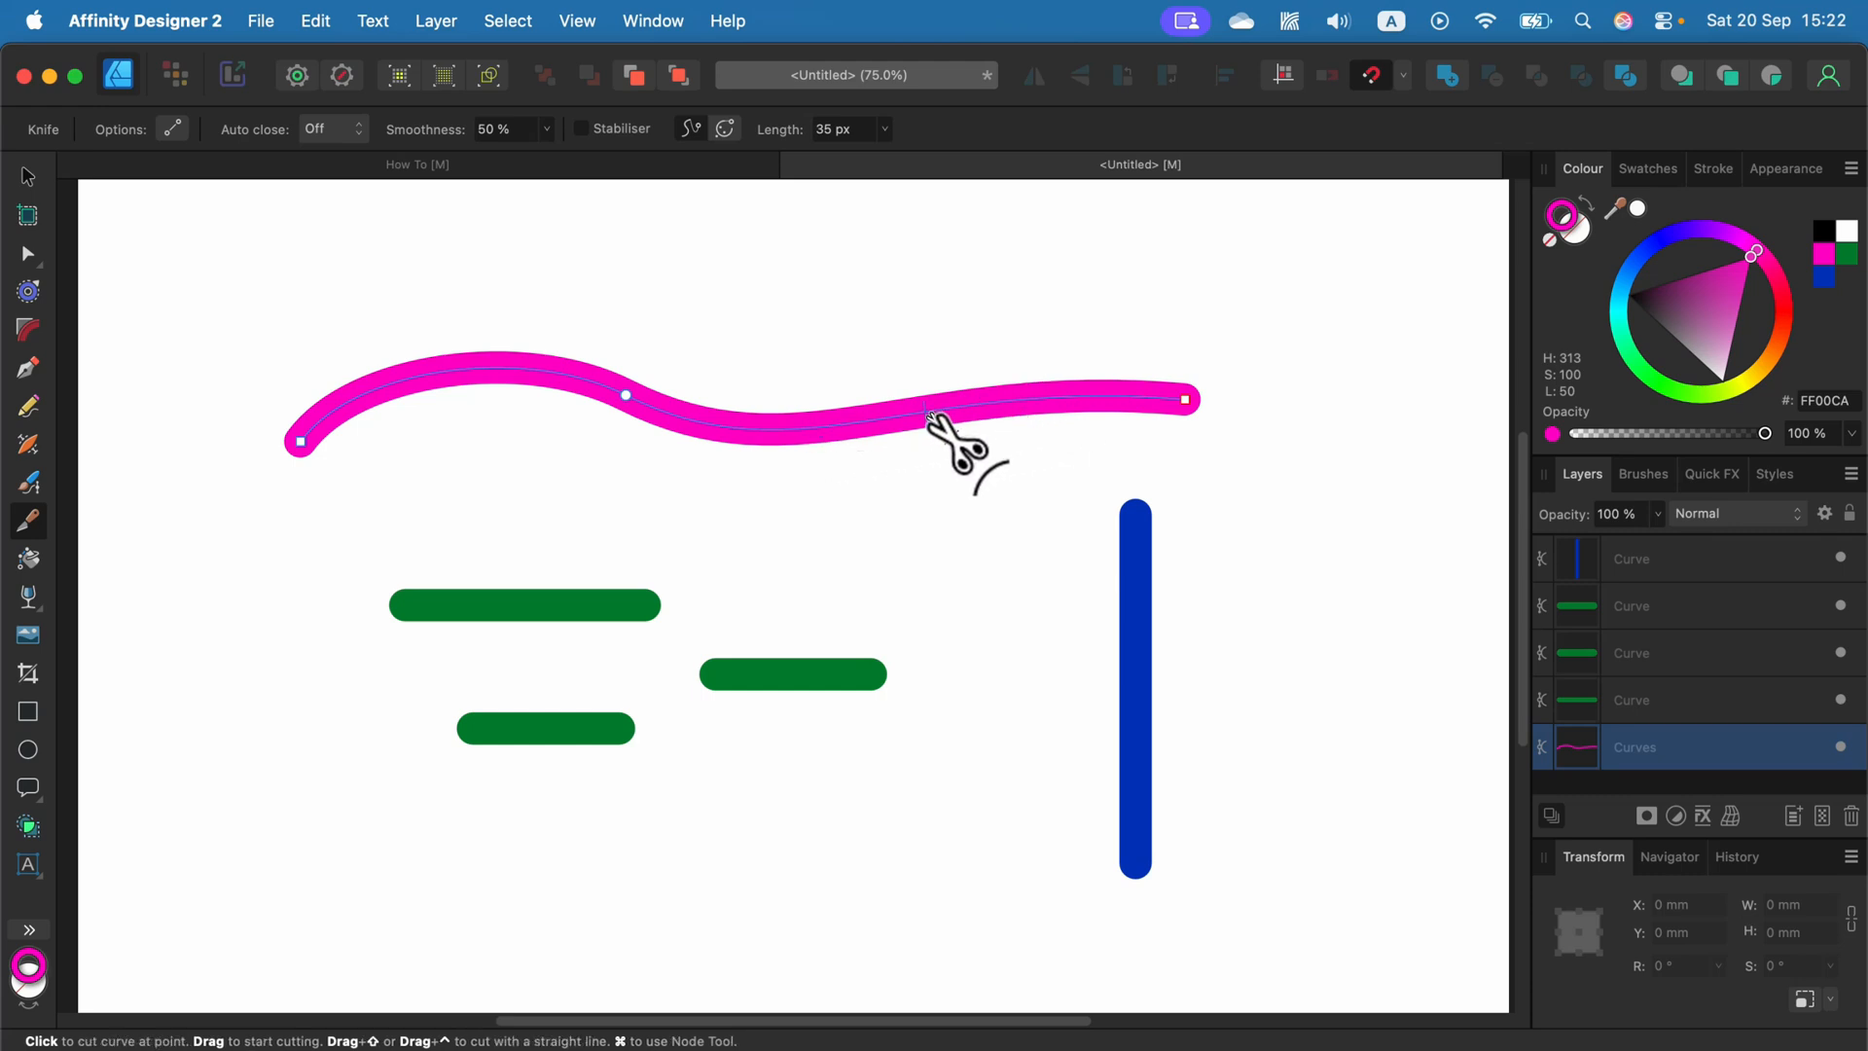
- Cut the pink line at further points and pull the cut pieces apart
{"action": "left_click", "coordinate": [926, 411]}
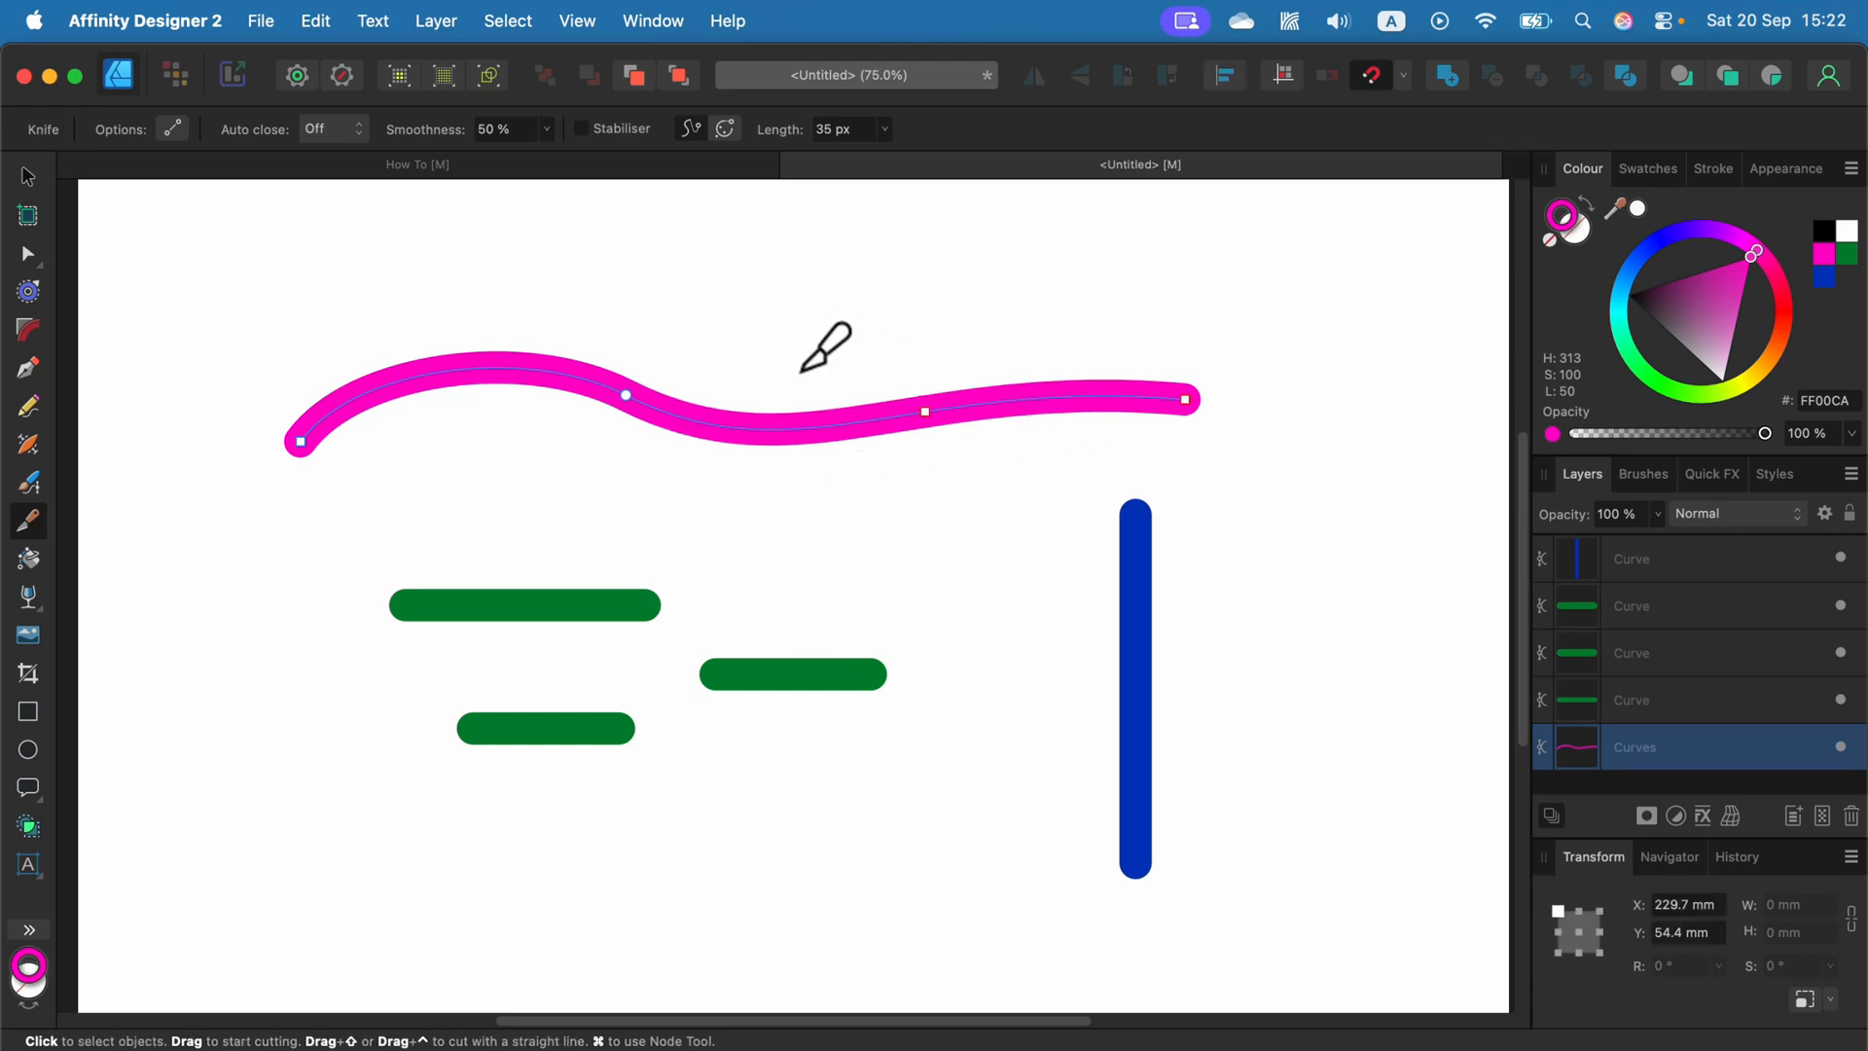
{"action": "mouse_move", "coordinate": [834, 399]}
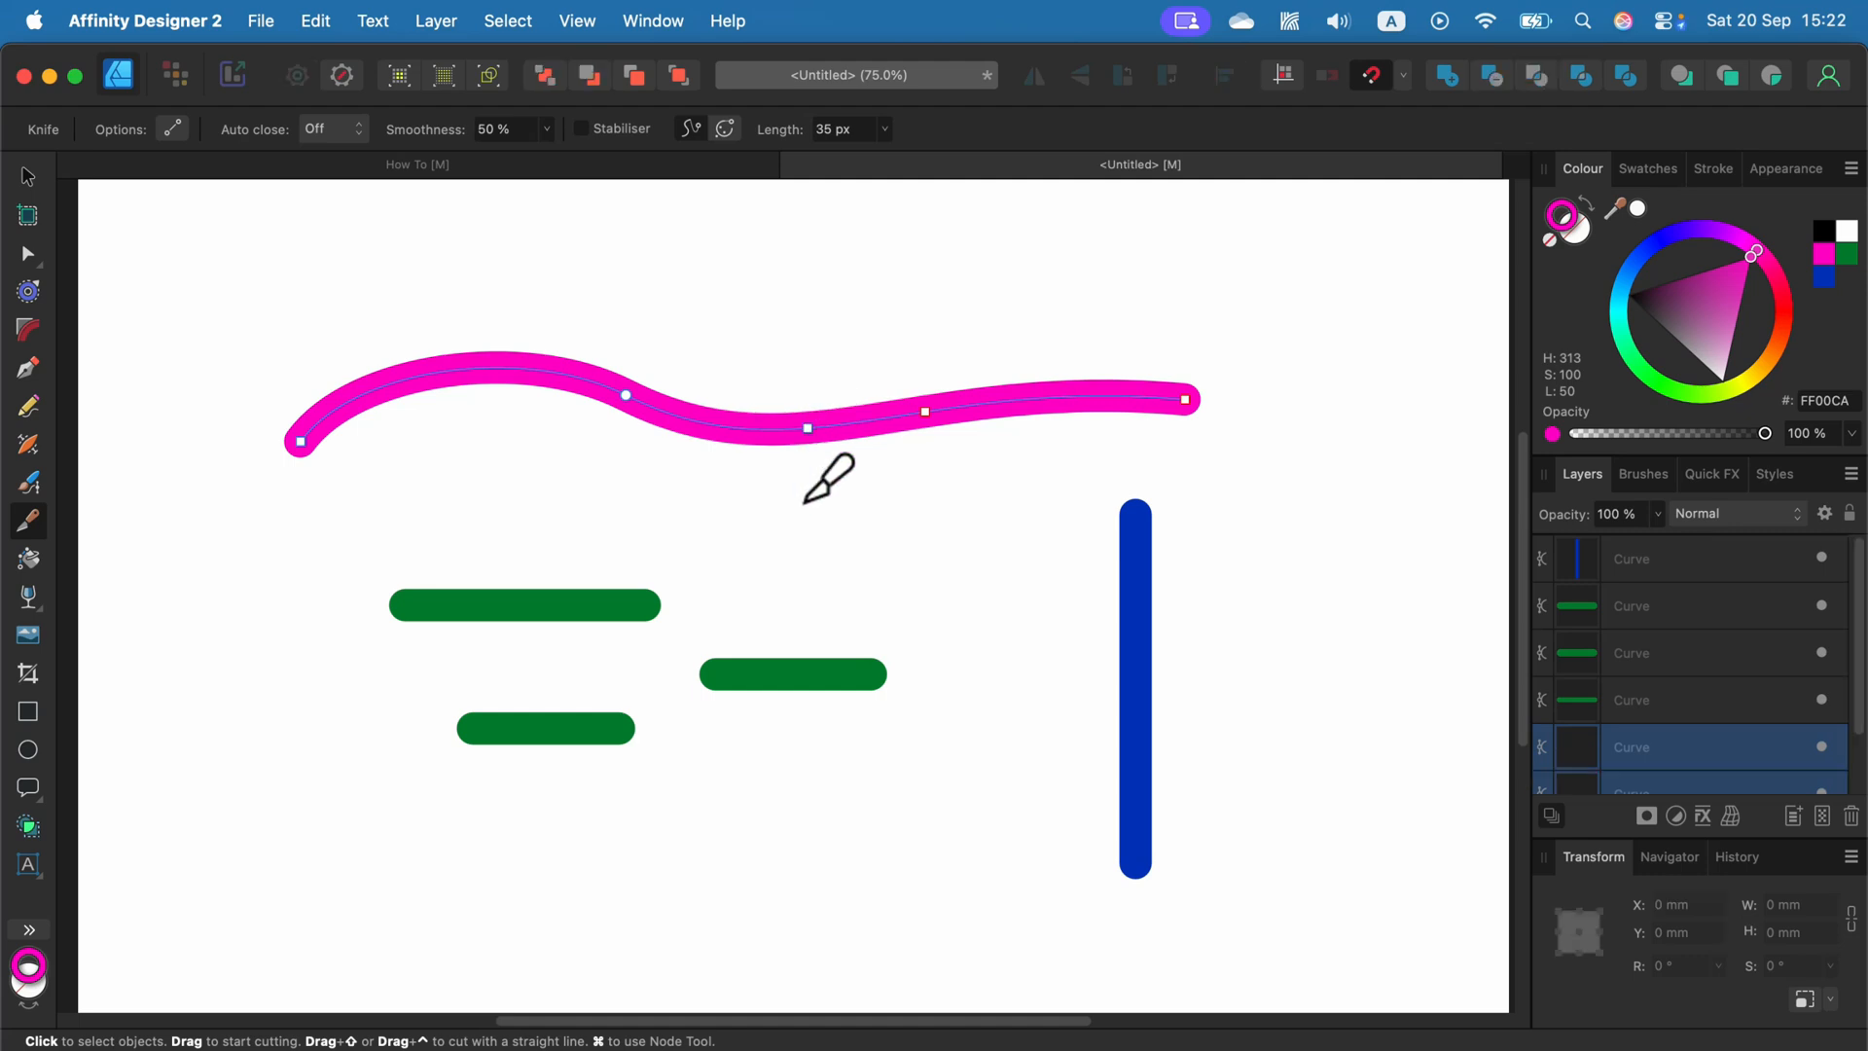
{"action": "left_click", "coordinate": [25, 177]}
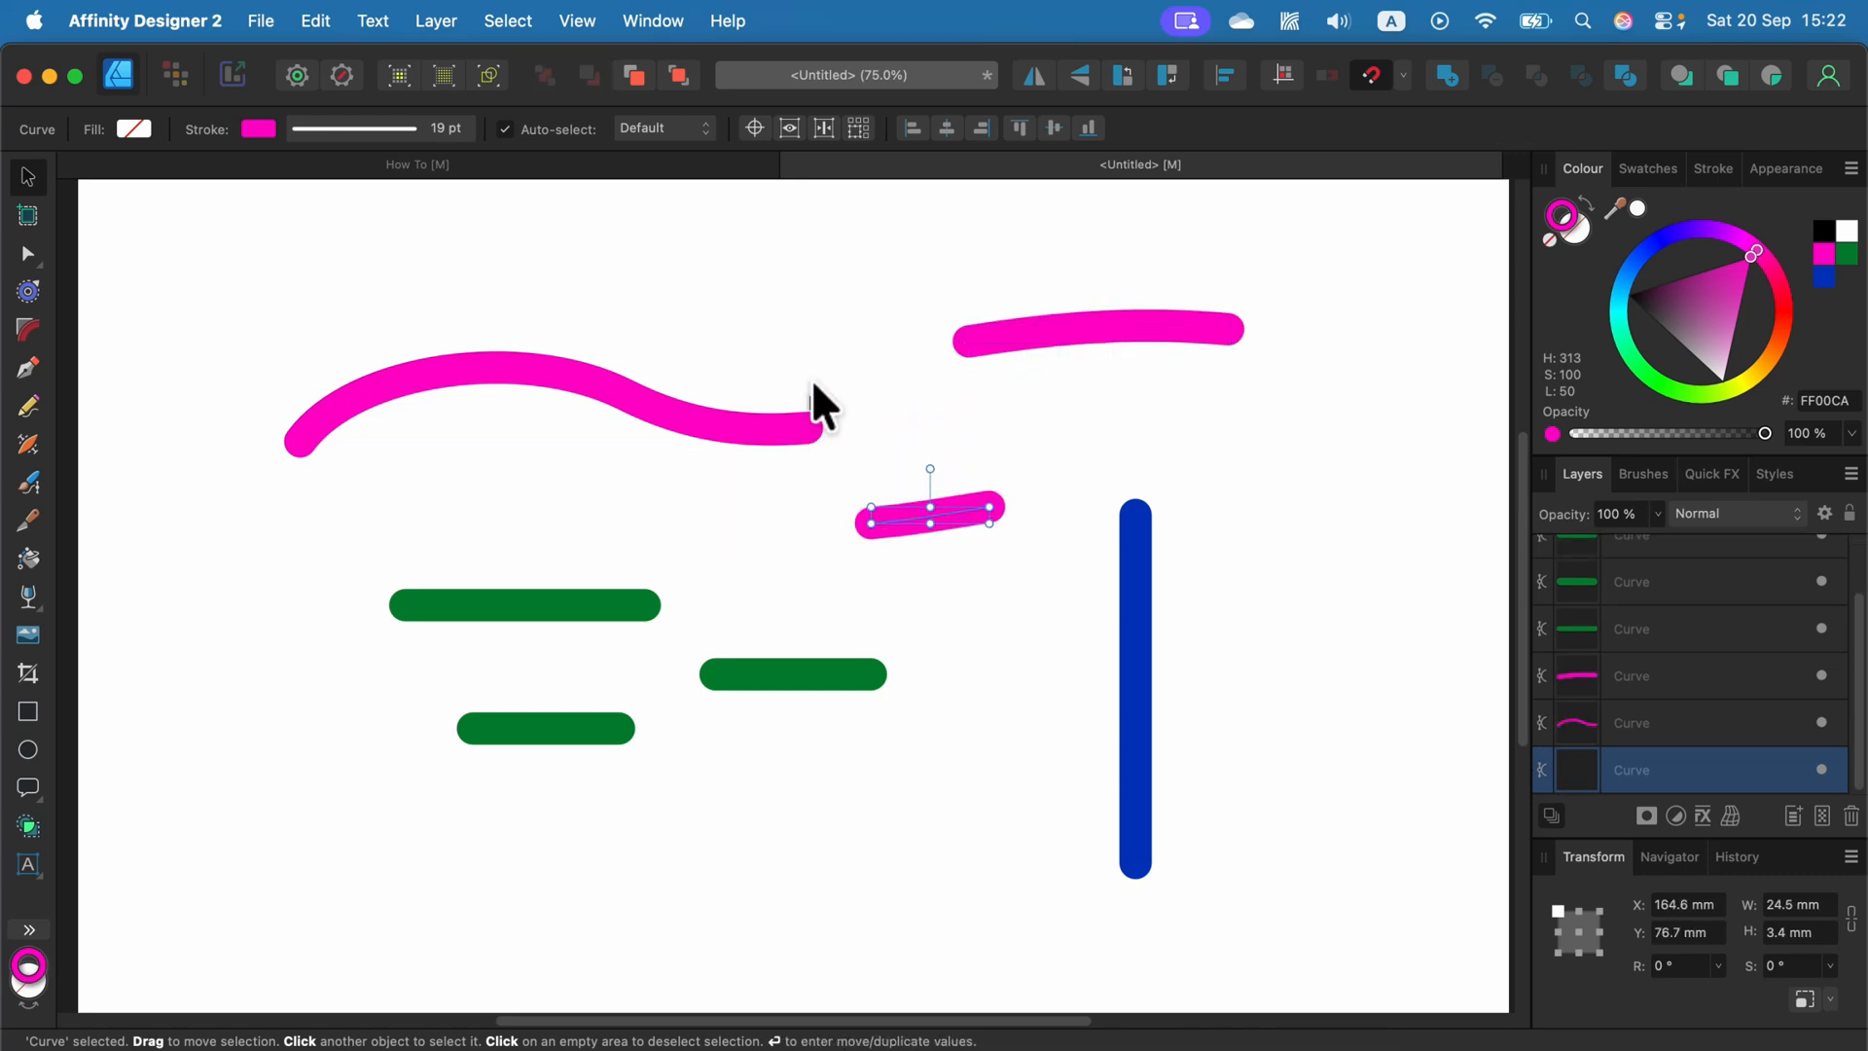
- Cut the remaining pink wave into shorter pieces, then select the blue vertical line
{"action": "left_click", "coordinate": [786, 405]}
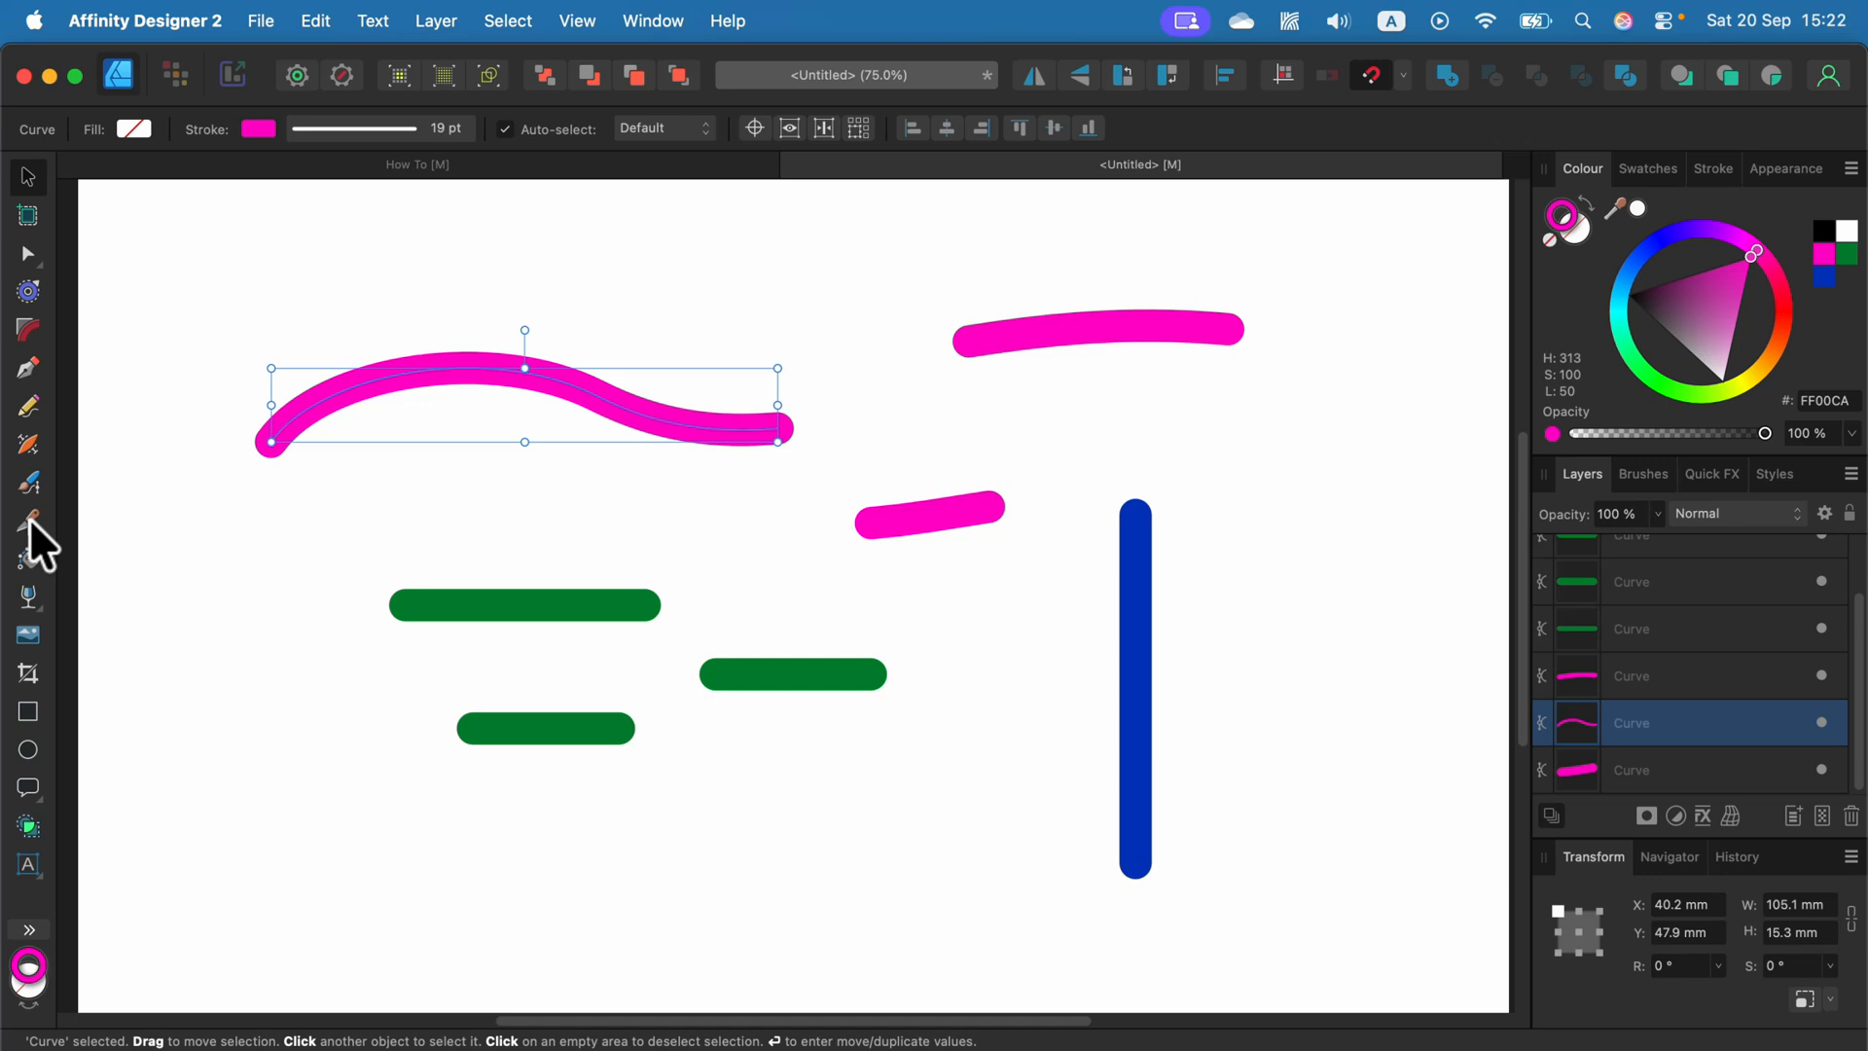
{"action": "left_click", "coordinate": [25, 520]}
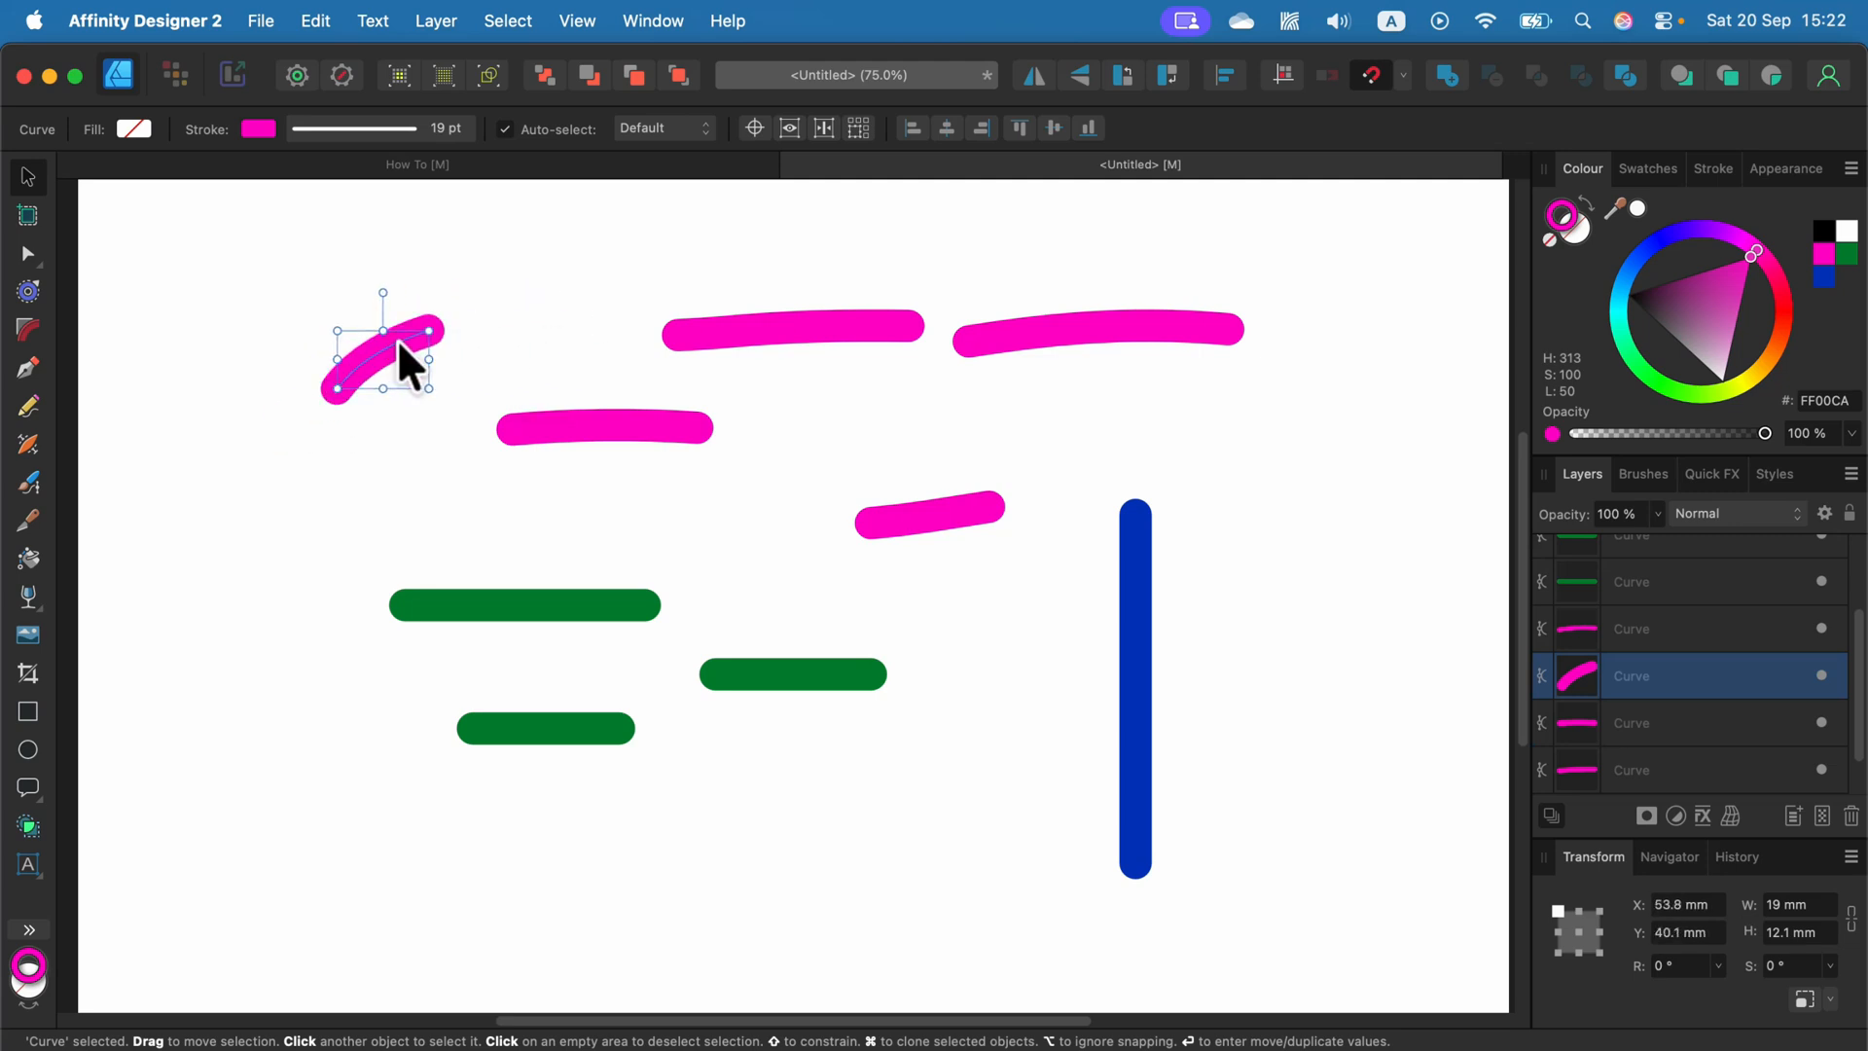
{"action": "mouse_move", "coordinate": [475, 381]}
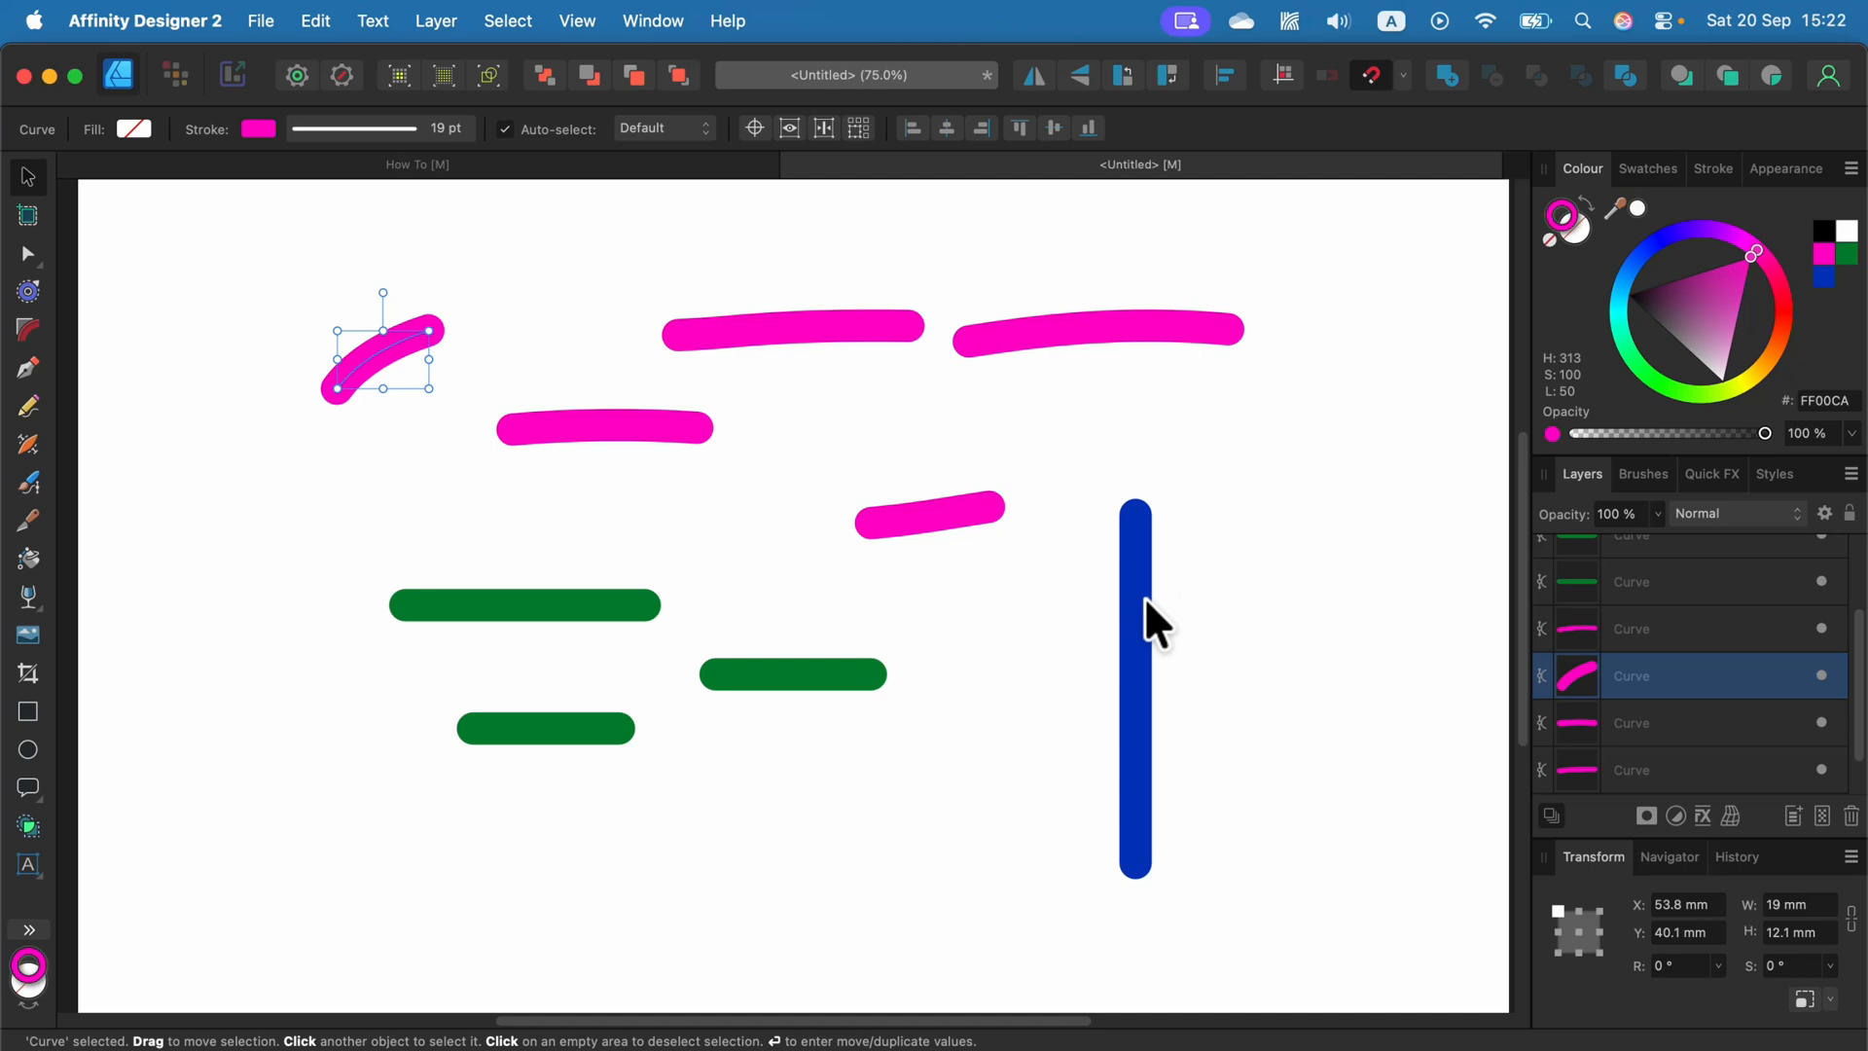
{"action": "left_click", "coordinate": [1134, 619]}
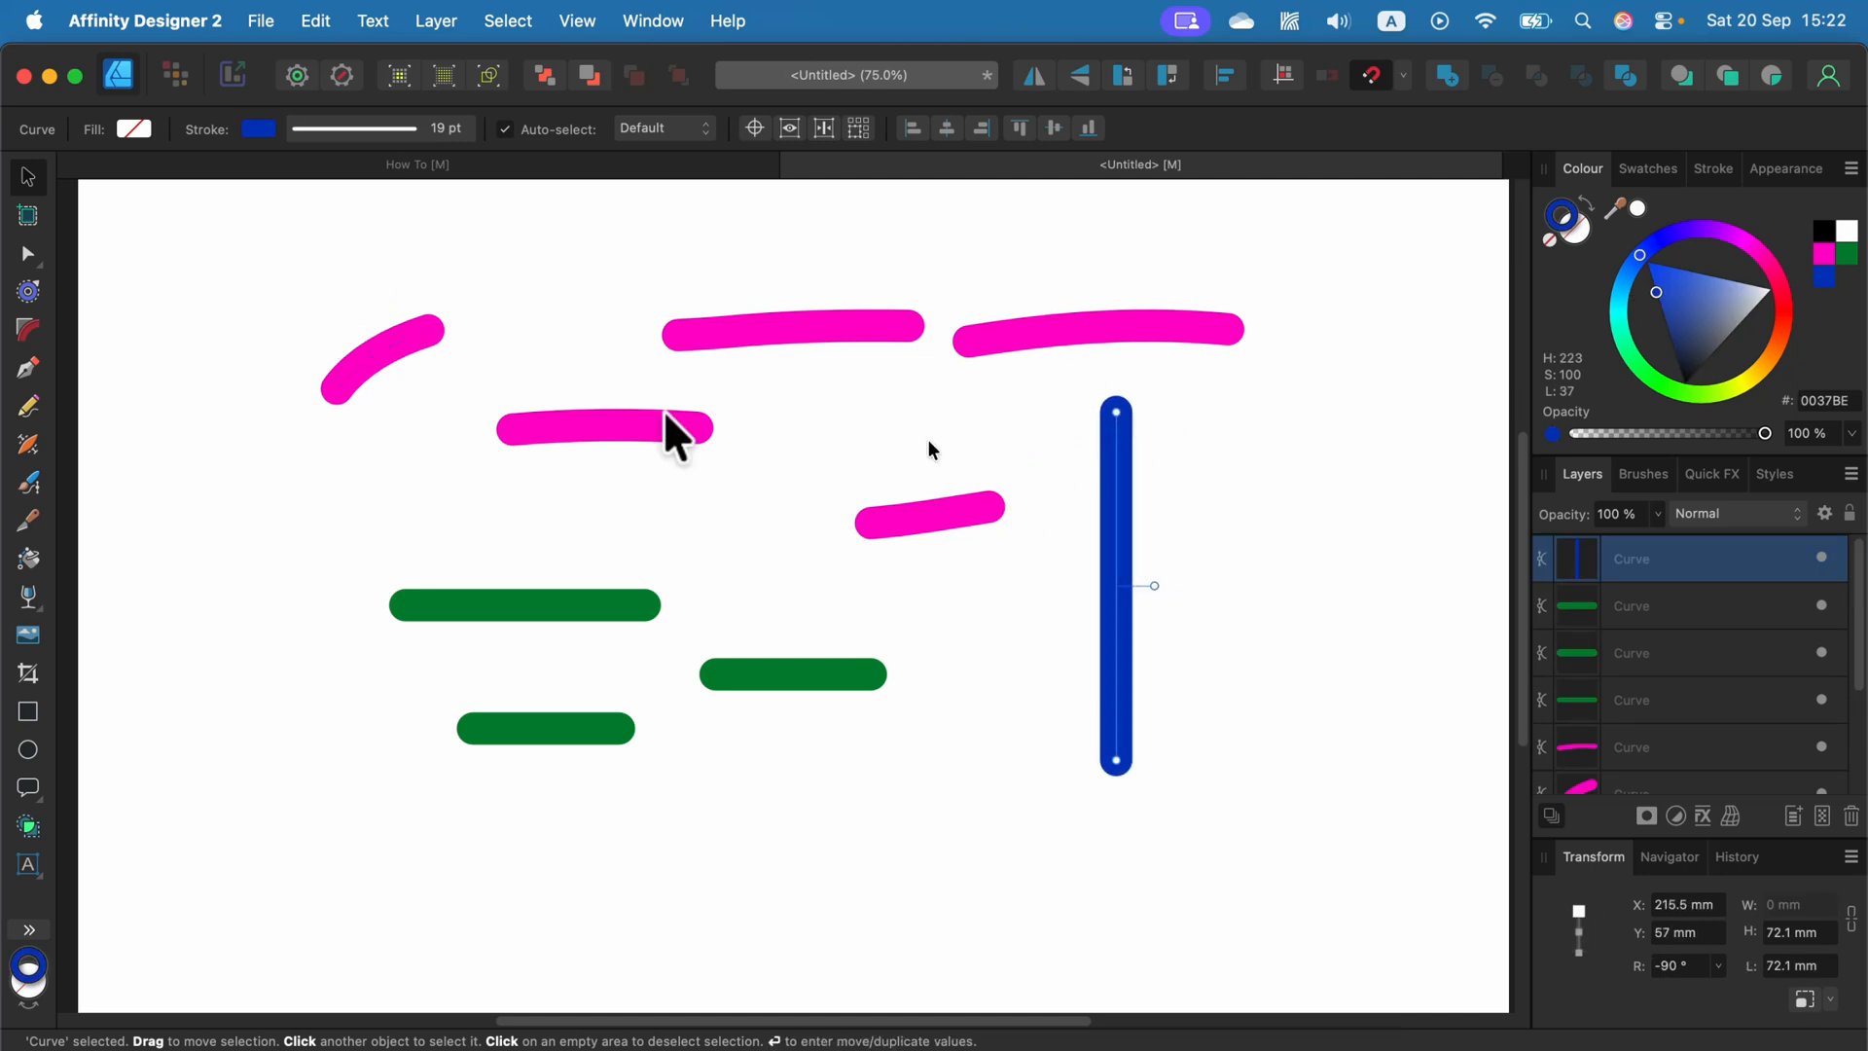
- Cut the blue vertical line at two points into three end-to-end curves
{"action": "left_click", "coordinate": [25, 253]}
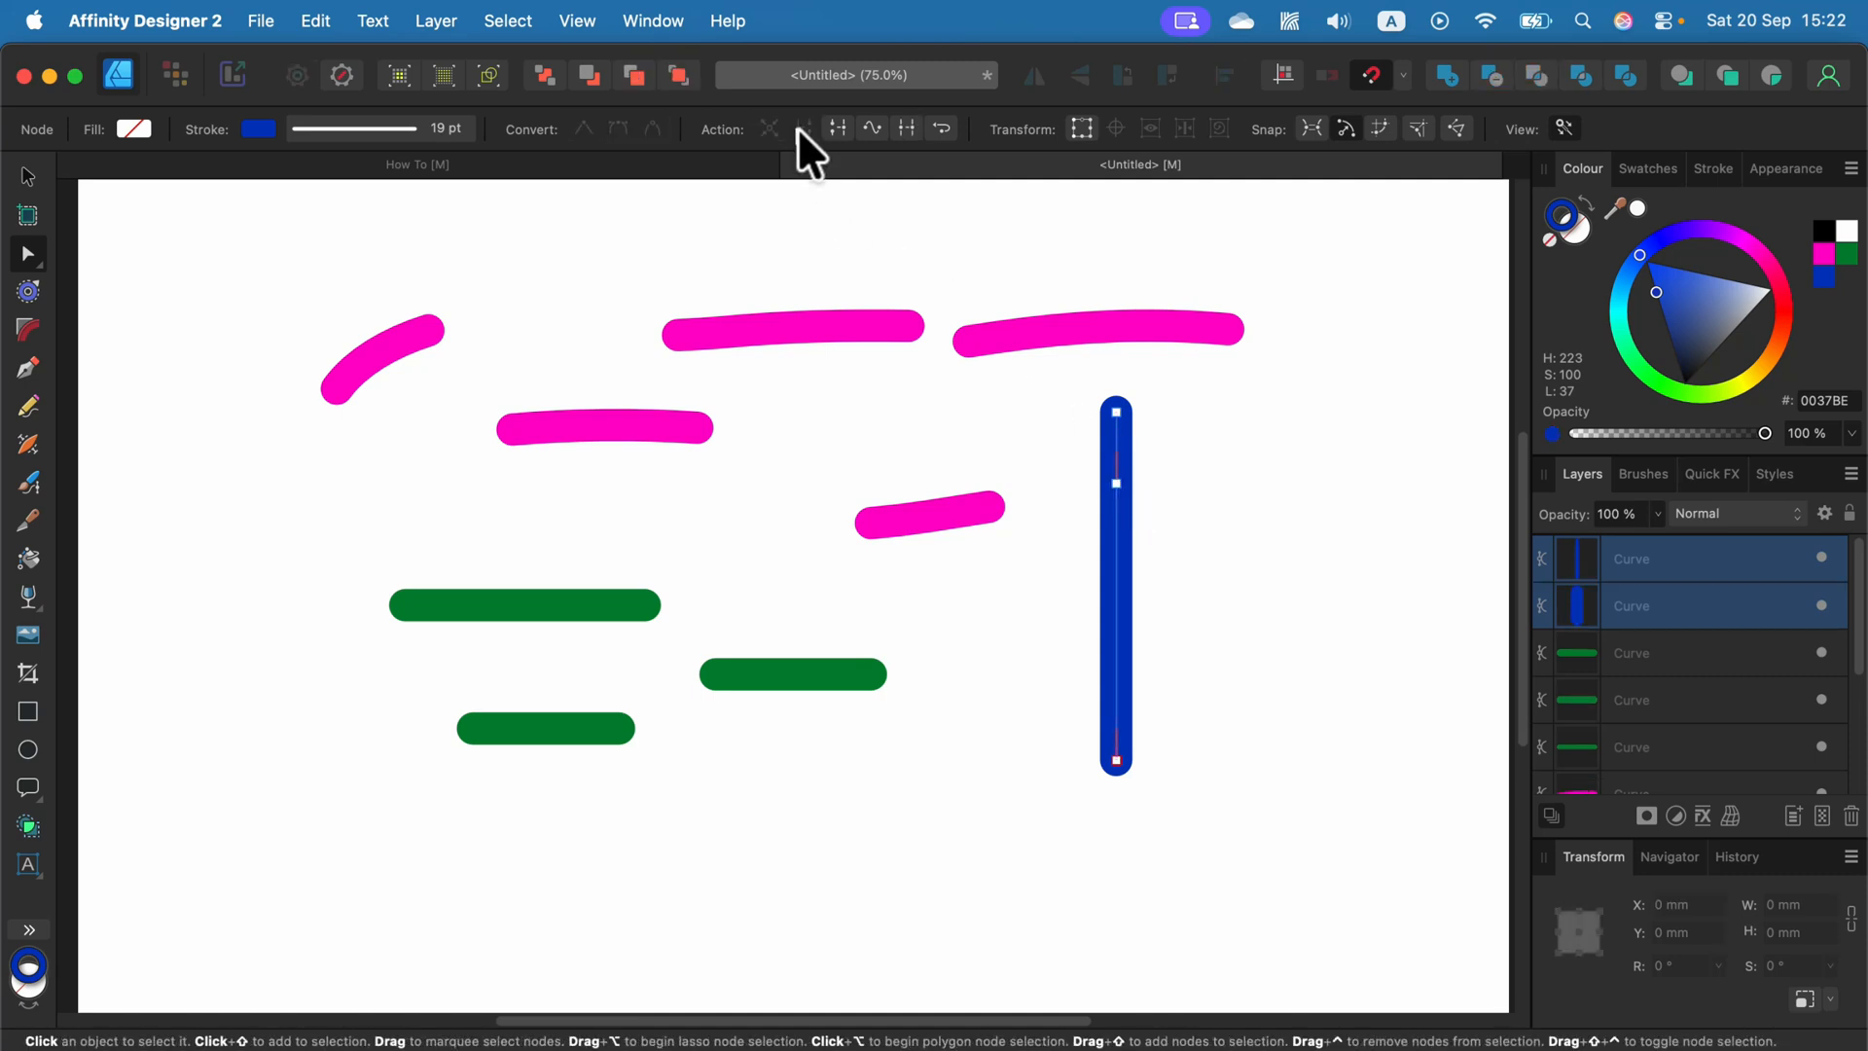
{"action": "mouse_move", "coordinate": [47, 548]}
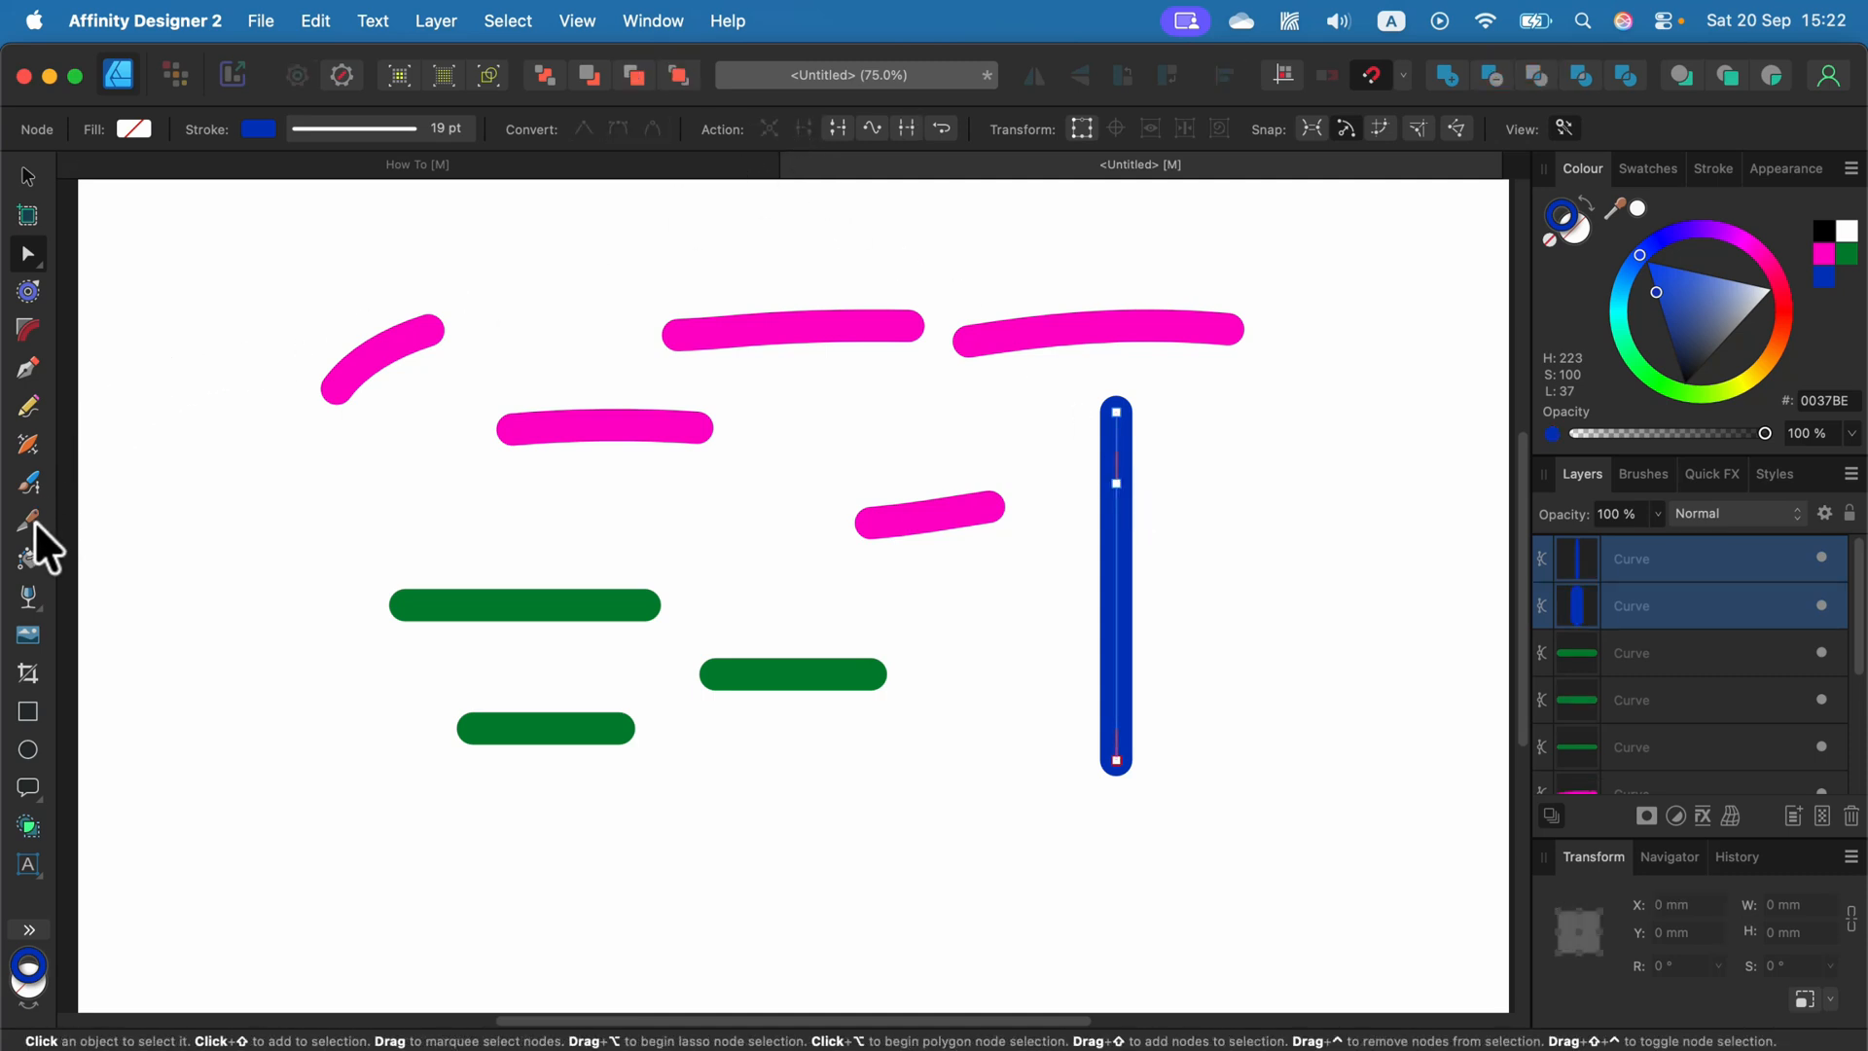
{"action": "left_click", "coordinate": [27, 521]}
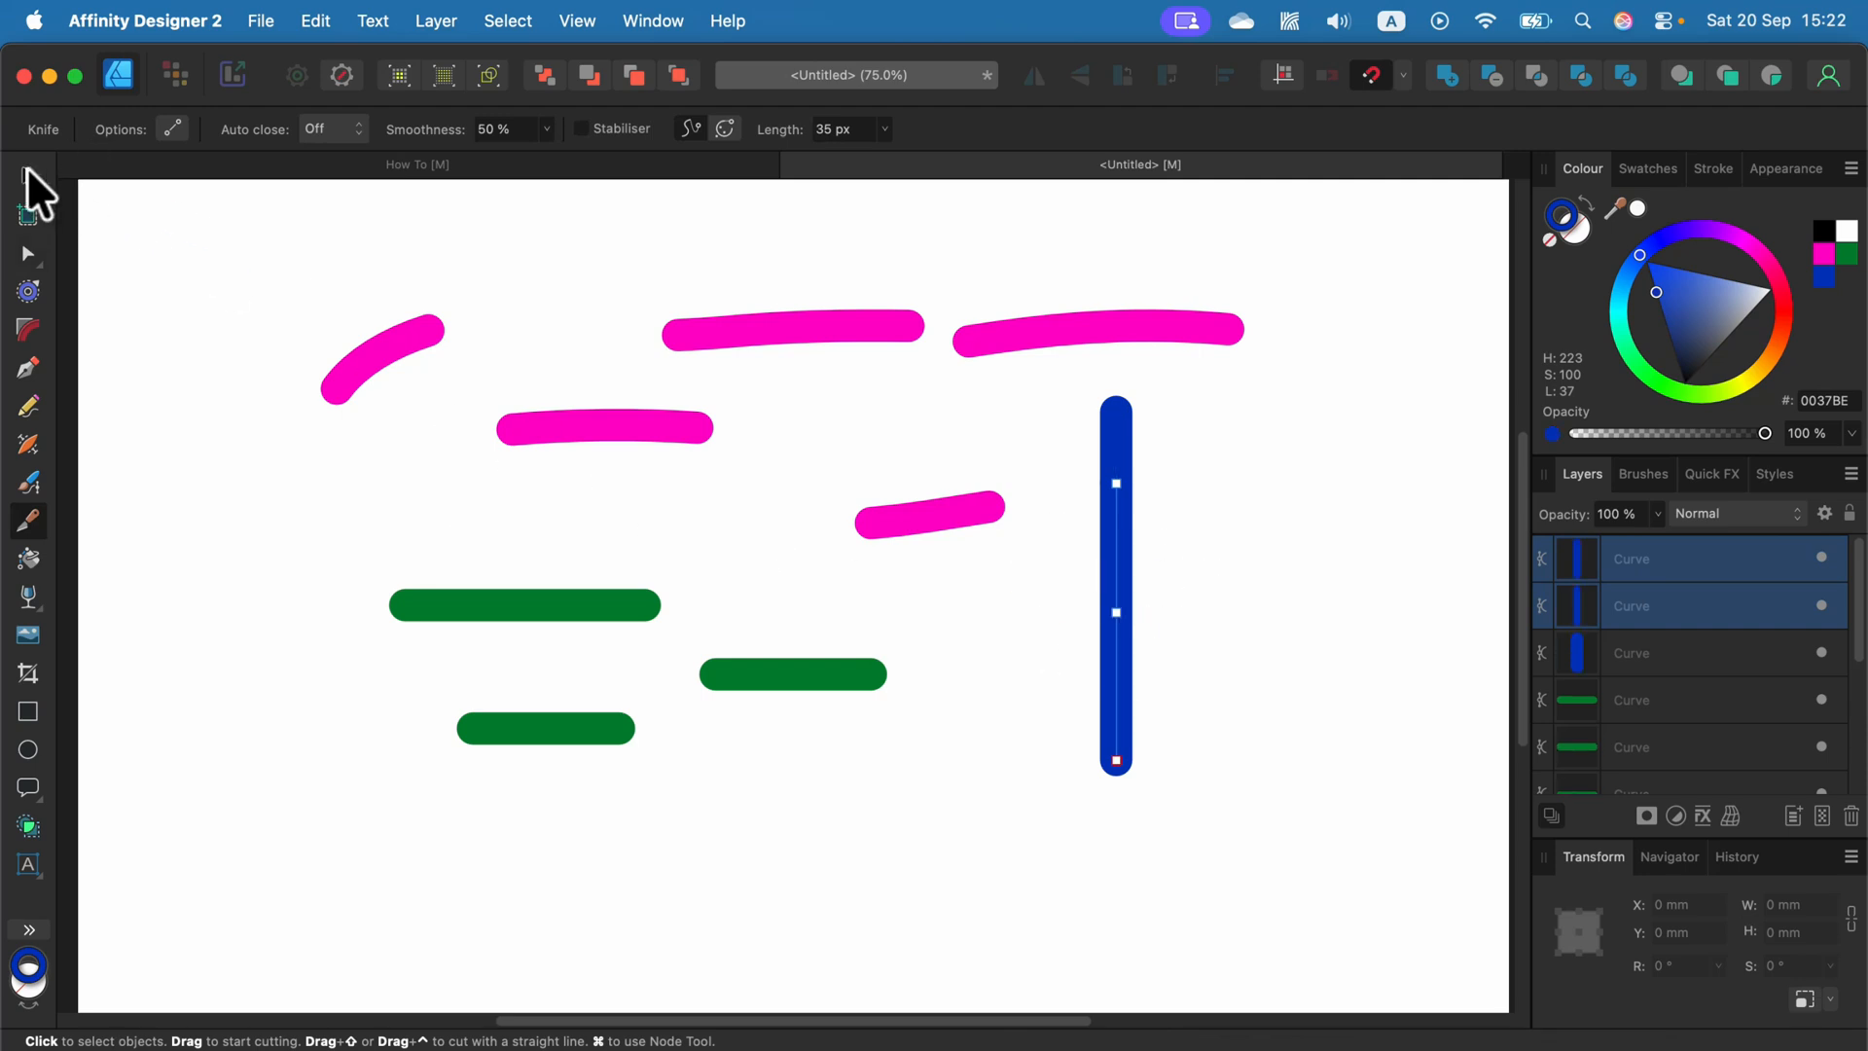
{"action": "left_click", "coordinate": [26, 177]}
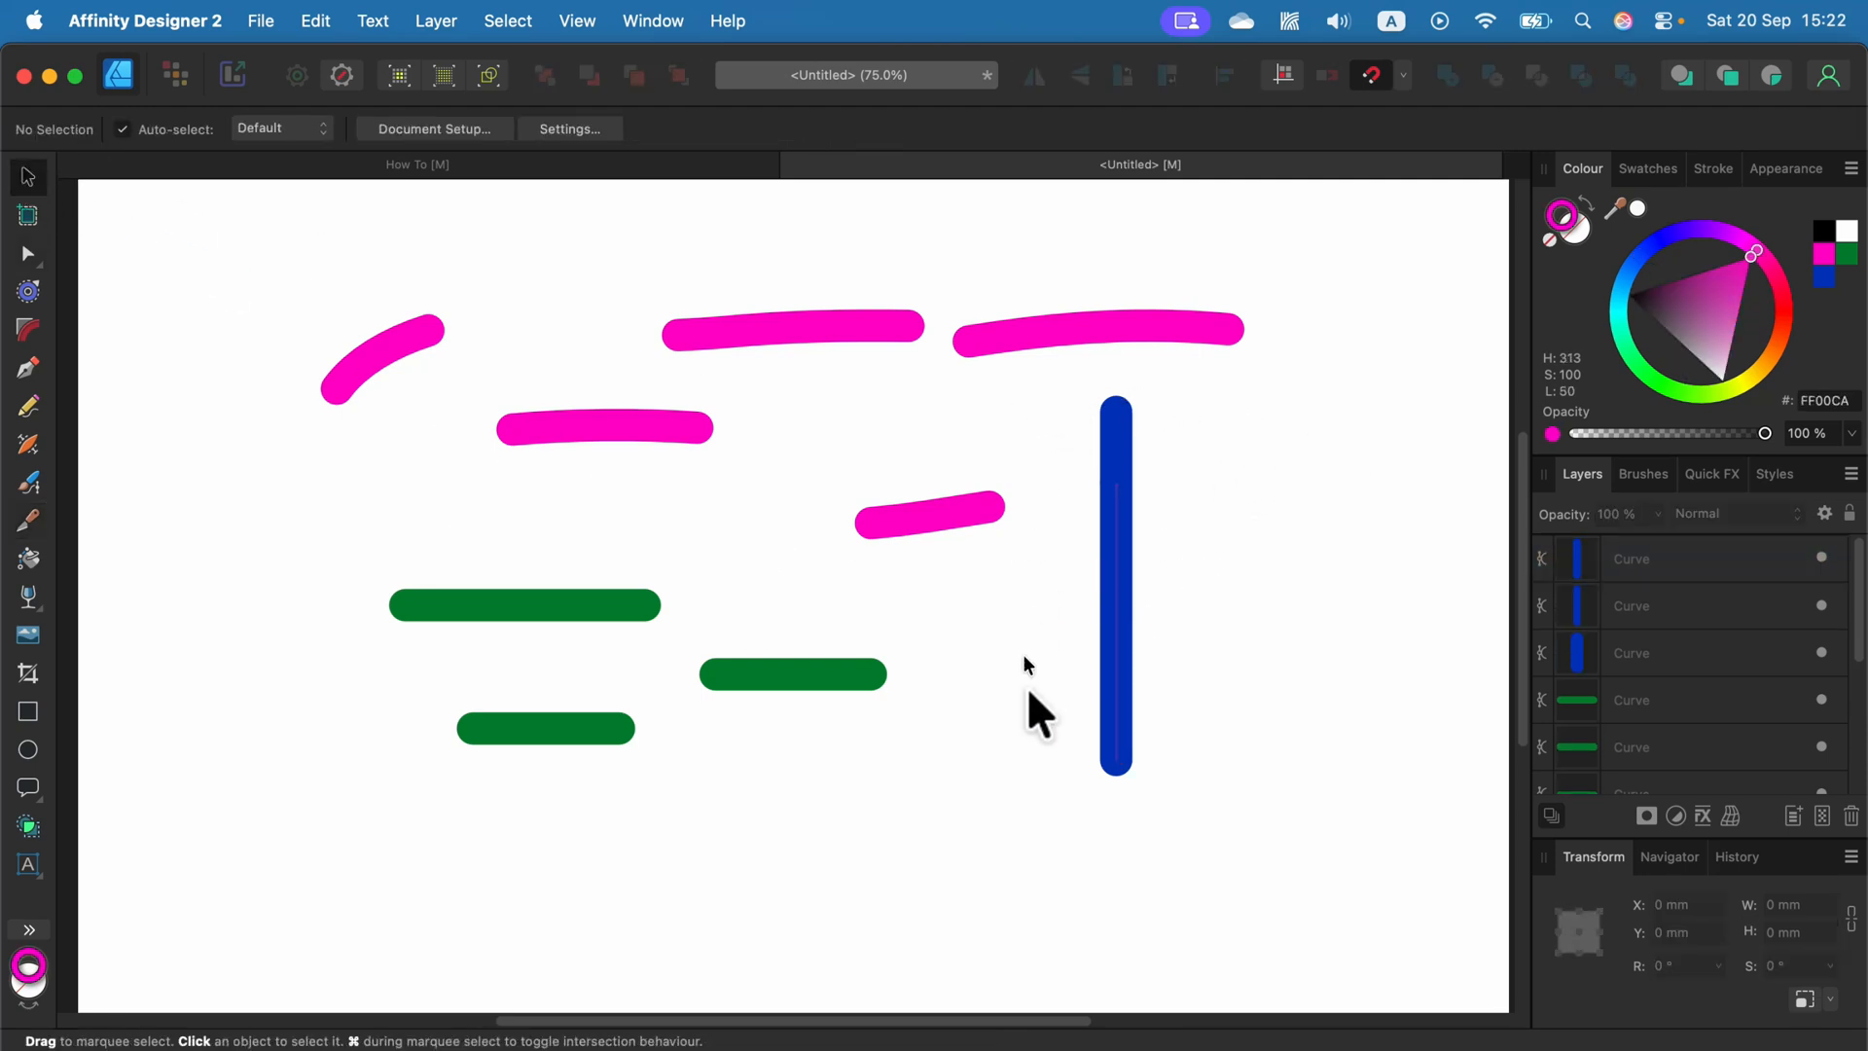
{"action": "mouse_move", "coordinate": [1722, 583]}
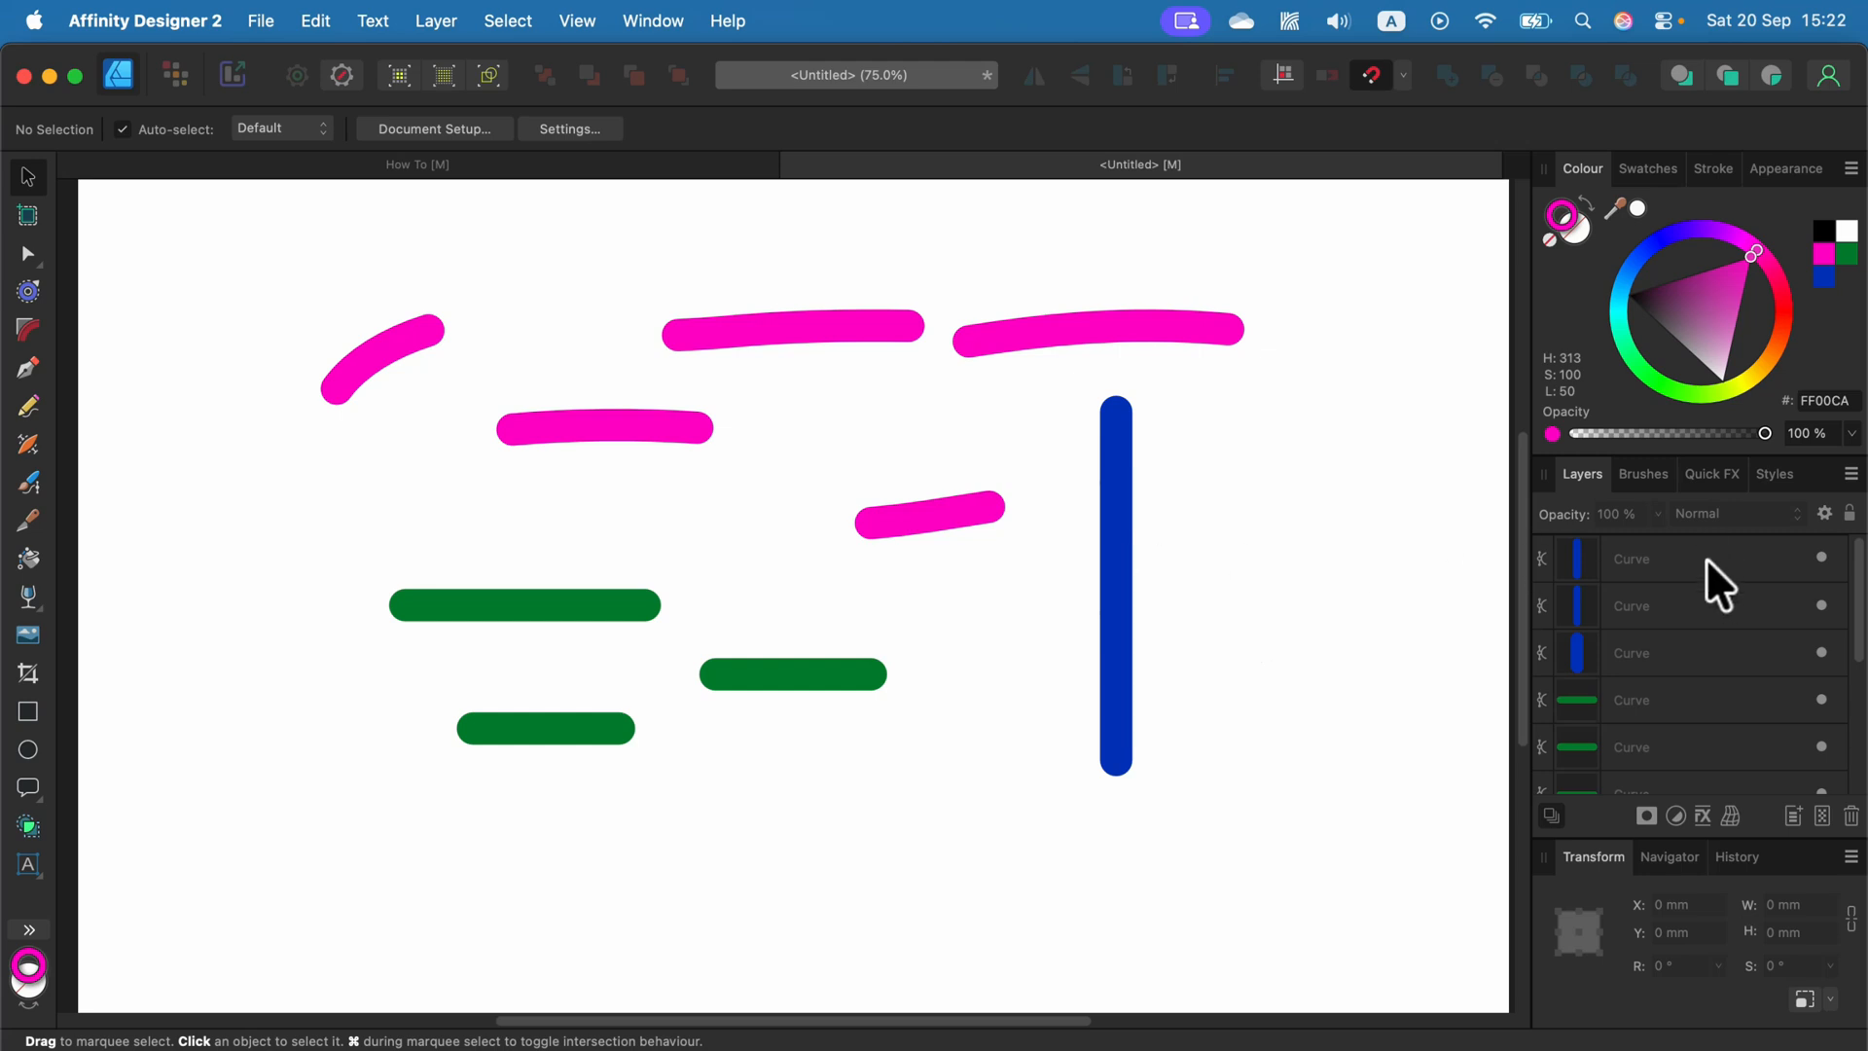
{"action": "mouse_move", "coordinate": [1101, 560]}
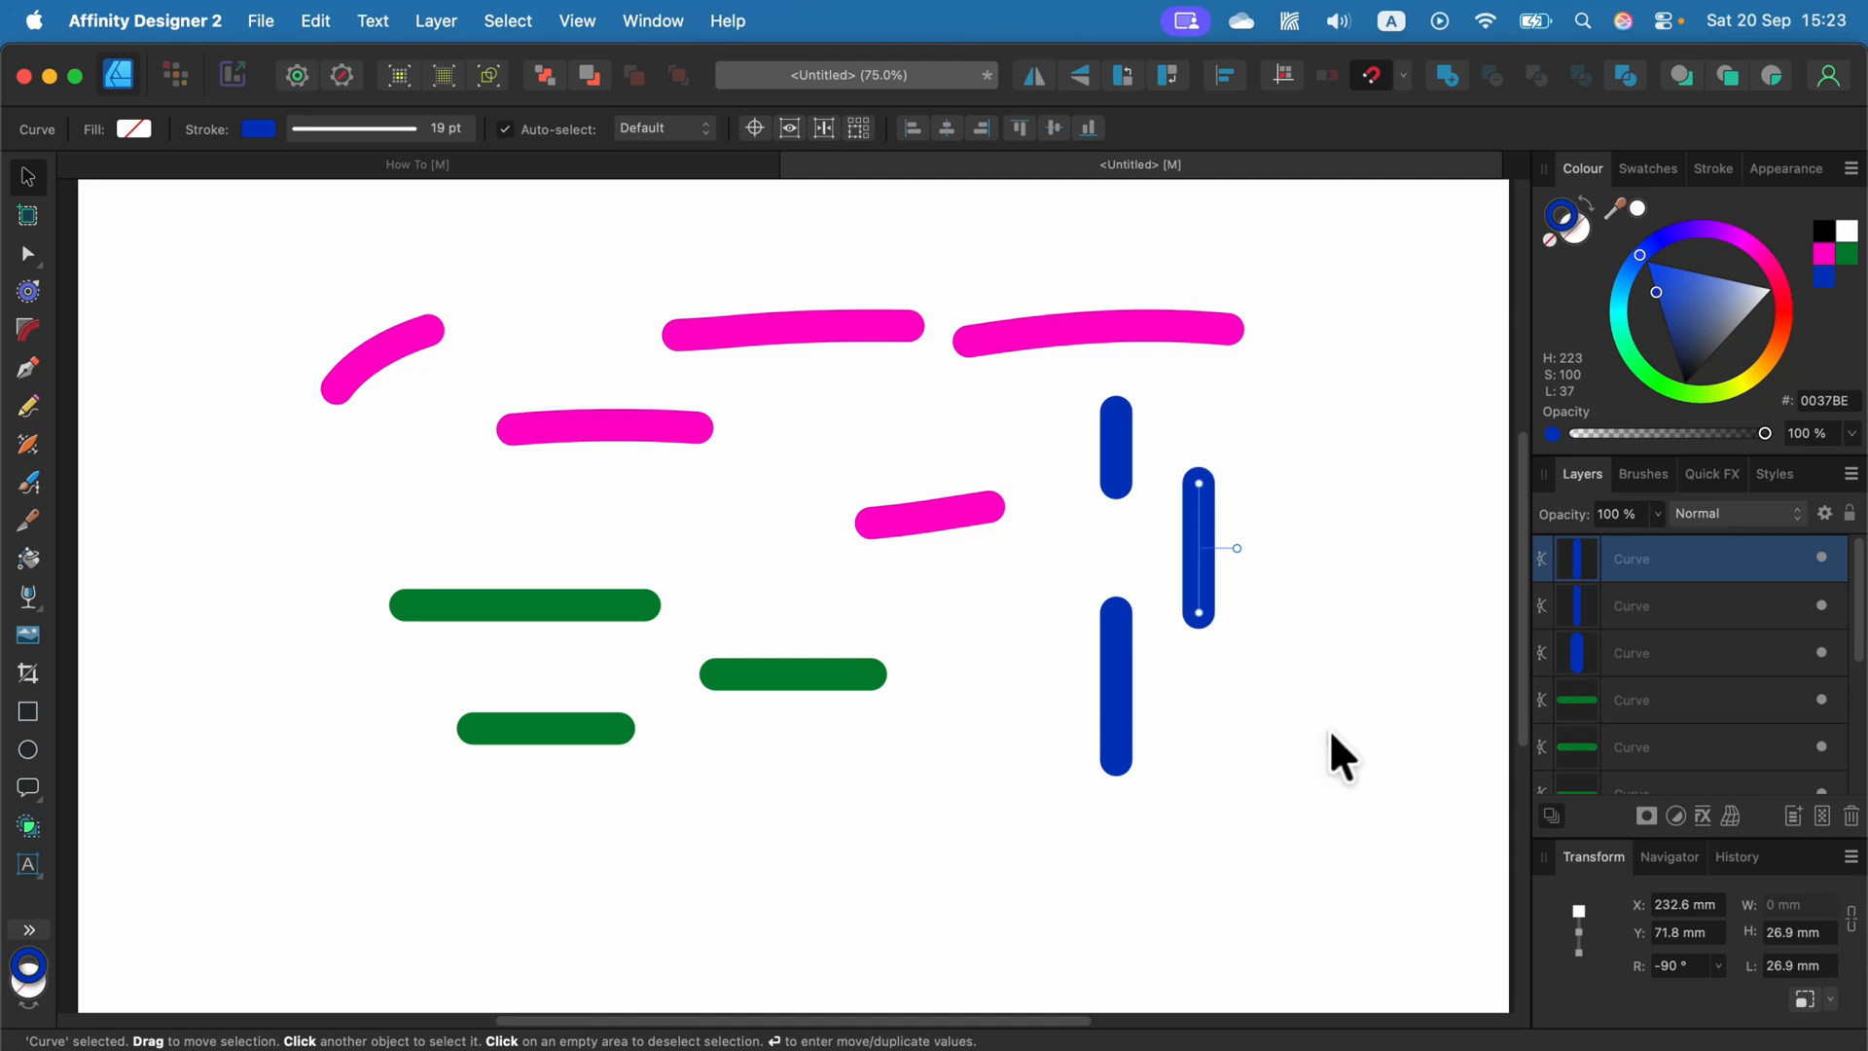
- Shift the middle blue piece right and deselect, leaving three separated blue strokes
{"action": "left_click", "coordinate": [1340, 751]}
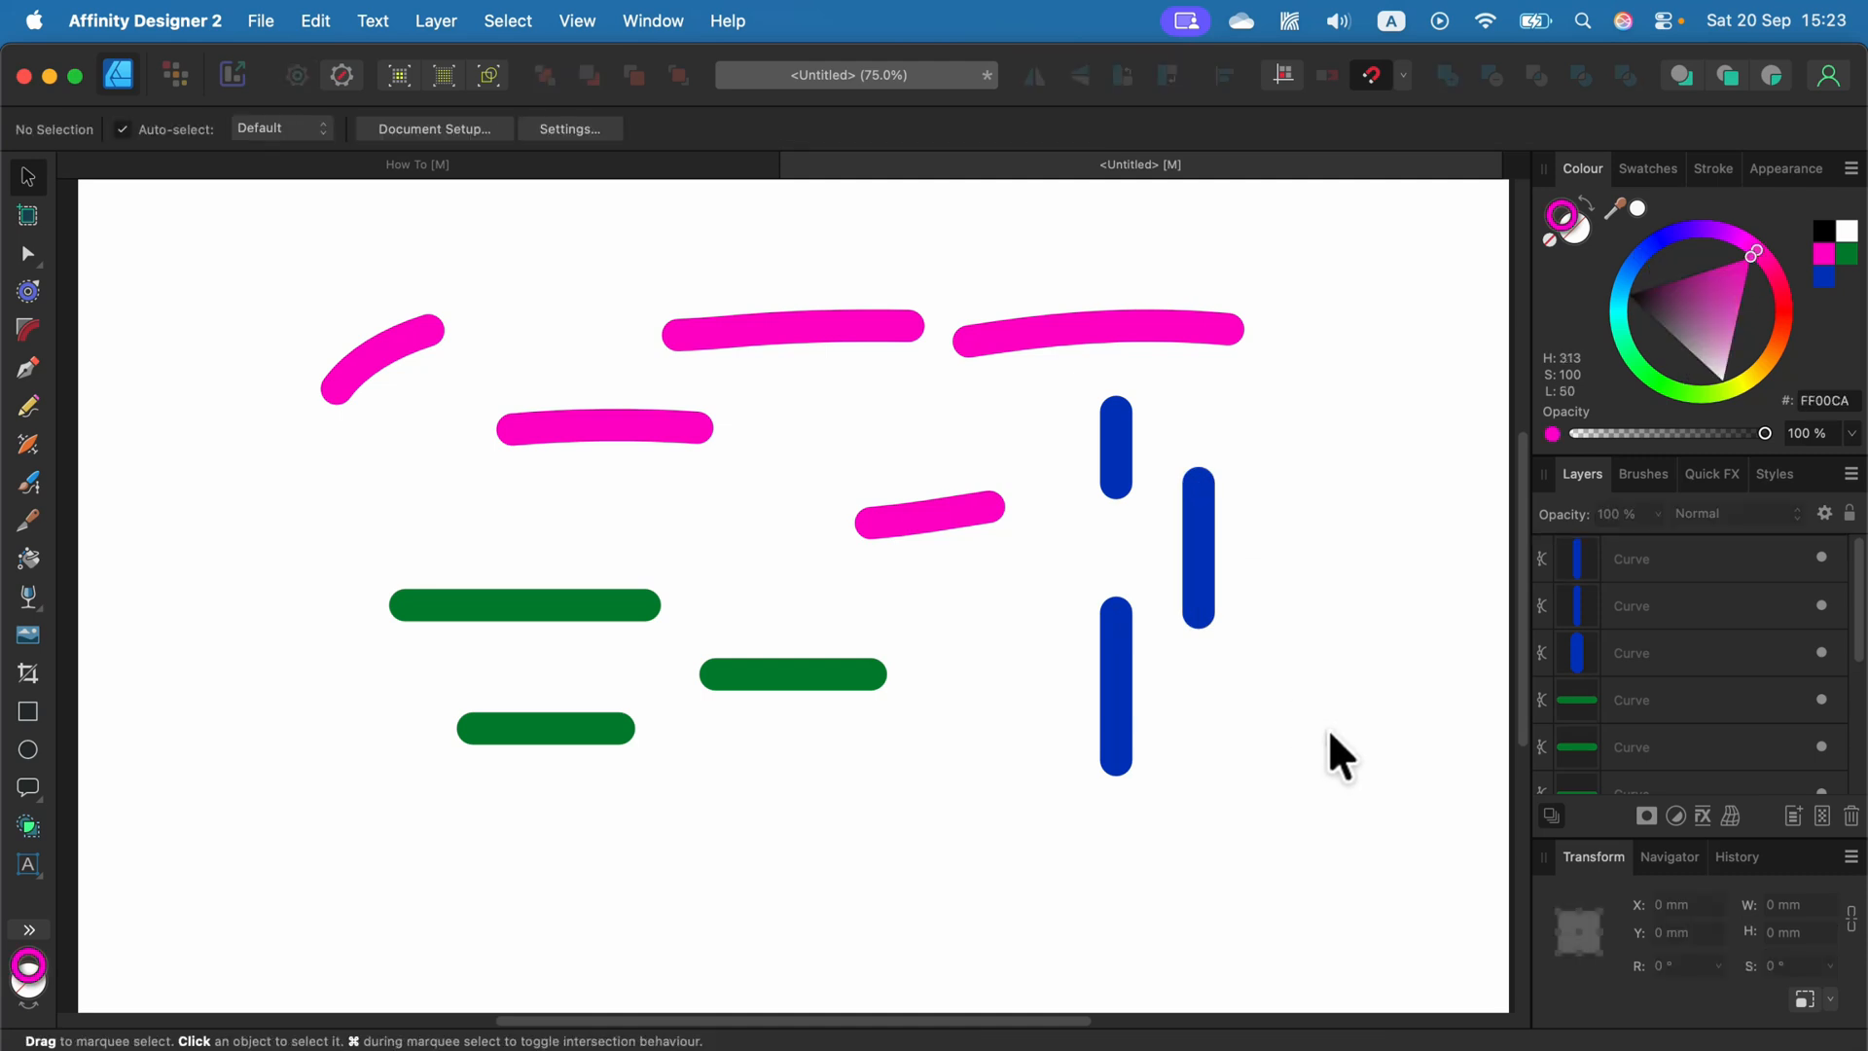